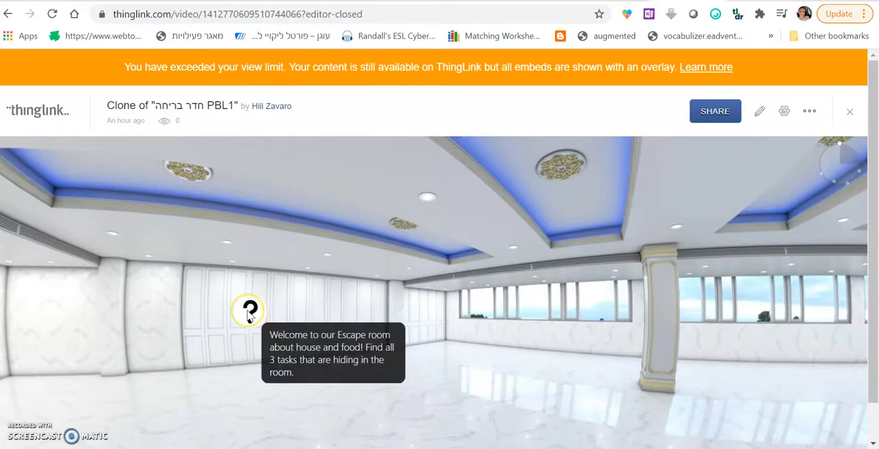
mouse_move(132, 327)
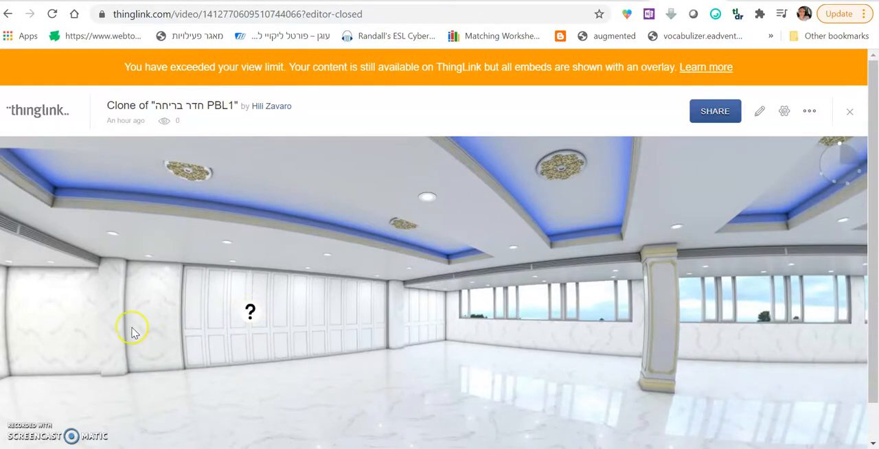
Look around the first room, try the jigsaw puzzle and the Quizlet matching game.
left_click_drag(135, 328, 363, 358)
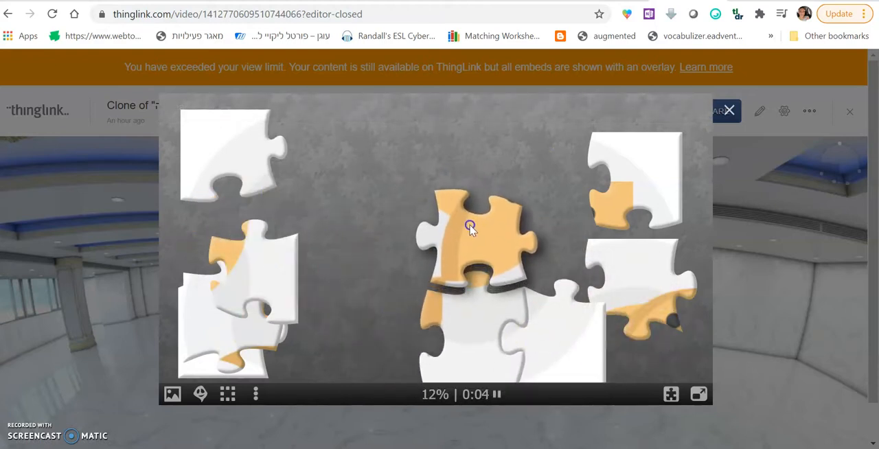
left_click(728, 110)
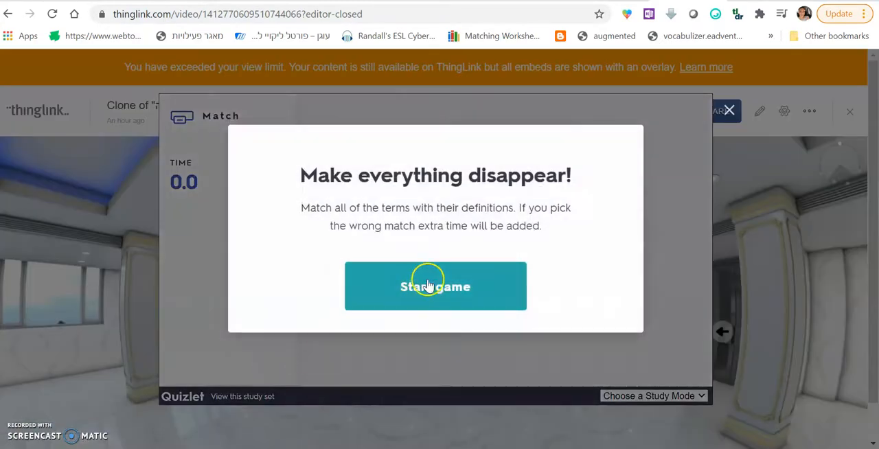
left_click(435, 285)
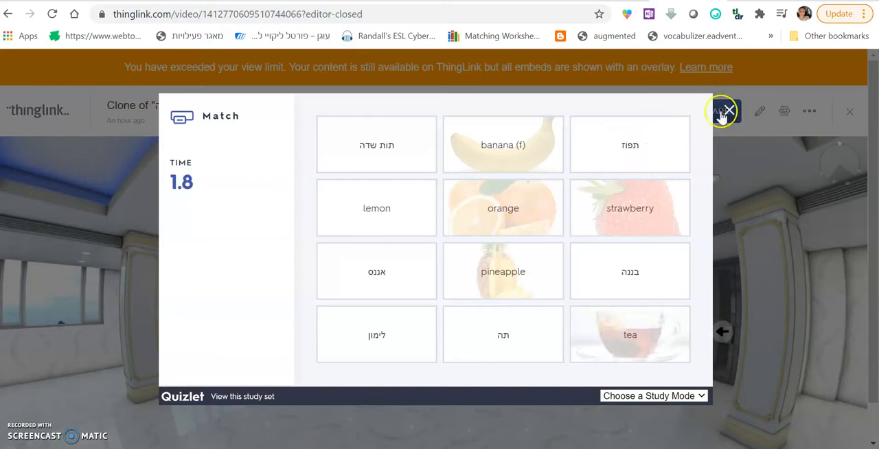
left_click(725, 109)
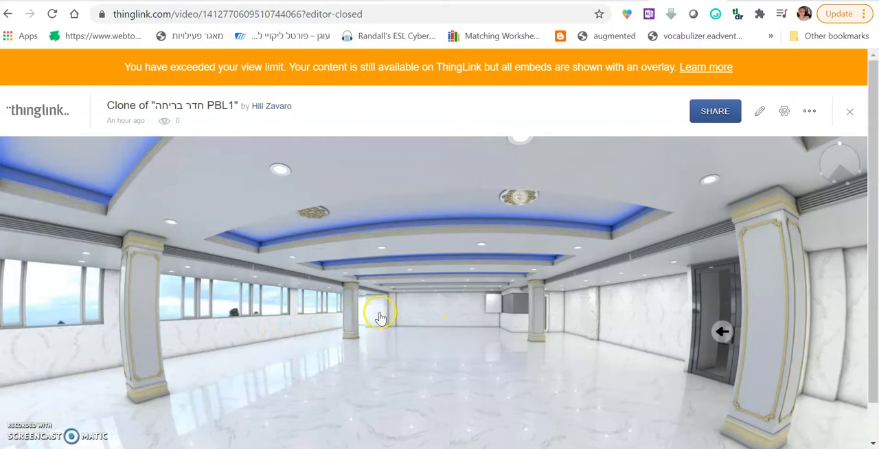
Bring up the riddle about what the activities share and submit an answer.
left_click(382, 313)
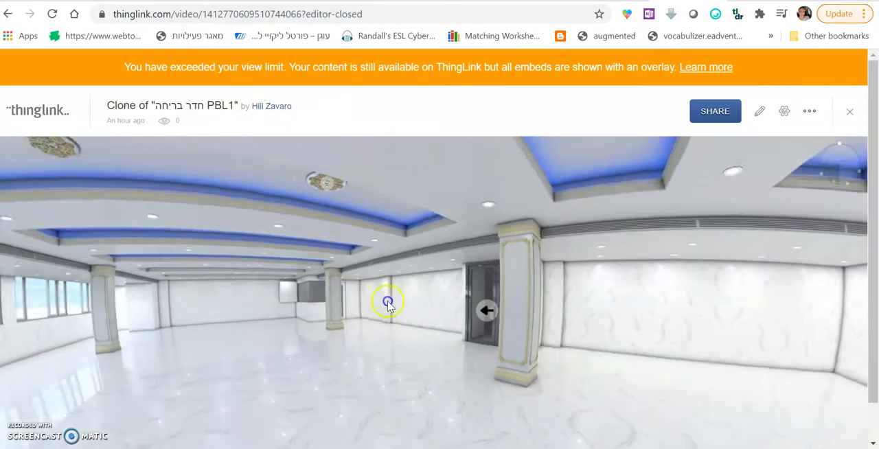
left_click(388, 302)
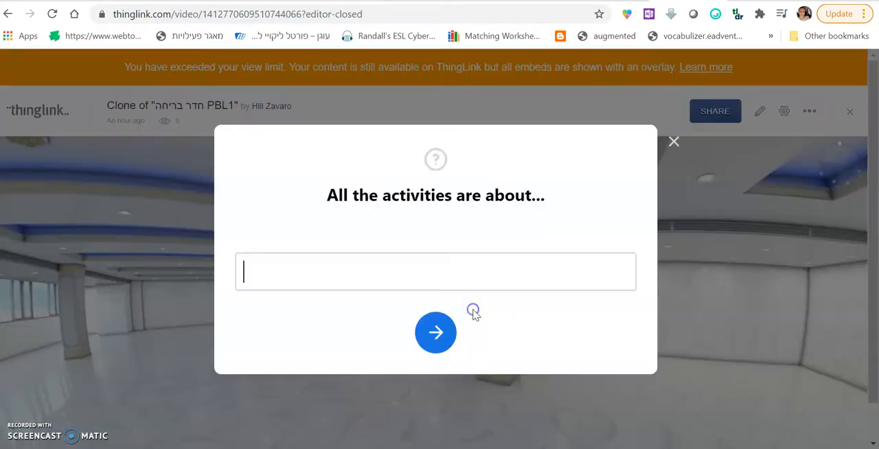
mouse_move(477, 305)
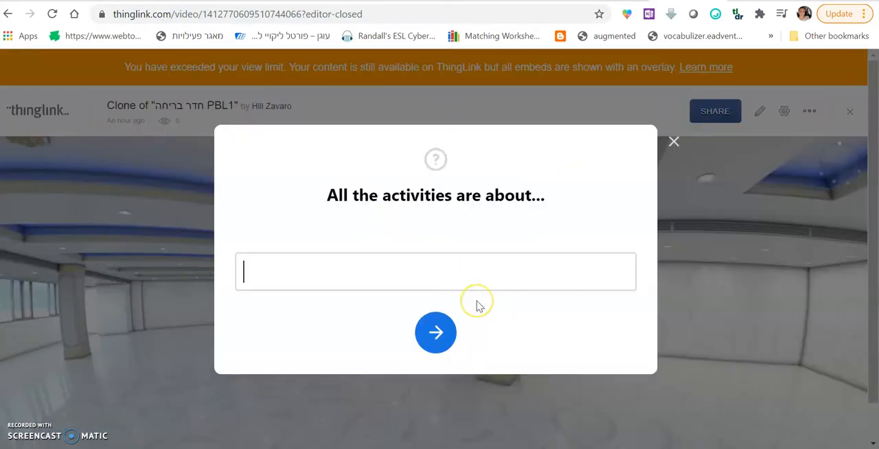
left_click(435, 332)
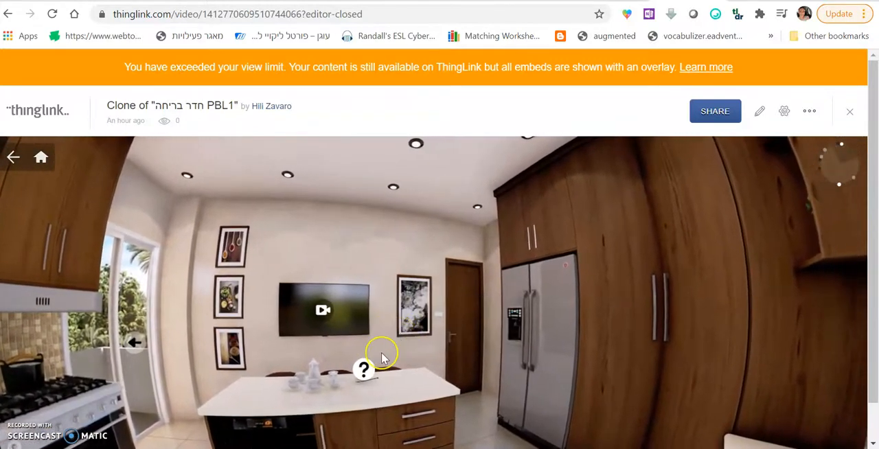
Try the kitchen's food vocabulary video, Make a Salad animation, vegetables question and recipe voting board.
left_click_drag(381, 357, 263, 247)
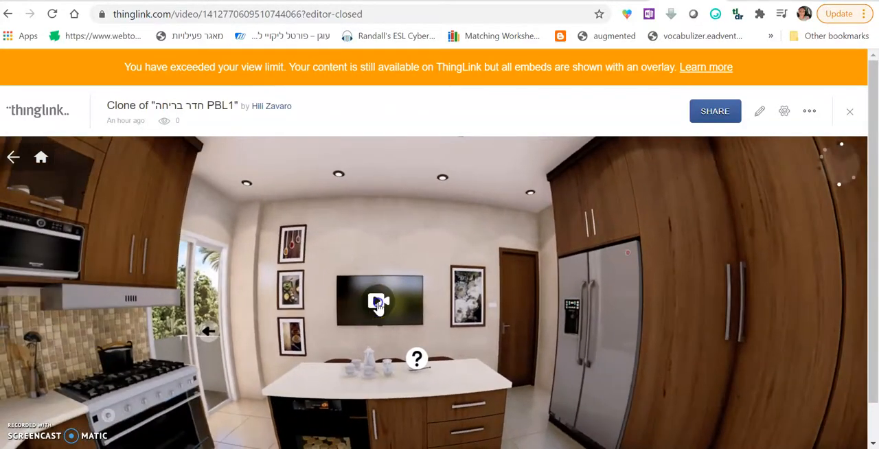
left_click(379, 300)
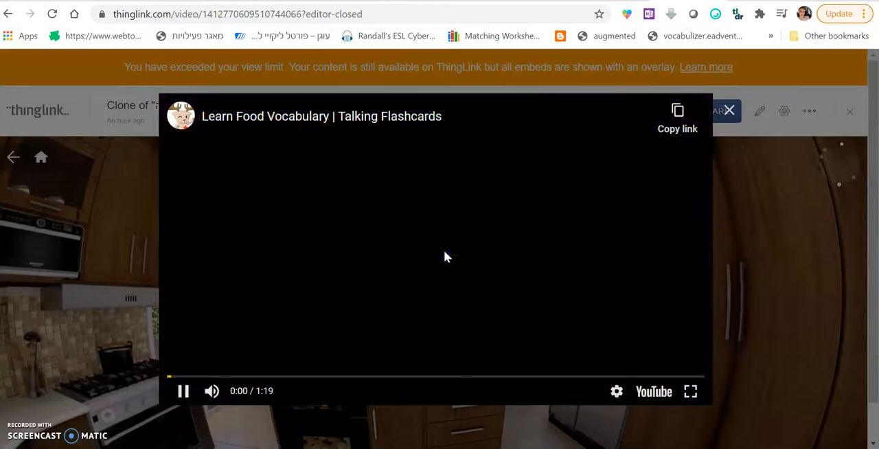
left_click(729, 110)
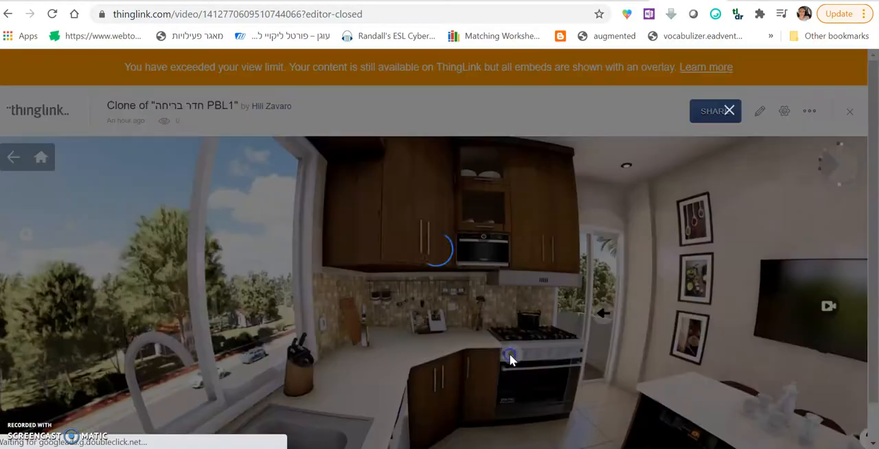
left_click(511, 354)
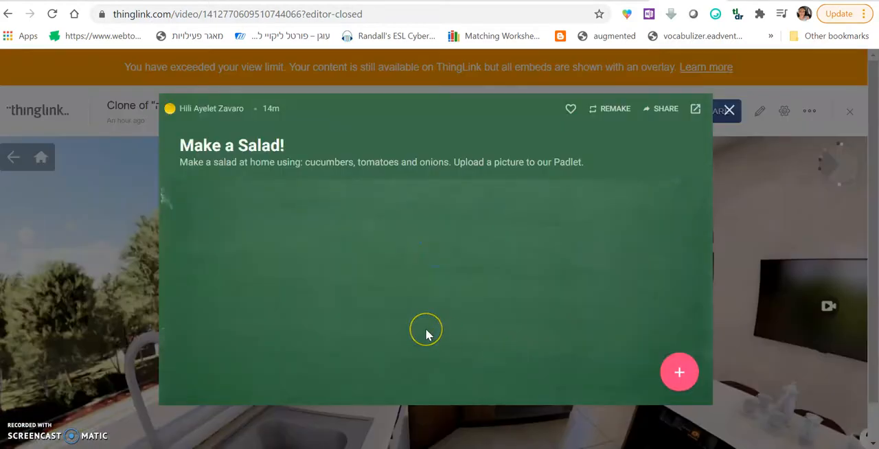
mouse_move(299, 173)
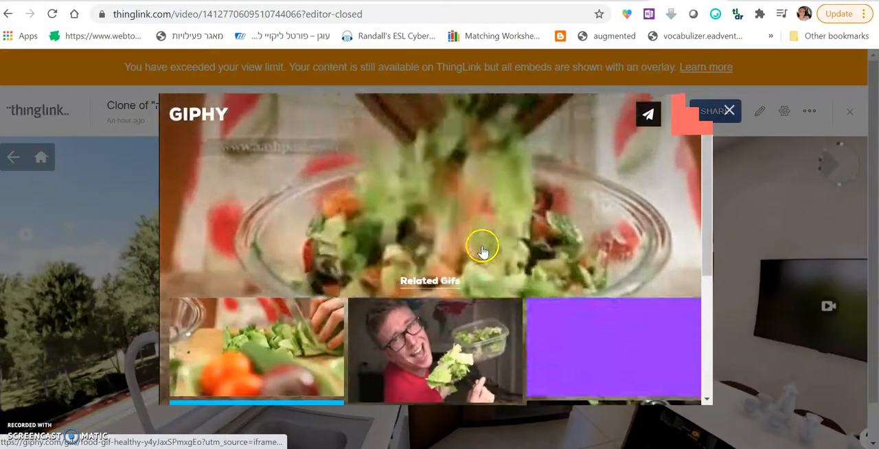
left_click(729, 110)
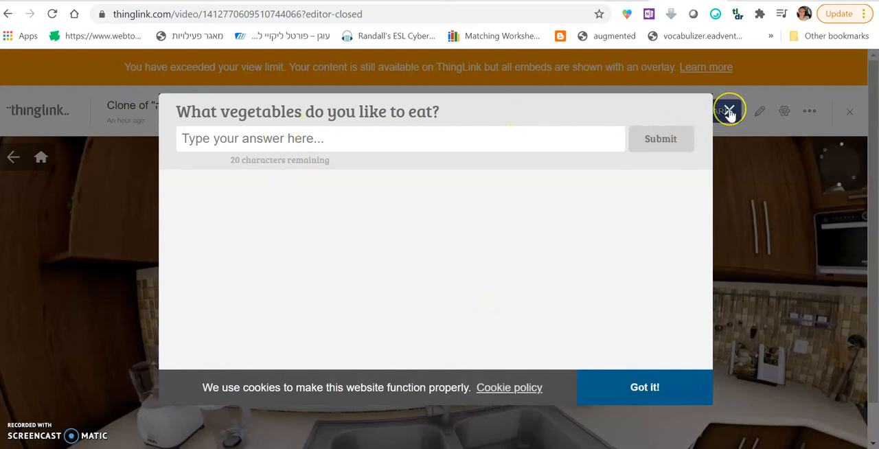
left_click(728, 110)
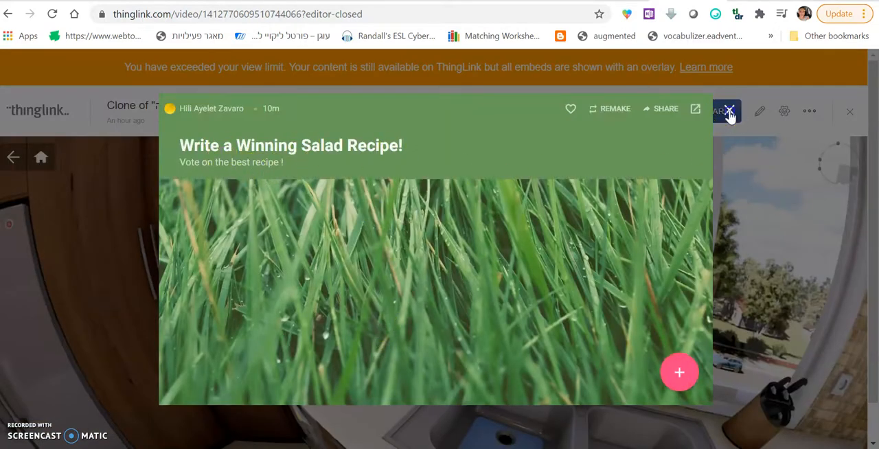
left_click(728, 110)
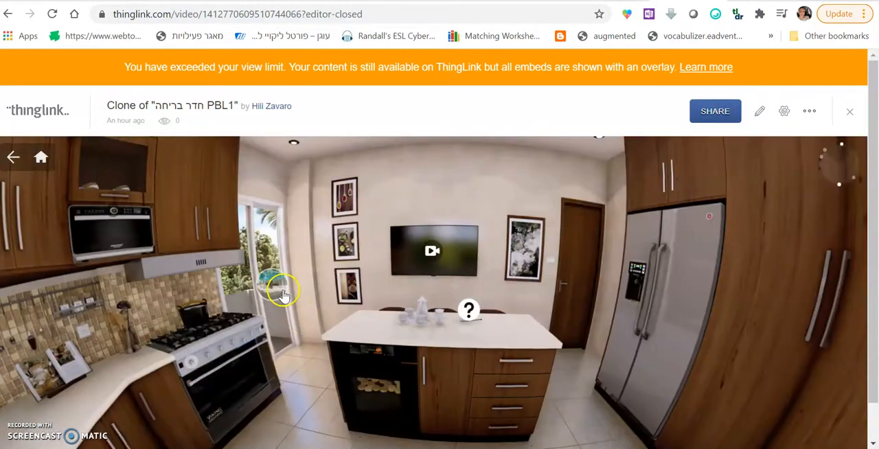
Answer the kitchen riddle with 'food' then 'vege' so the tour moves to the seaside room.
left_click(470, 311)
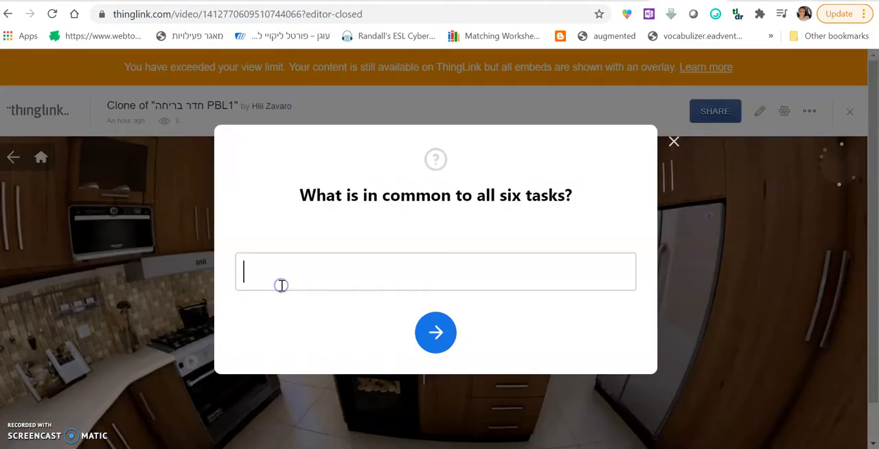
type("food")
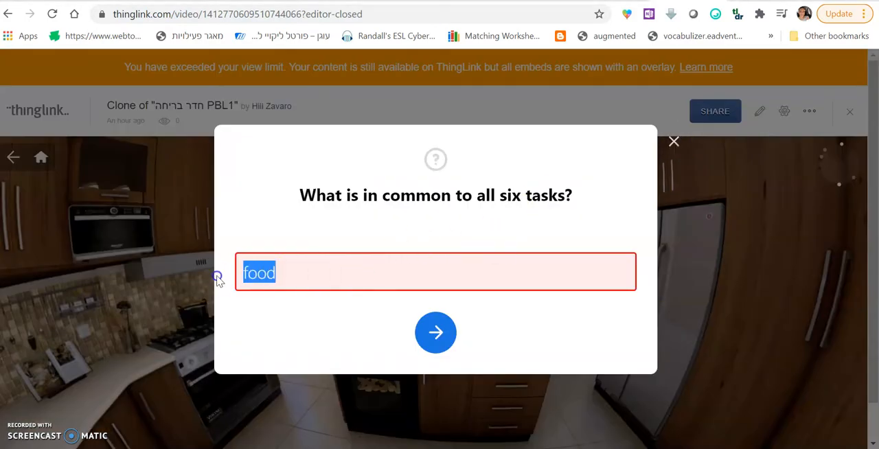
type("vege")
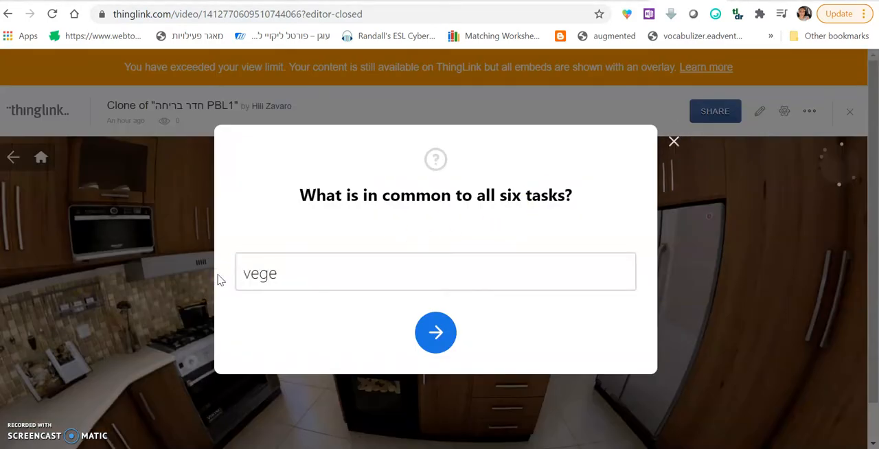
left_click(436, 332)
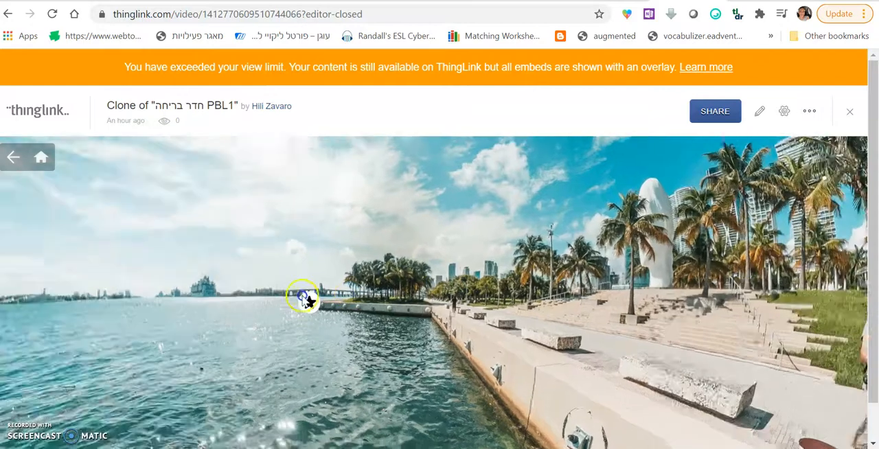
Look around the seaside scene toward the star tag with the escape message.
left_click_drag(302, 299, 525, 291)
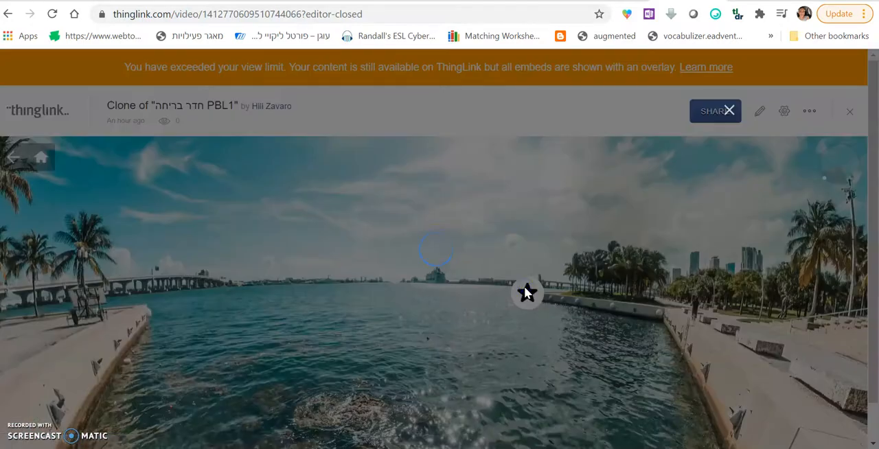
mouse_move(101, 344)
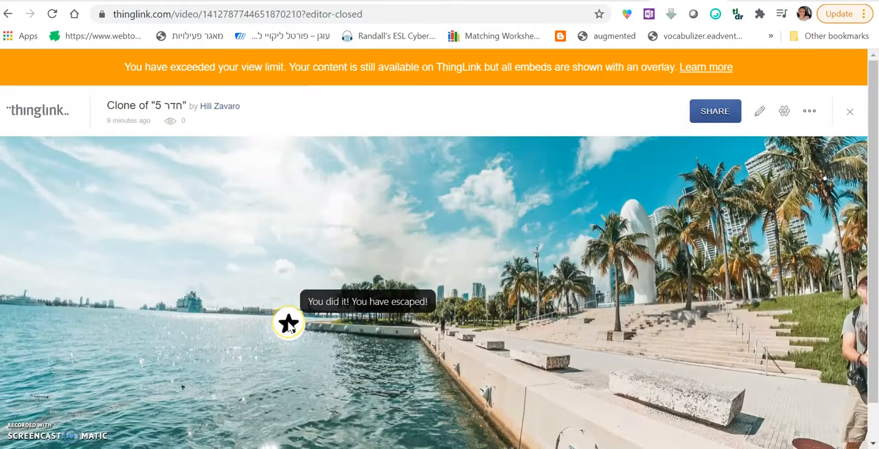
mouse_move(242, 304)
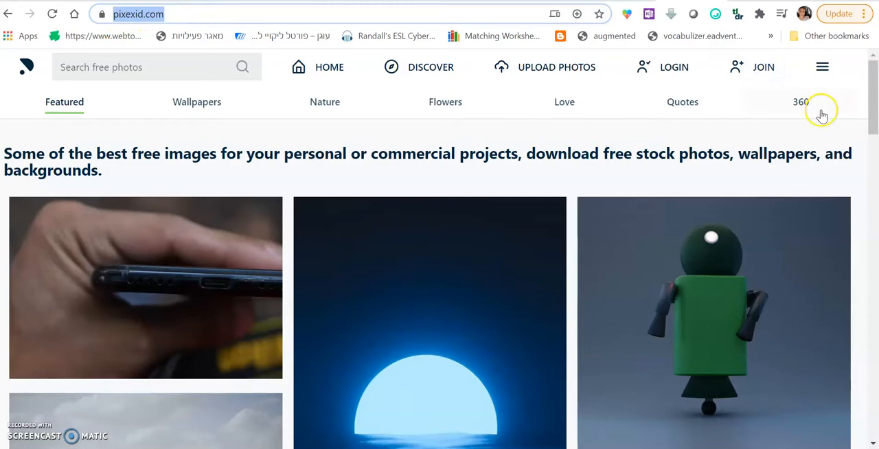
Filter Pixexid to 360° images only and scroll through the panorama results.
left_click(801, 102)
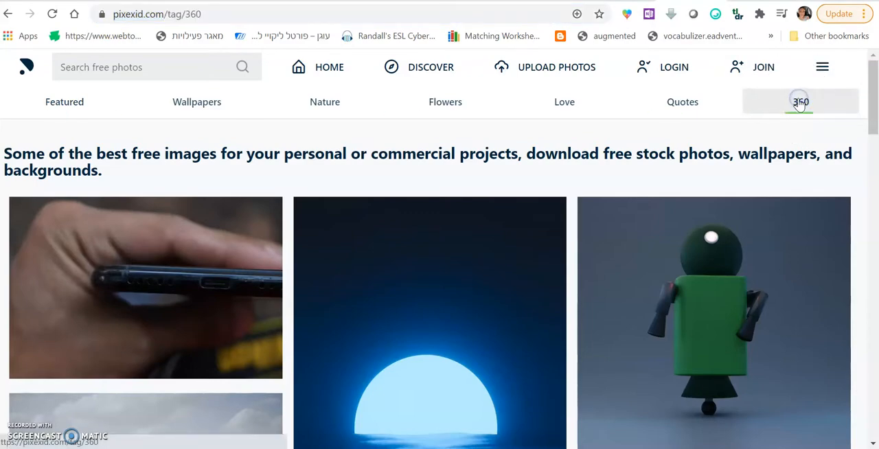
scroll("down", 3)
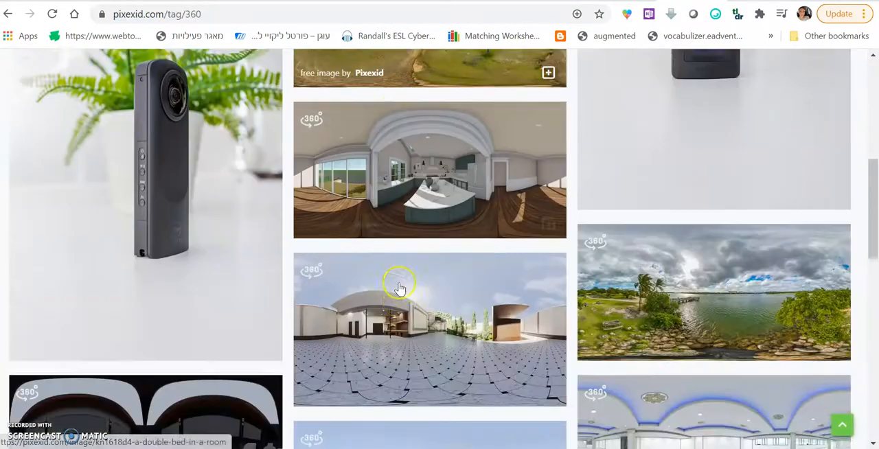
scroll("down", 3)
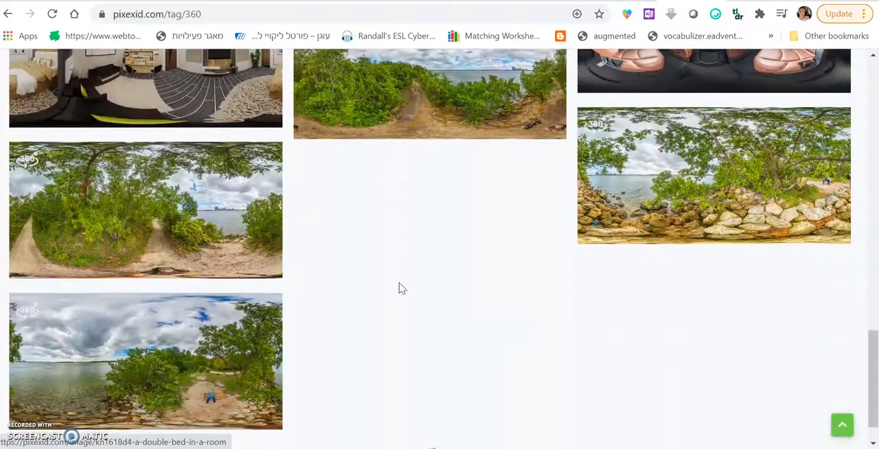
scroll("up", 3)
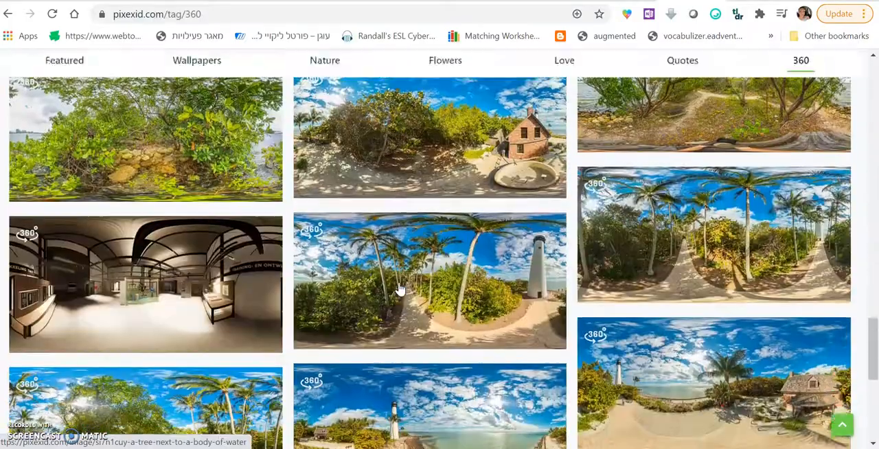
scroll("up", 3)
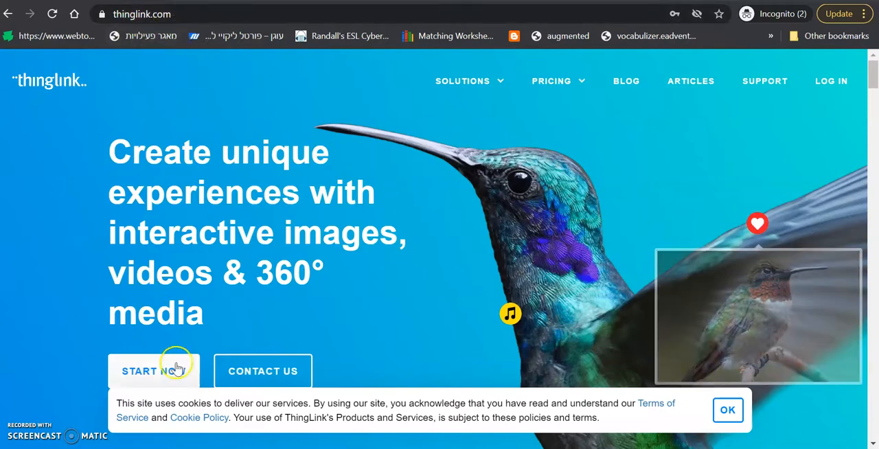
Start from the ThingLink page to bring up the account sign-up form.
left_click(148, 371)
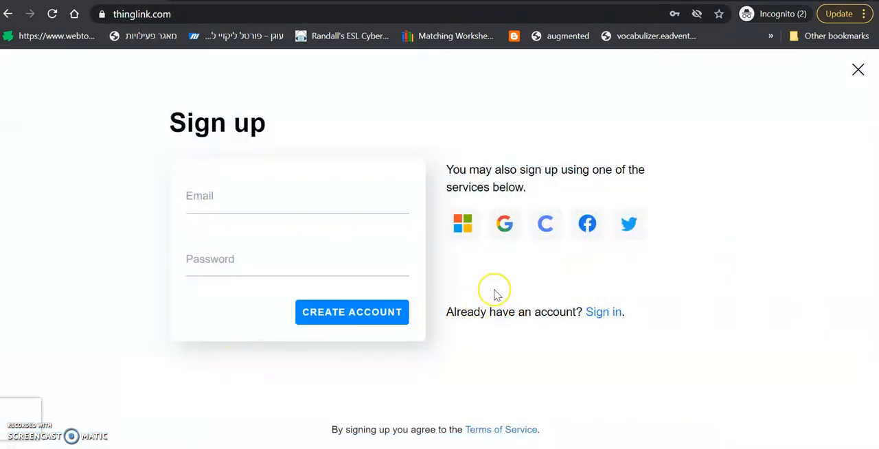
mouse_move(508, 263)
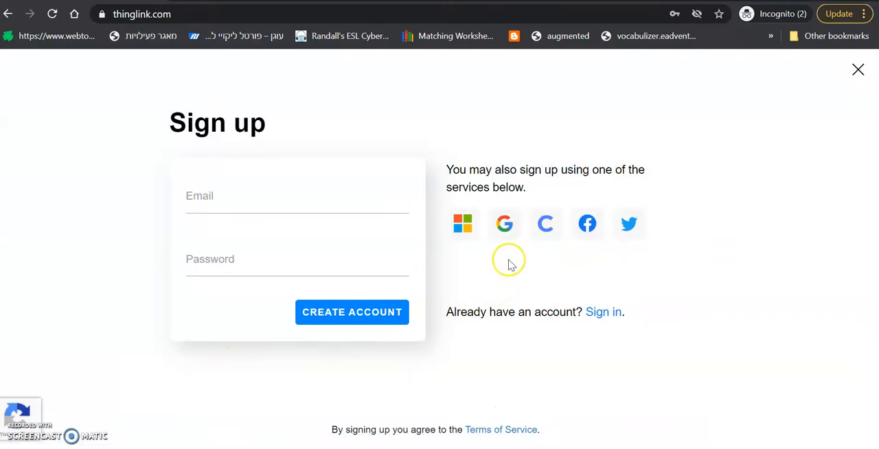
mouse_move(505, 233)
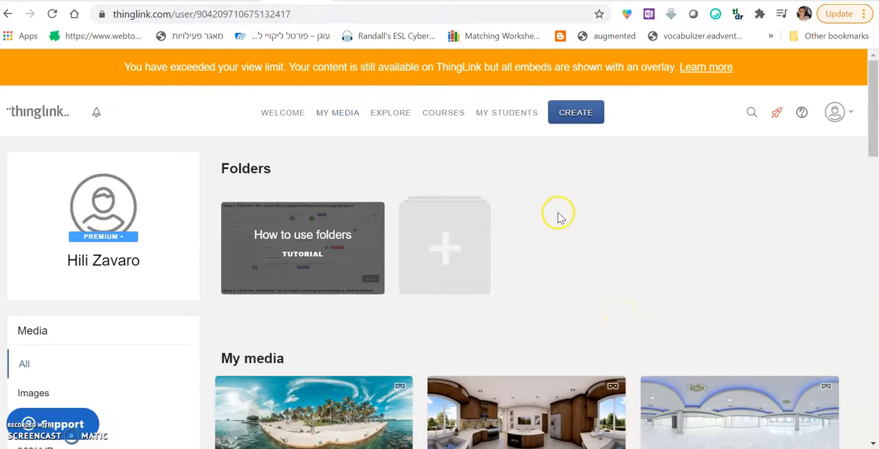
Create new content as a 360°/VR image upload using the hall panorama file PBL1.
left_click(575, 113)
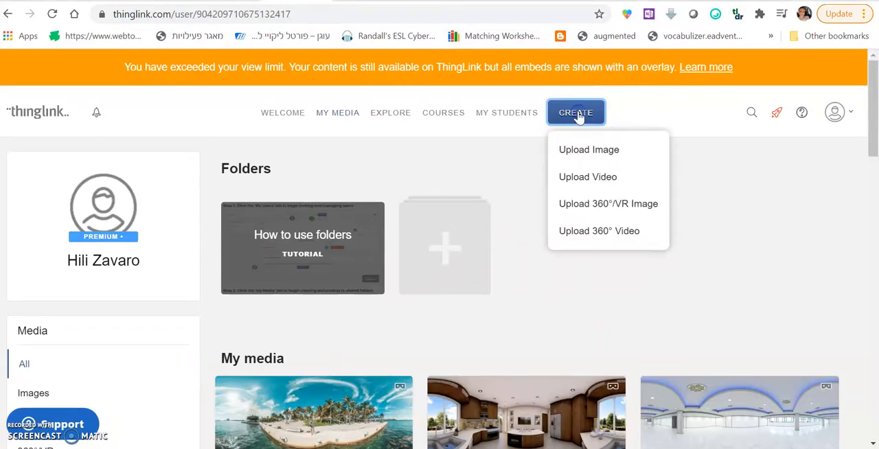
mouse_move(585, 203)
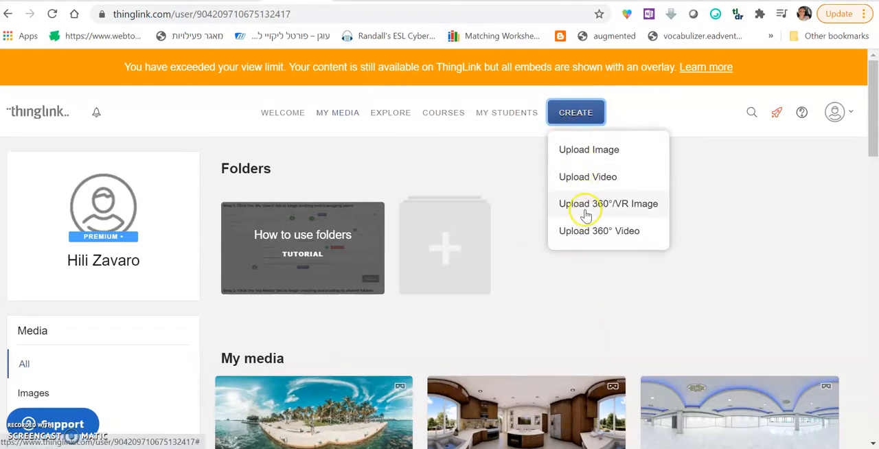
mouse_move(602, 209)
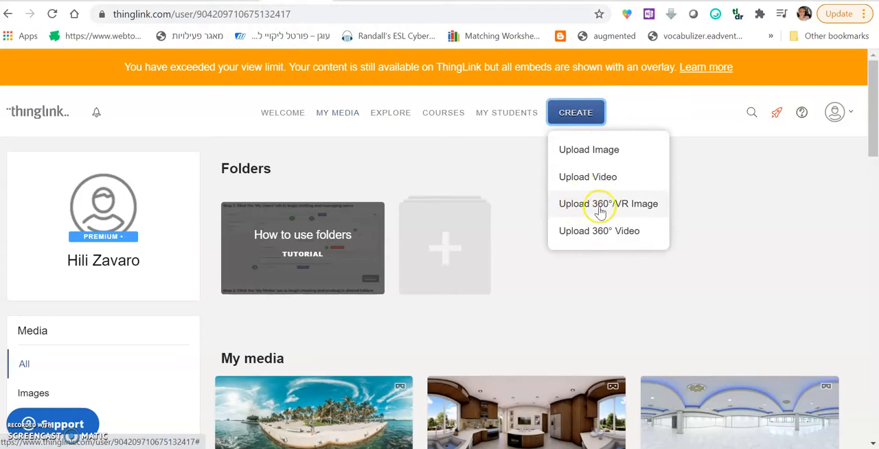
left_click(608, 204)
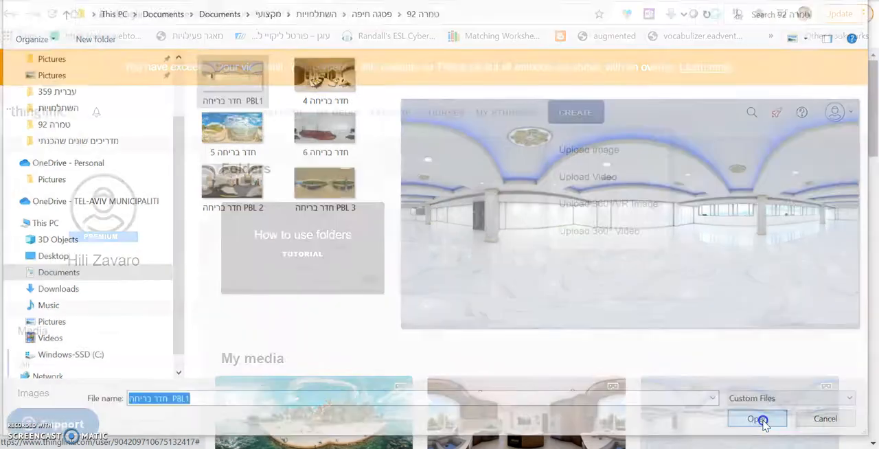
left_click(757, 419)
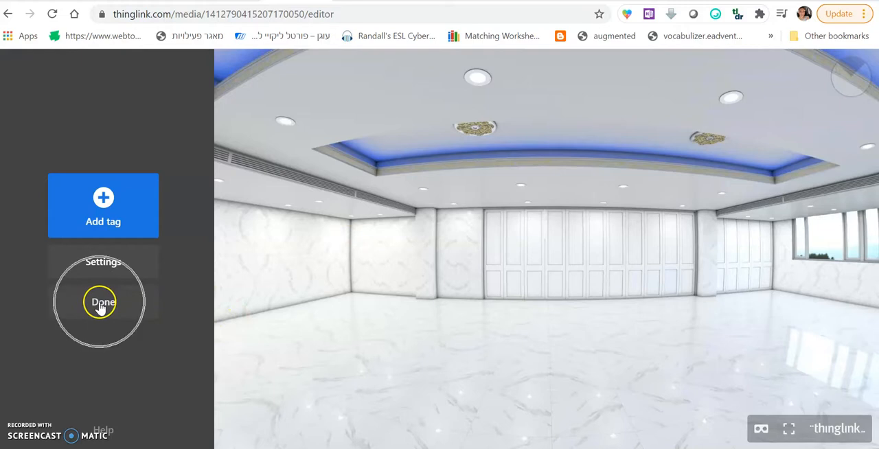
Set the hall panorama's privacy to Public in its settings and save the change.
left_click(102, 302)
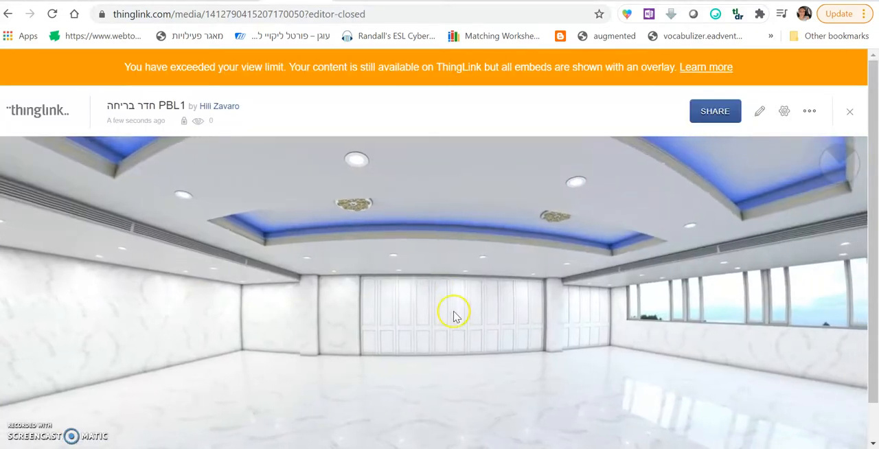
mouse_move(783, 109)
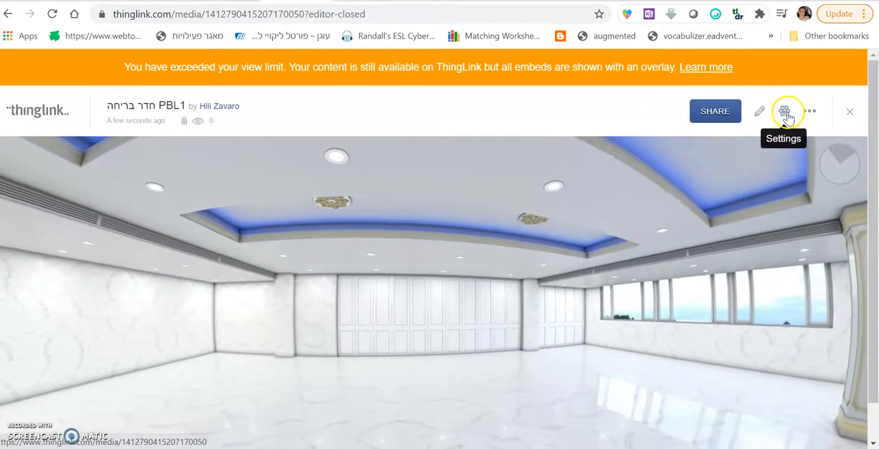
left_click(783, 110)
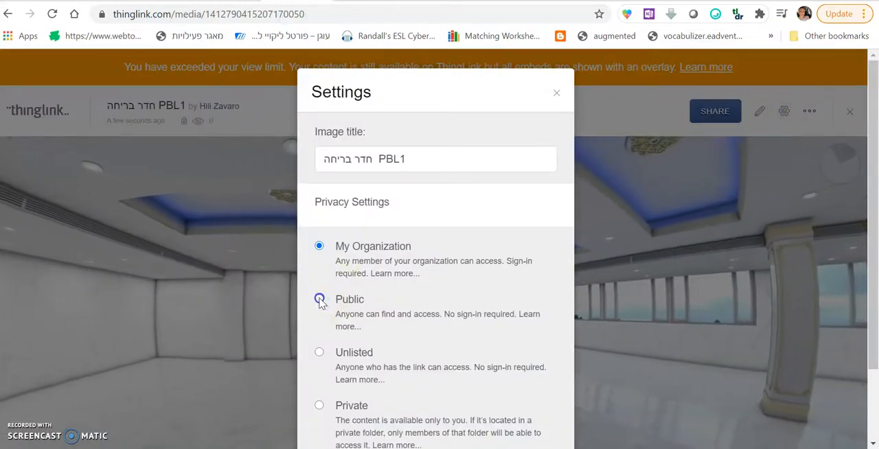
left_click(318, 299)
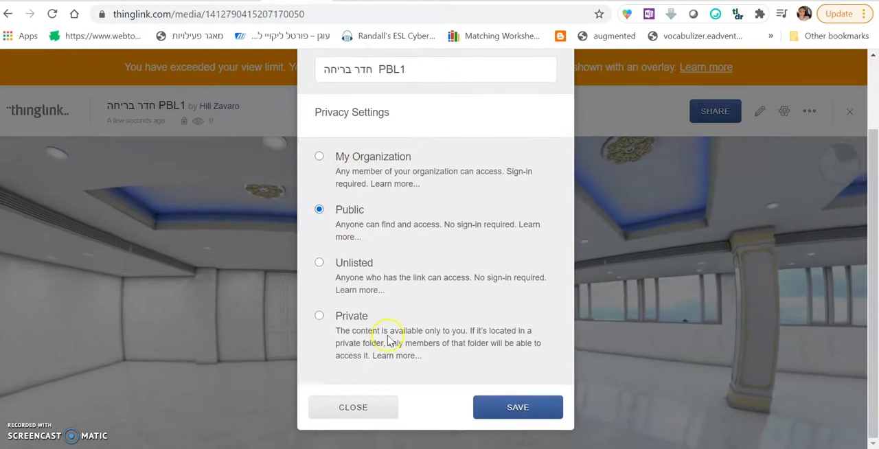
left_click(517, 407)
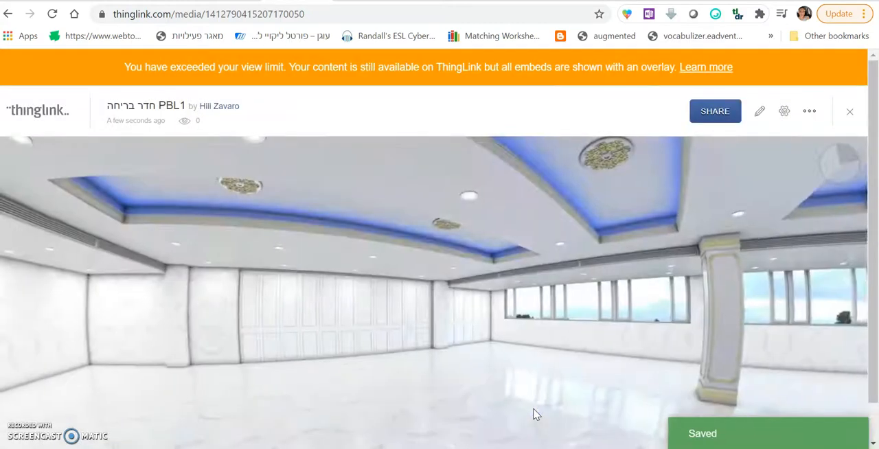
Look around the hall panorama to check the uploaded image.
left_click_drag(536, 412, 460, 288)
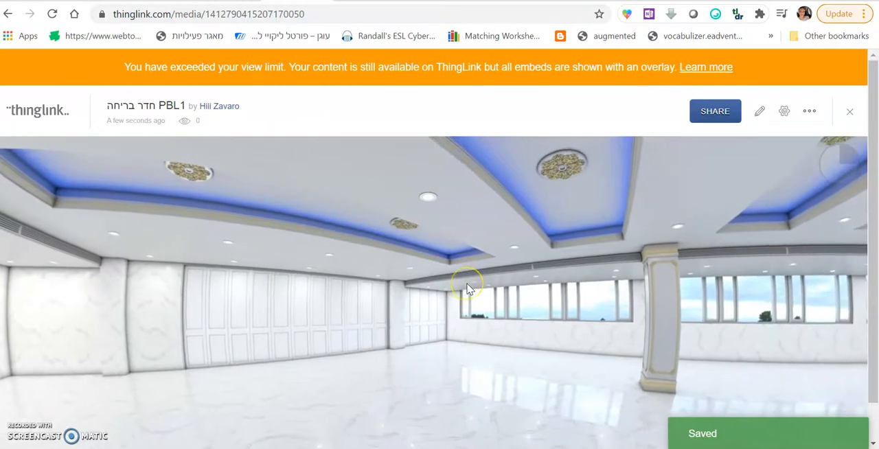
left_click_drag(467, 287, 286, 266)
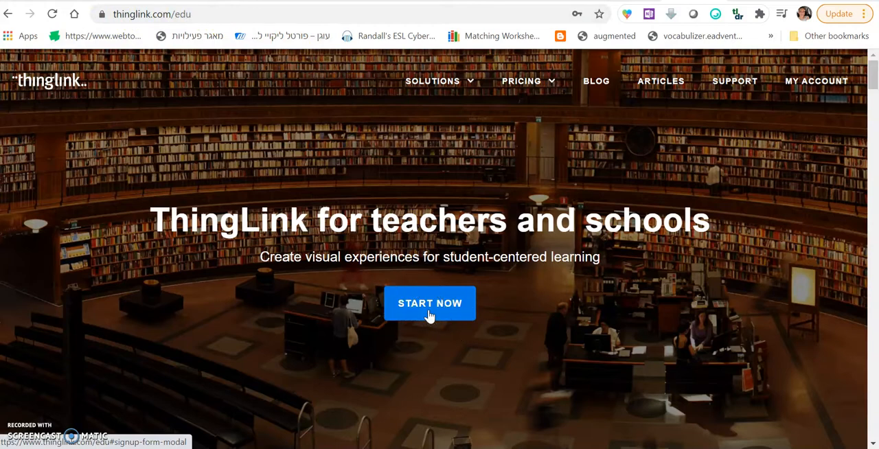
left_click(429, 302)
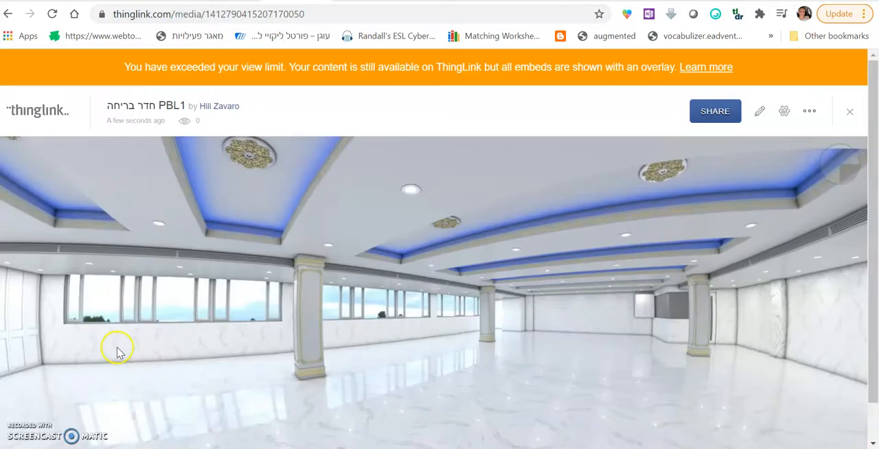
mouse_move(760, 110)
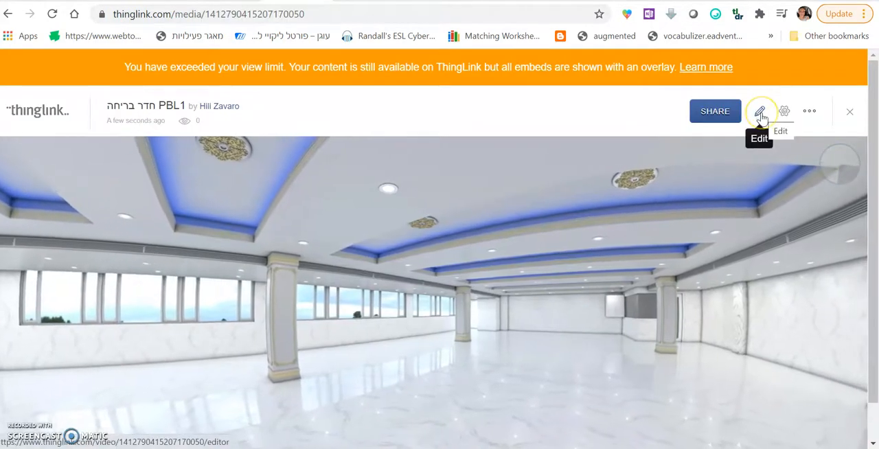
Reopen the hall panorama for editing and start a new tag, browsing the tag types list.
left_click(761, 109)
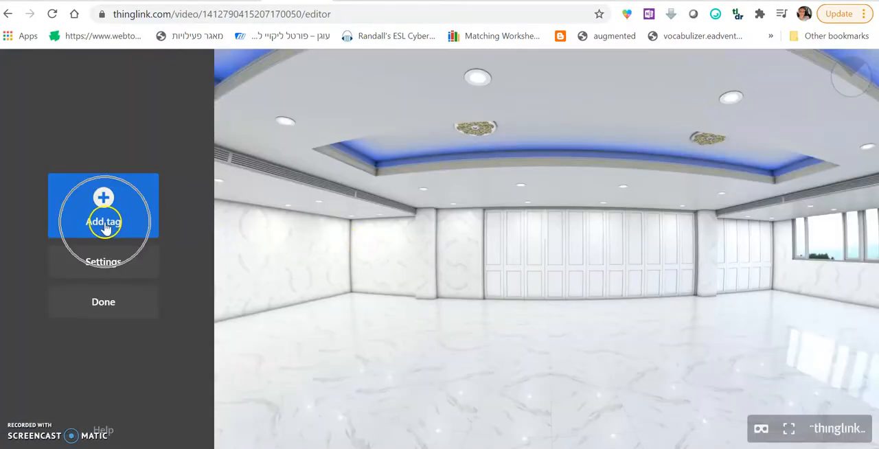
left_click(103, 221)
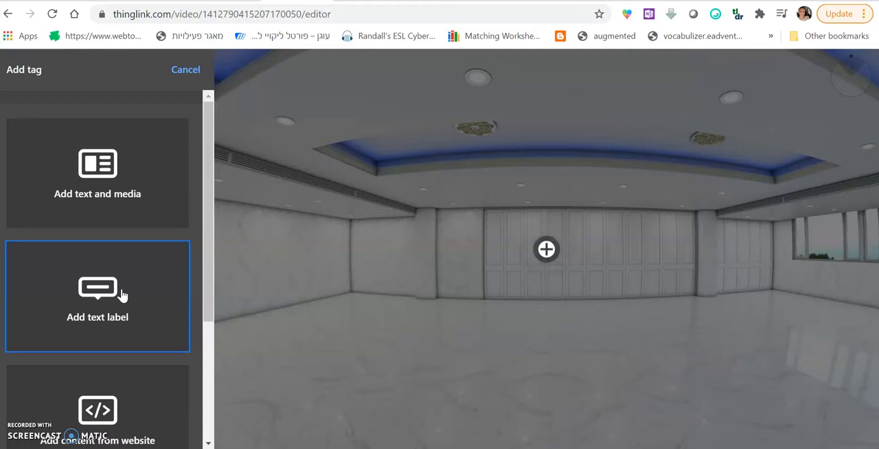
scroll("down", 3)
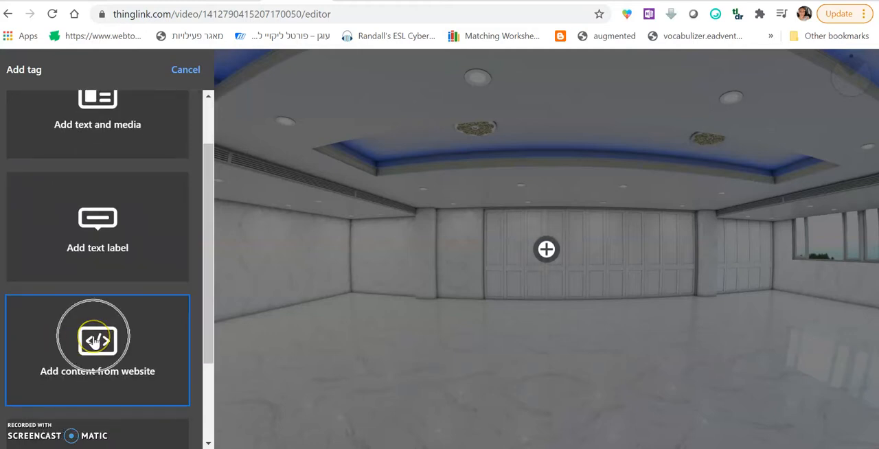
mouse_move(96, 341)
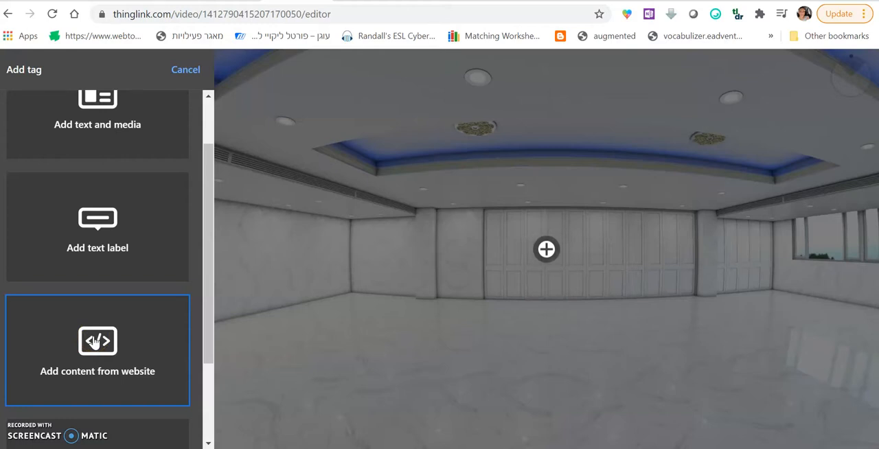
scroll("down", 3)
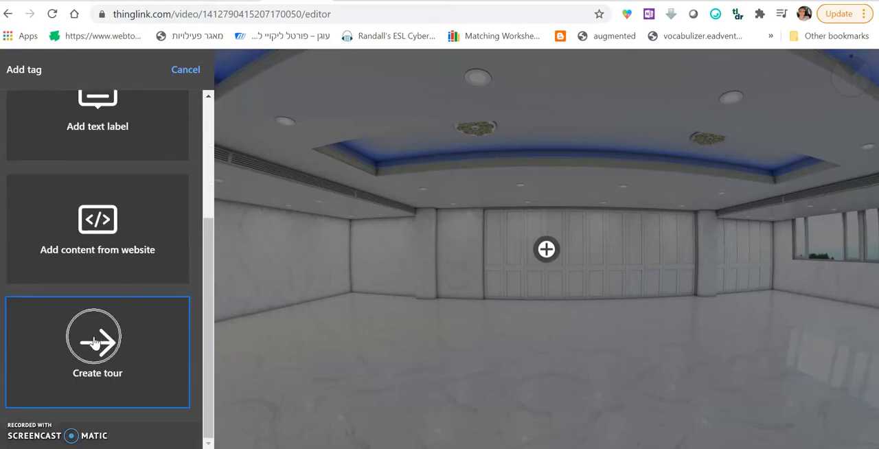
mouse_move(97, 342)
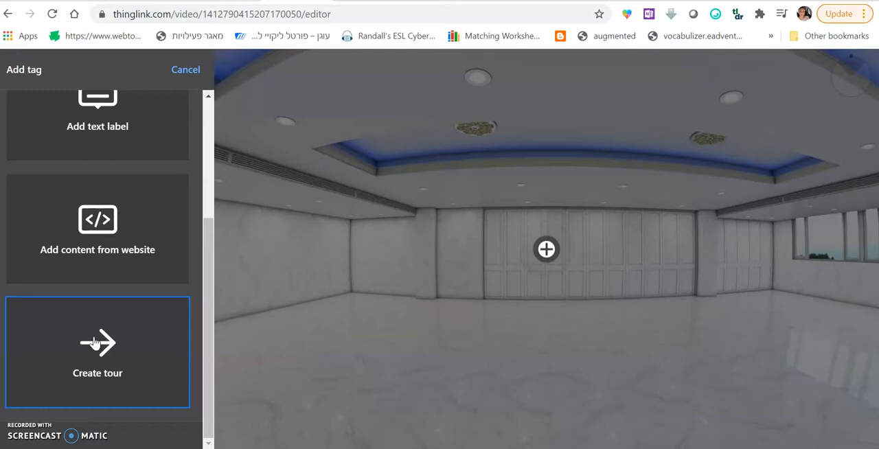
scroll("up", 3)
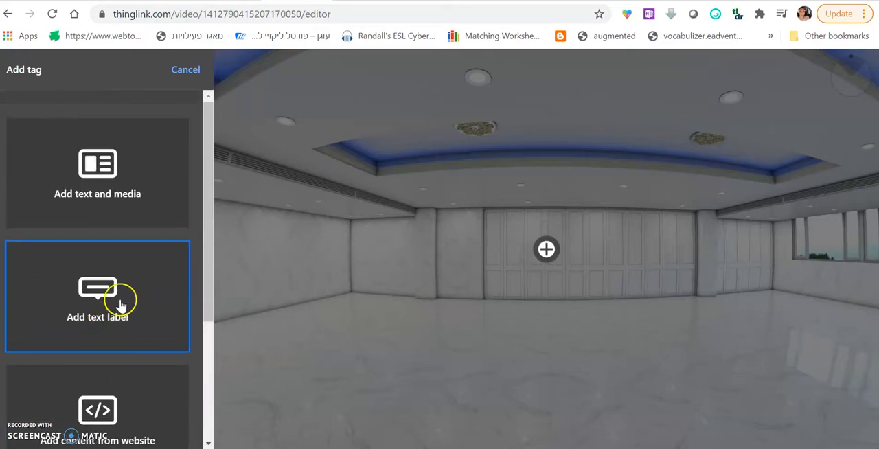
Make the tag a text label reading 'Welcome students....' with a question-mark icon and finish it.
left_click(97, 297)
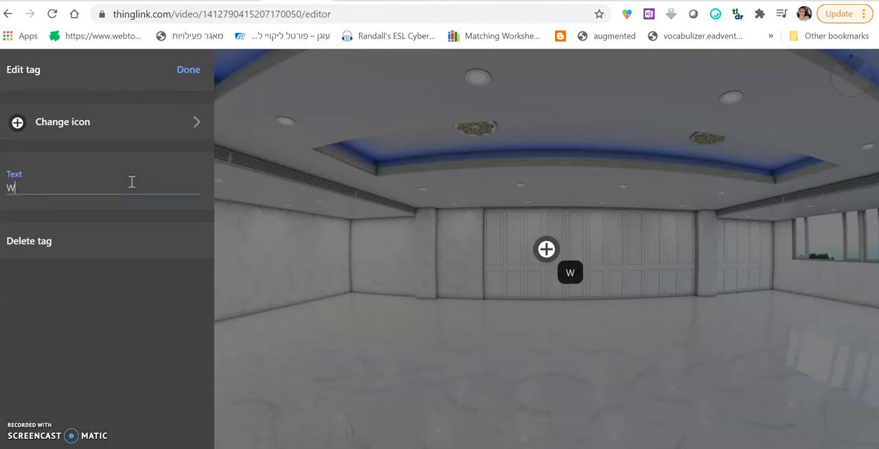
type("elcome stude")
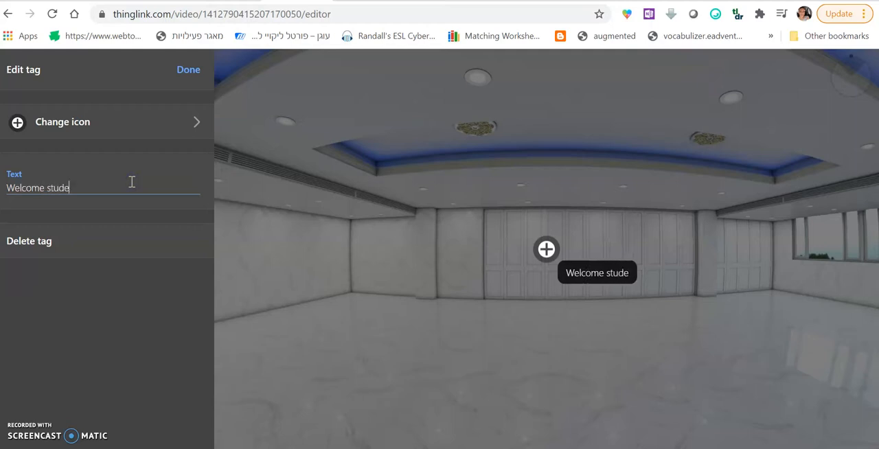
type("nts....")
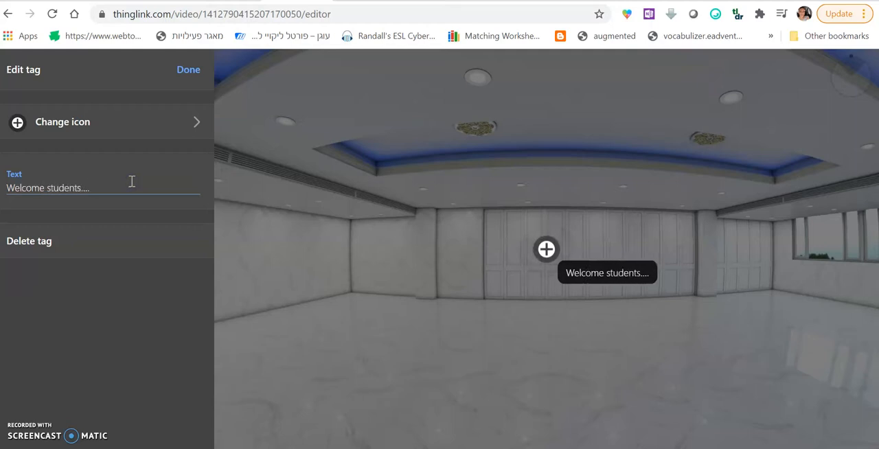
mouse_move(50, 130)
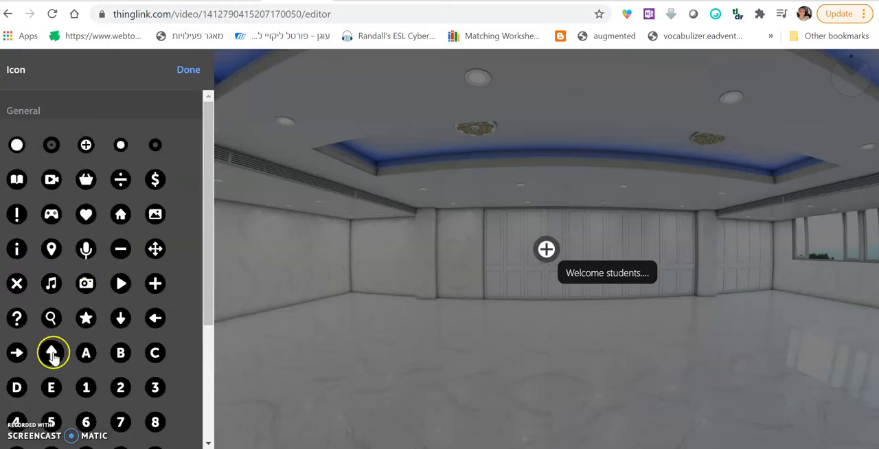
scroll("down", 3)
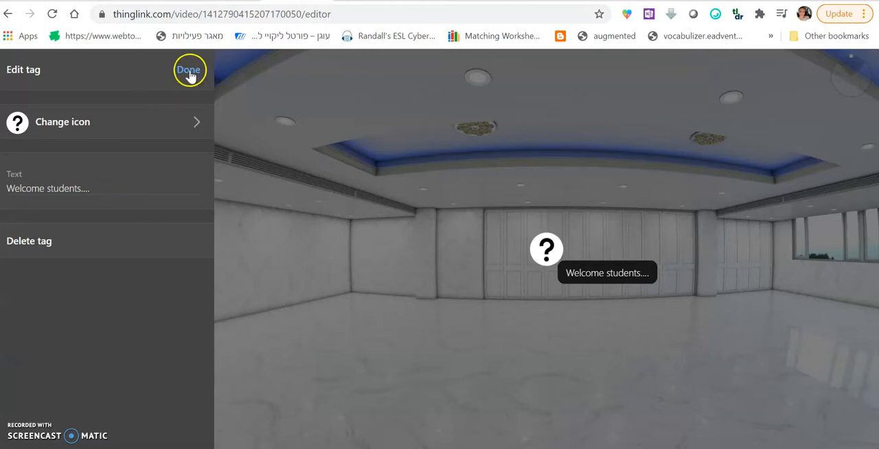
left_click(189, 69)
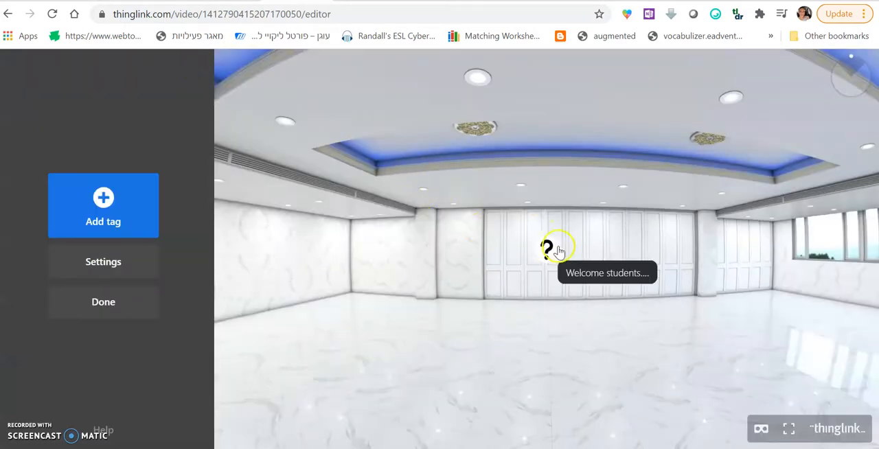
mouse_move(486, 338)
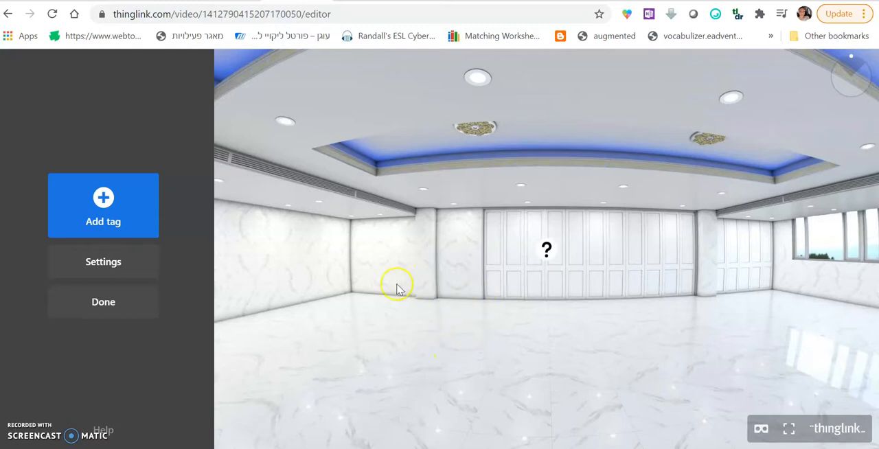
mouse_move(103, 206)
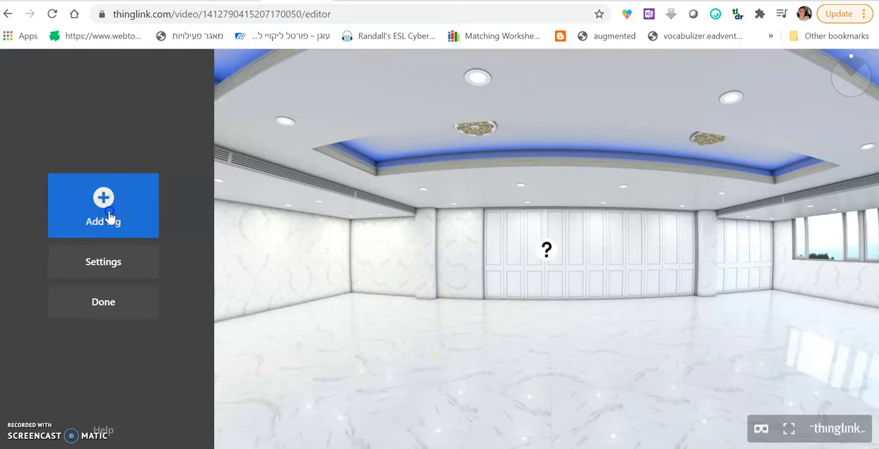
Get the salad recipe board's 'Embed in your blog or website' code from Share and copy it.
left_click(103, 204)
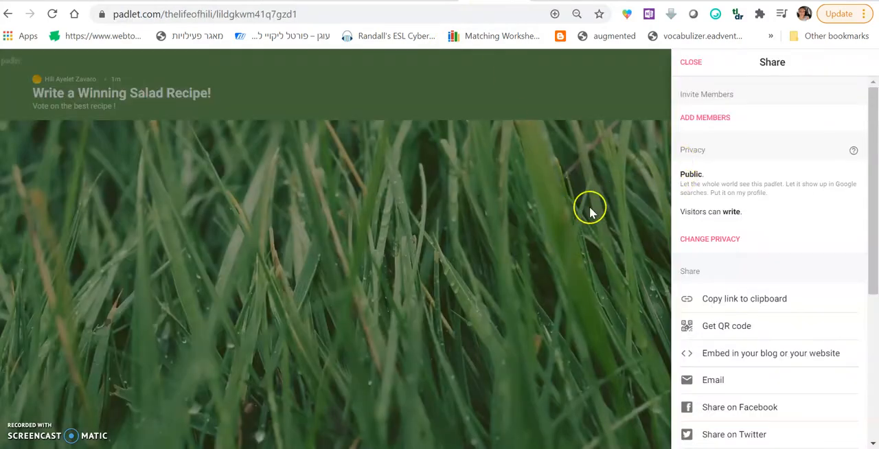
left_click(691, 62)
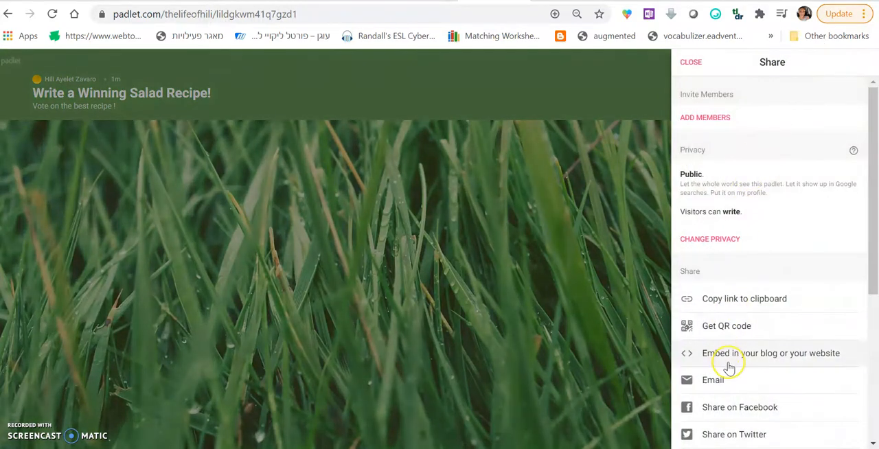
left_click(772, 353)
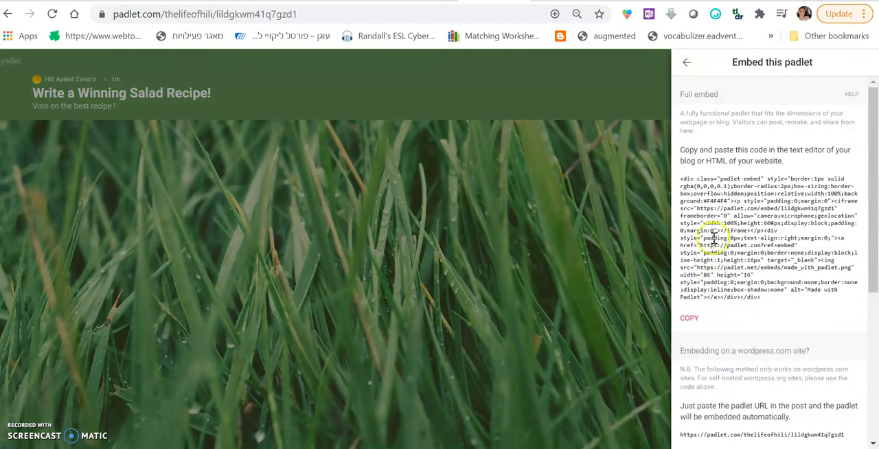
left_click(690, 318)
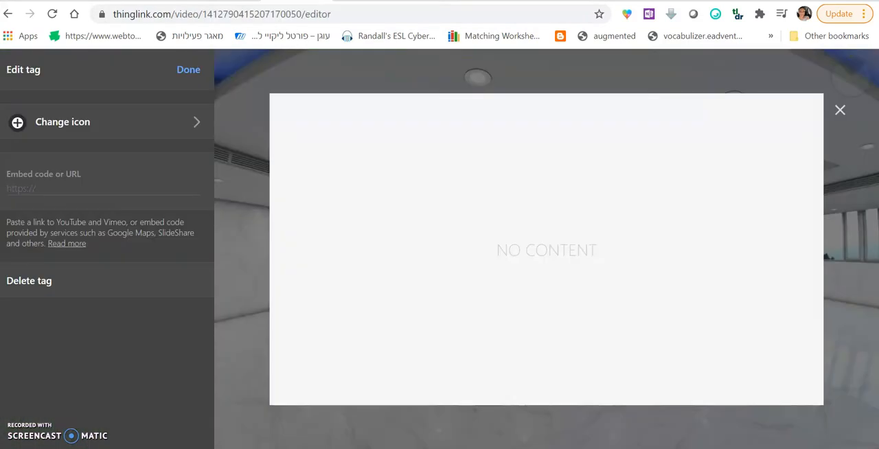
Embed the Padlet board padlet.com/embed/lildgkwm41q7gzd1 in the tag, give it a grey circle icon and save.
type("https://padlet.com/embed/lildgkwm41q7gzd1")
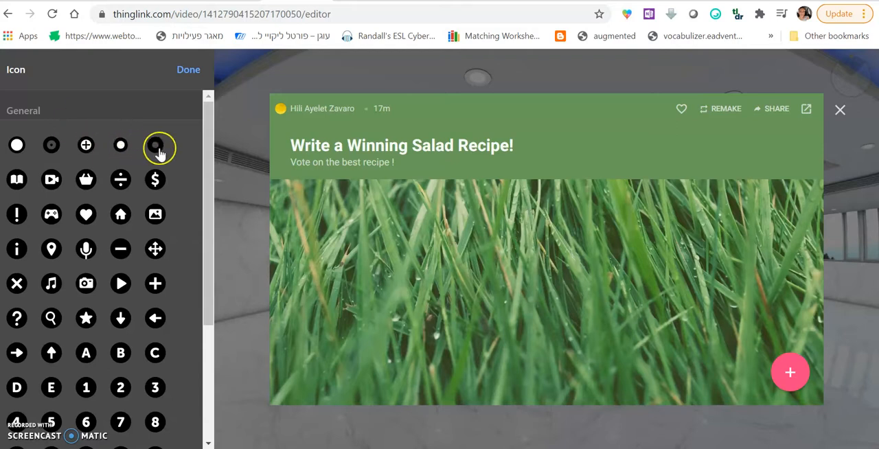
left_click(155, 146)
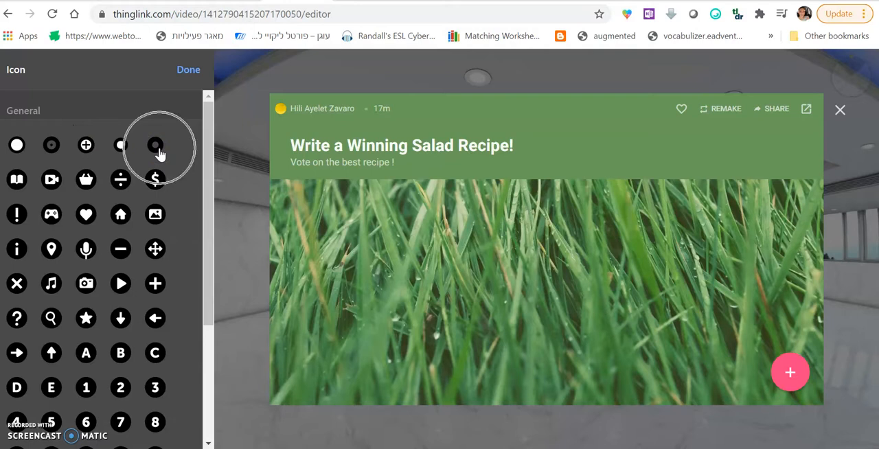
left_click(155, 145)
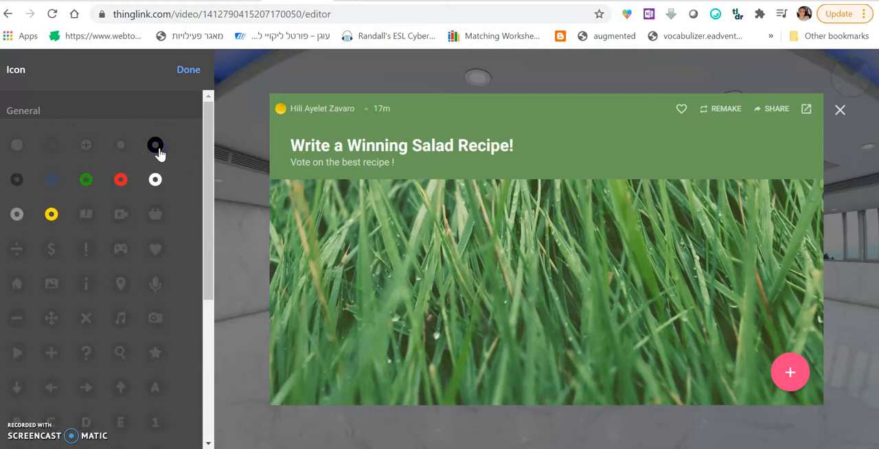
mouse_move(38, 199)
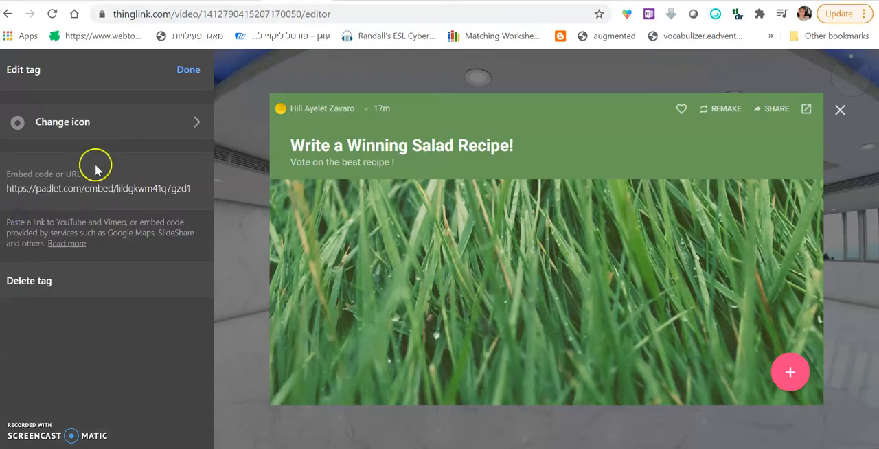
left_click(188, 69)
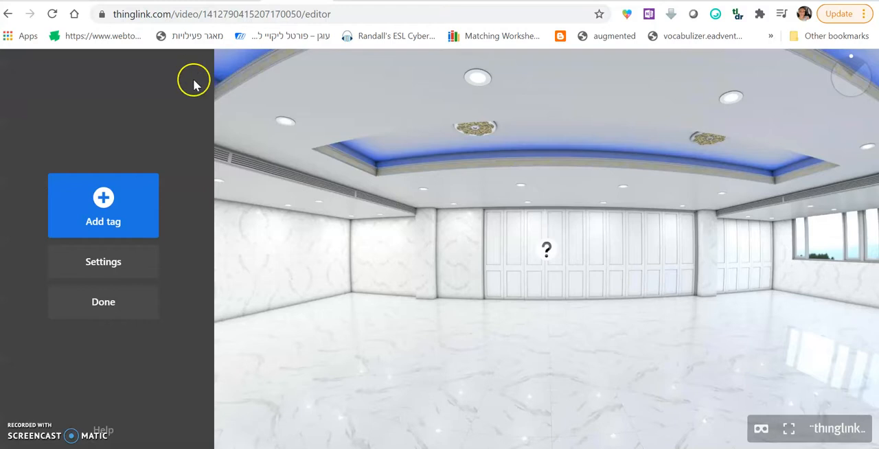
mouse_move(398, 286)
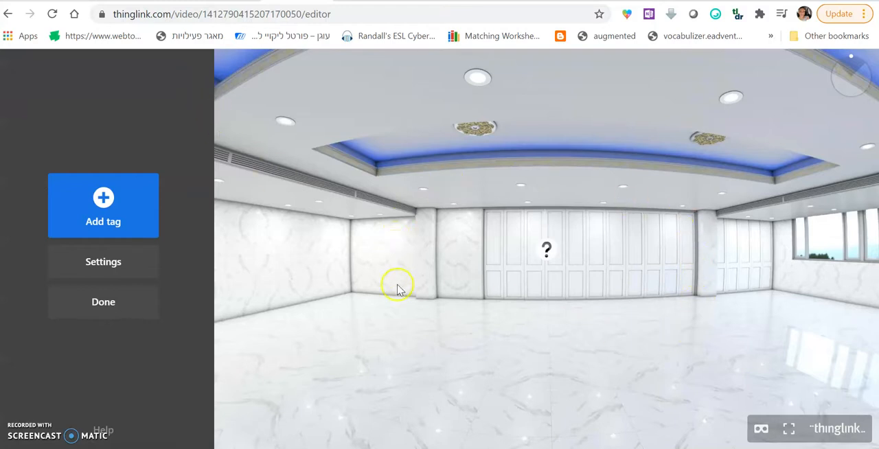
mouse_move(543, 255)
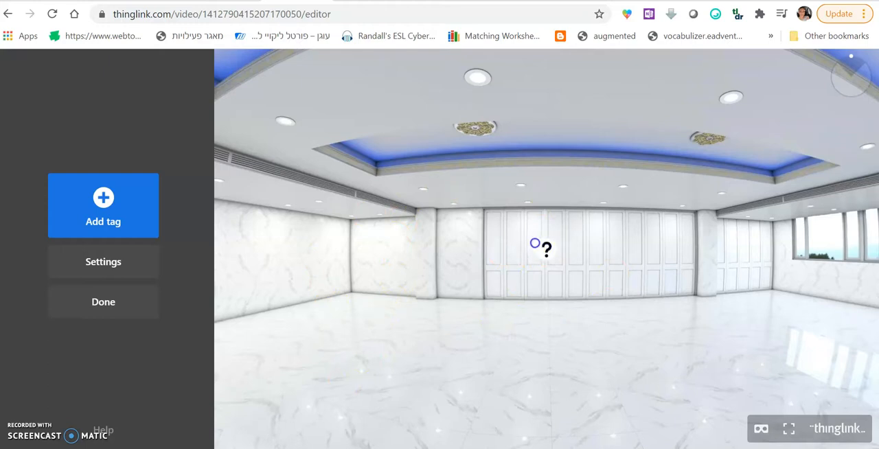
mouse_move(502, 182)
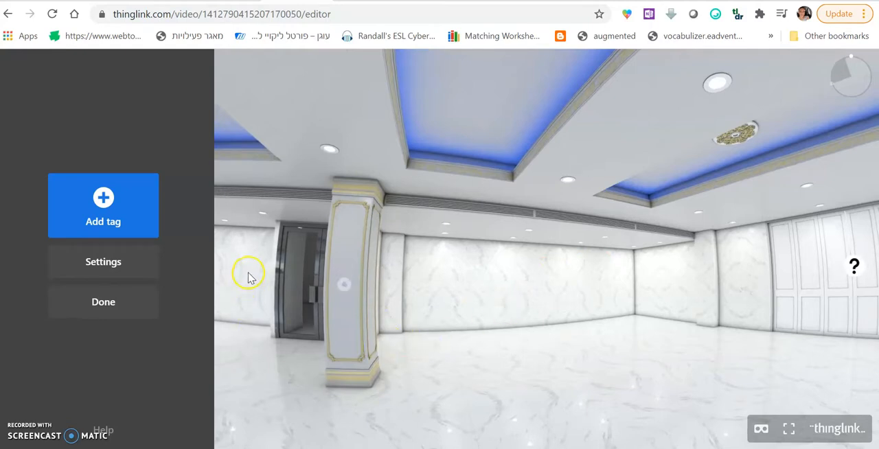
mouse_move(267, 244)
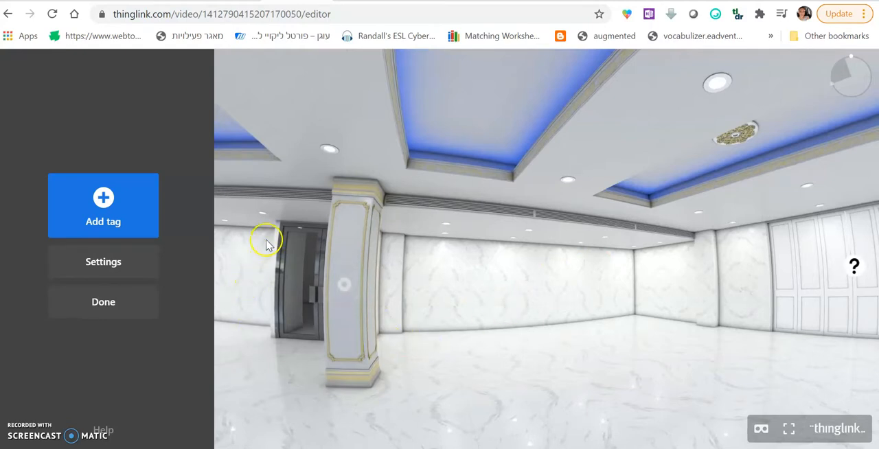
mouse_move(103, 199)
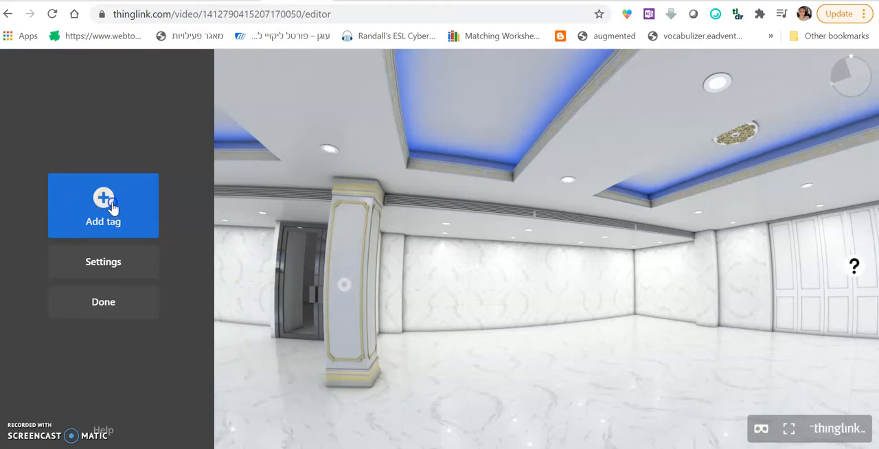
Start a new tag facing the elevator door in the hall.
left_click(103, 206)
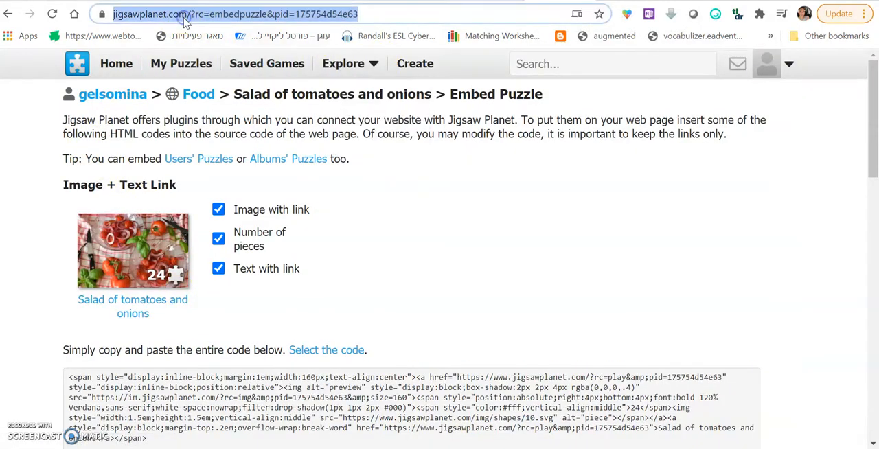
From the Jigsaw Planet home page, browse random puzzles and open the 12-piece 'house' puzzle.
left_click(115, 64)
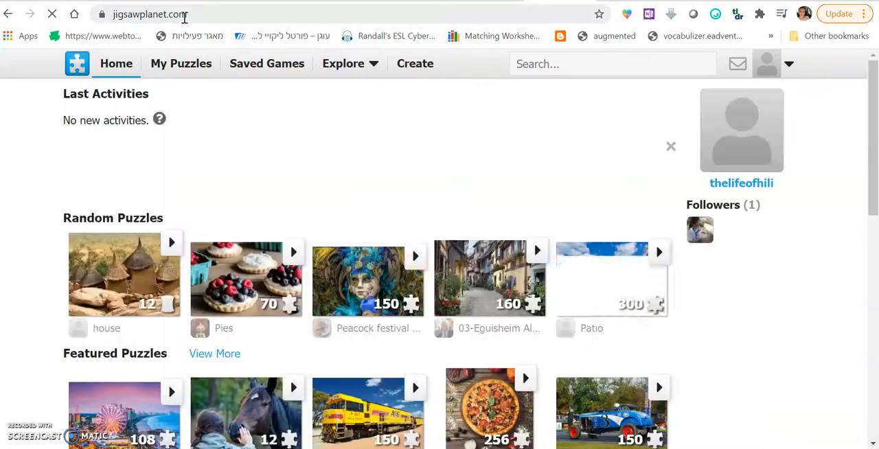
scroll("down", 3)
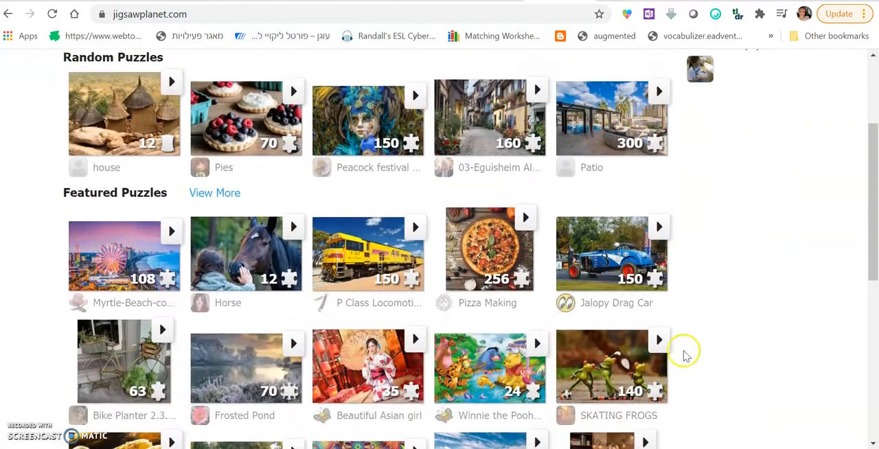
left_click(344, 64)
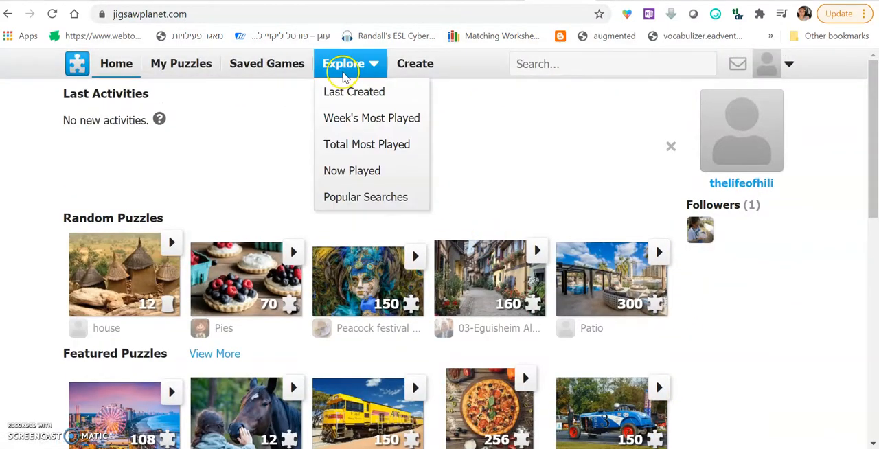
mouse_move(415, 63)
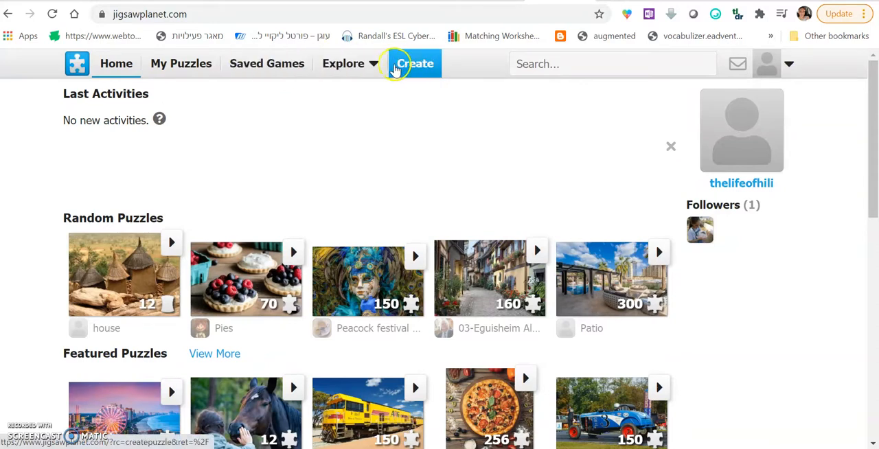
left_click(343, 63)
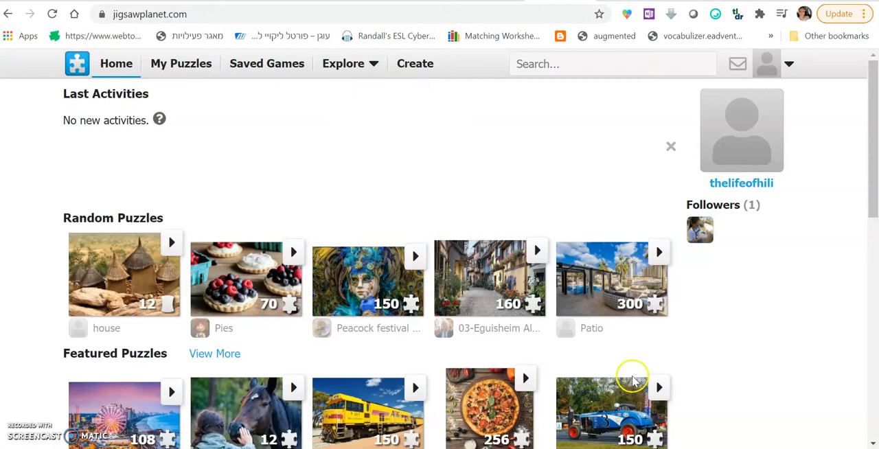
scroll("down", 3)
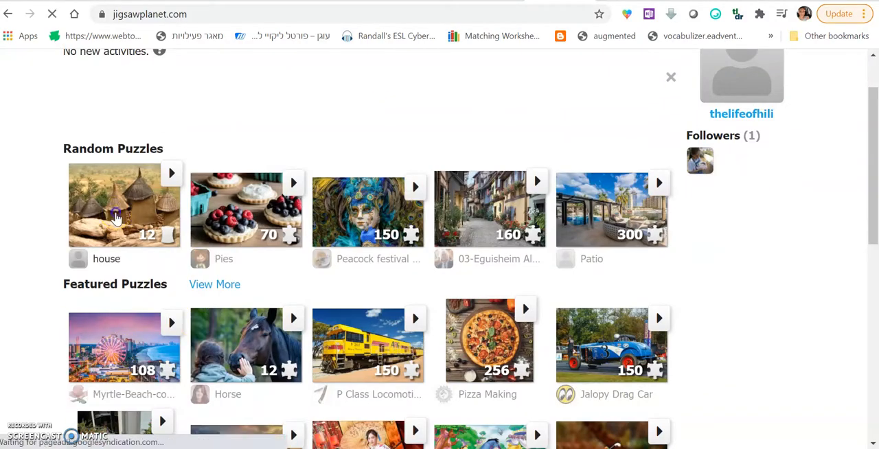
left_click(124, 205)
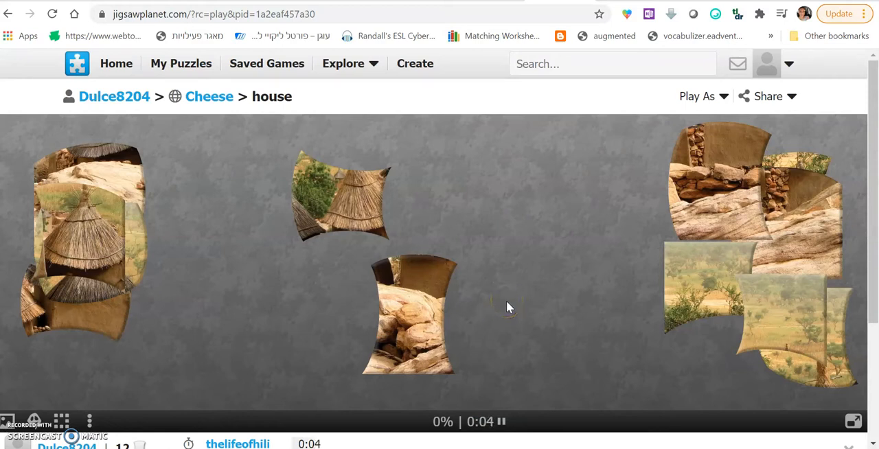
mouse_move(364, 161)
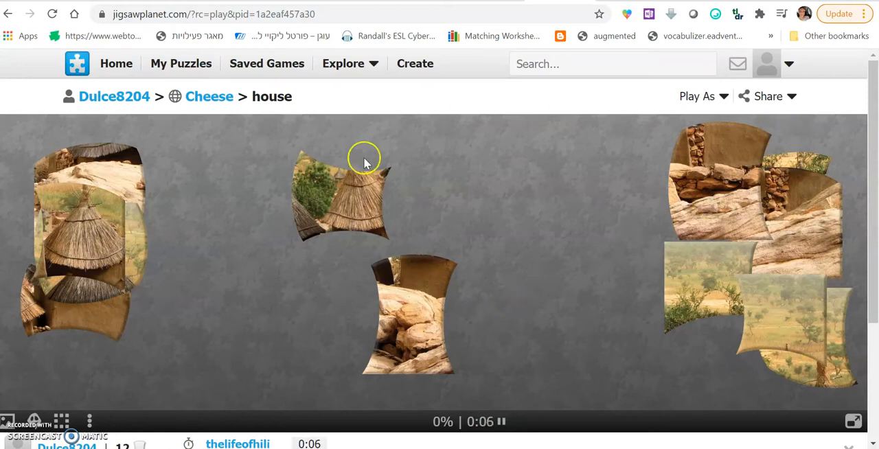
Get the house puzzle's Share > Embed page and select its game iframe code.
left_click(768, 96)
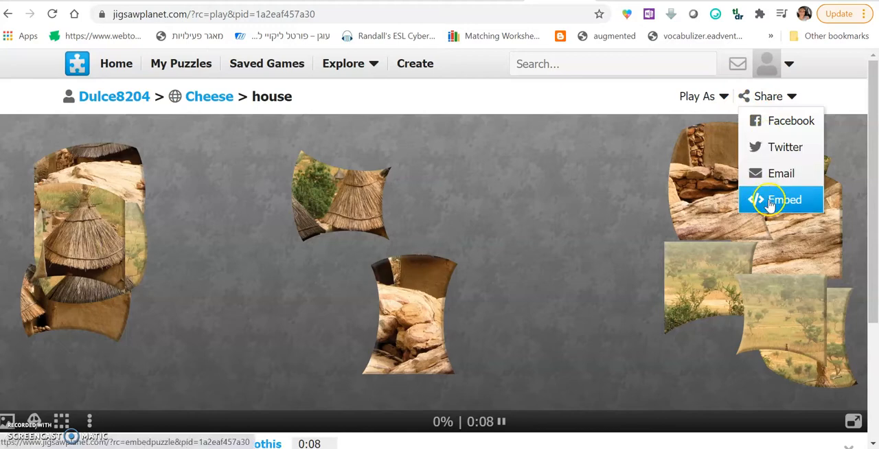
left_click(785, 199)
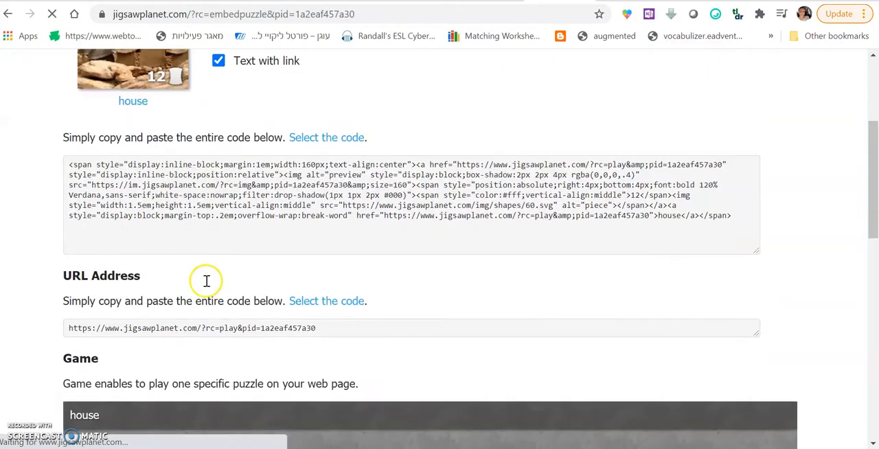
scroll("down", 3)
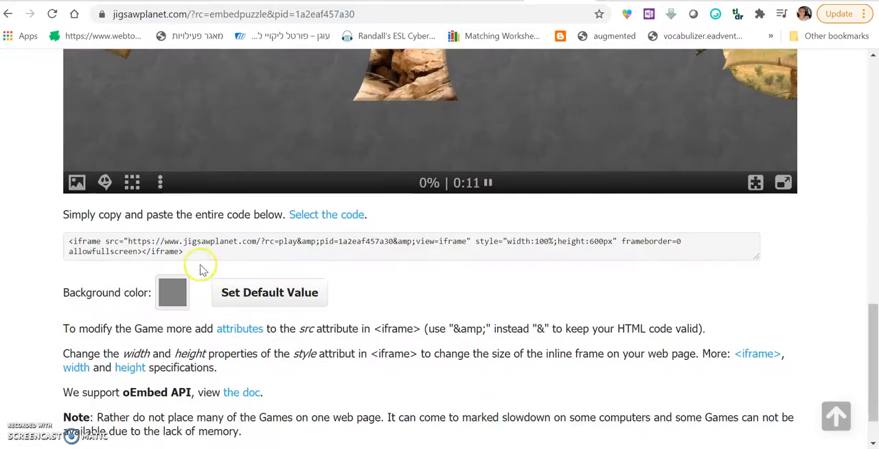
left_click(327, 214)
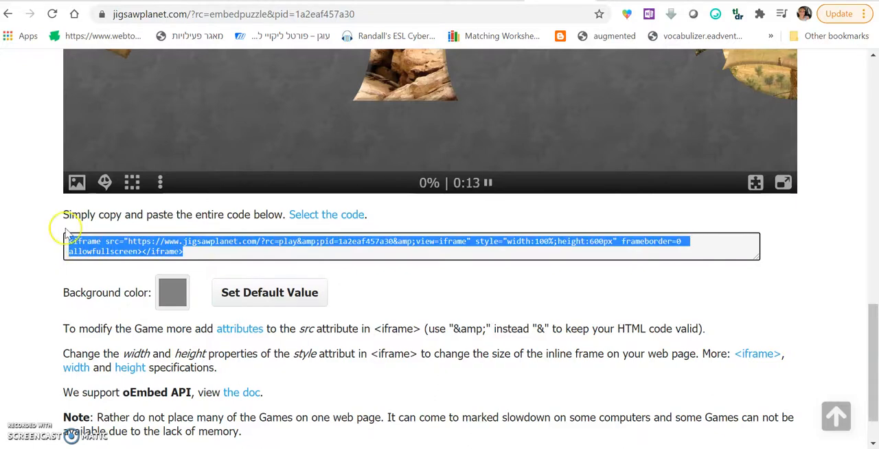
mouse_move(211, 274)
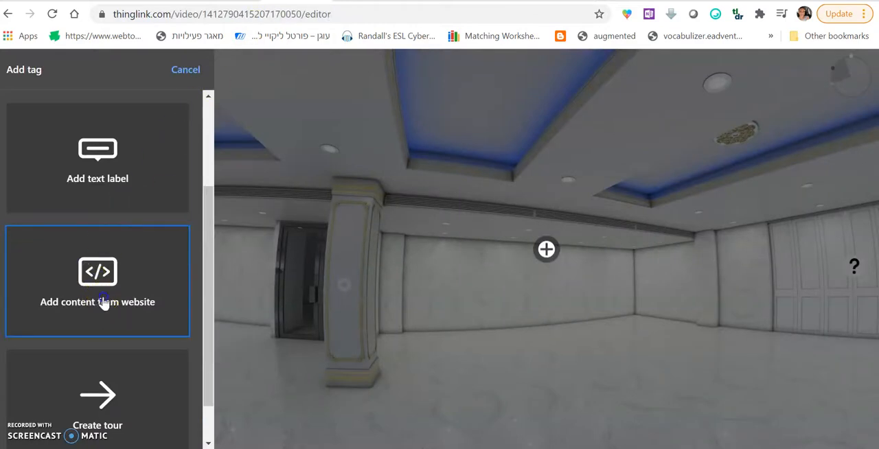
Make the tag embed the house puzzle as website content, give it a plain dark circle icon and save.
left_click(98, 280)
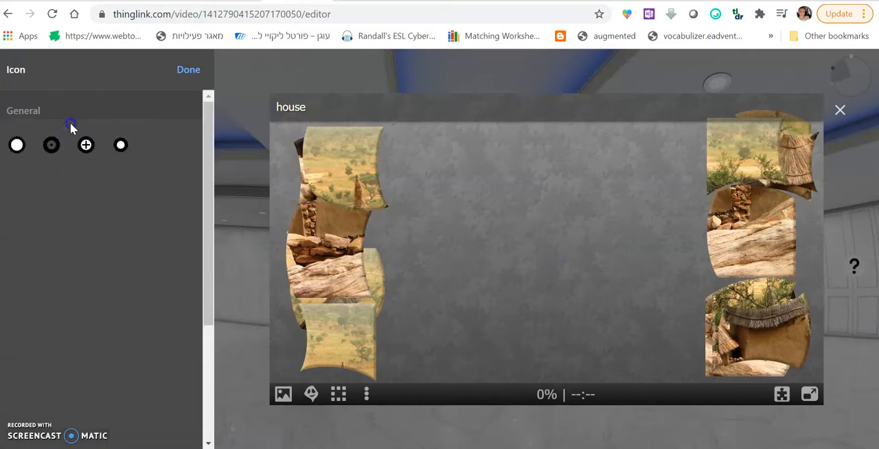
left_click(154, 145)
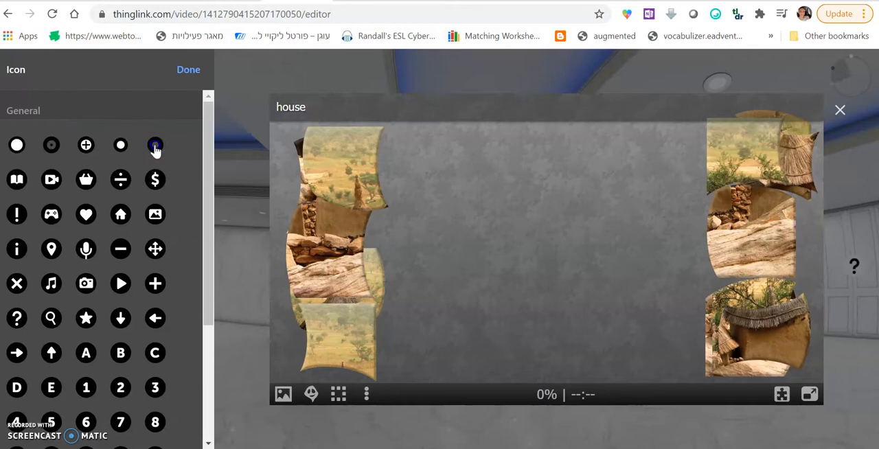
left_click(188, 69)
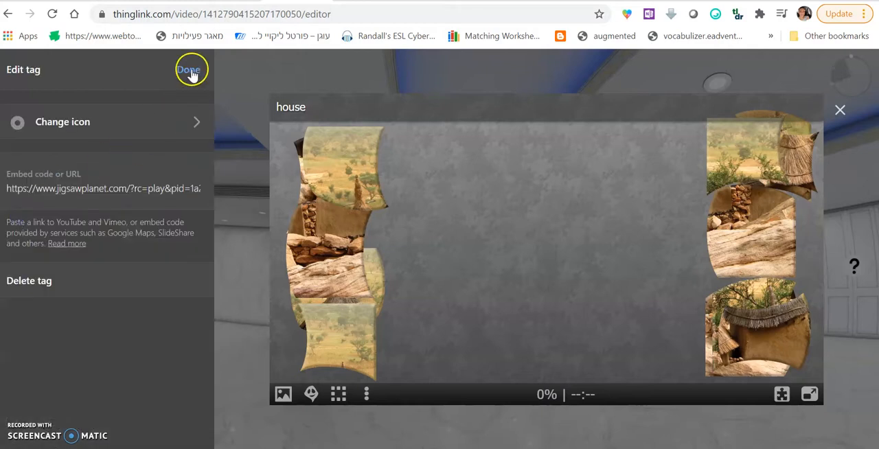
left_click(190, 69)
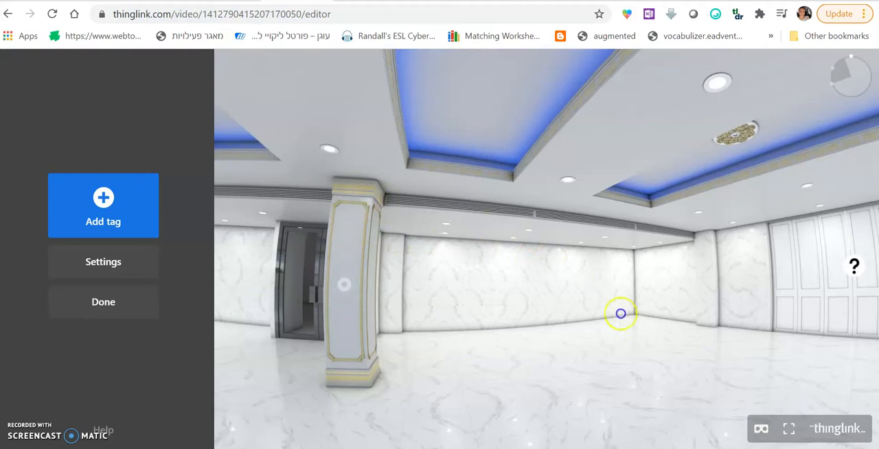
mouse_move(511, 307)
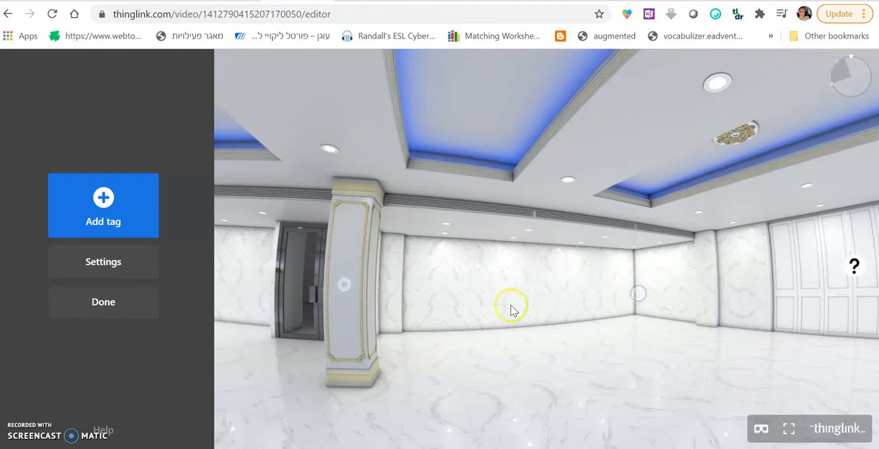
mouse_move(433, 29)
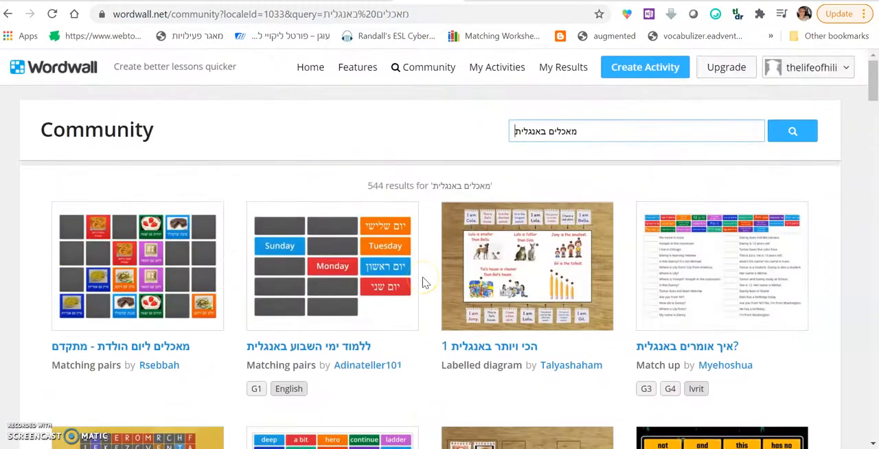
Choose a food-in-English activity from the Wordwall community search results.
scroll("down", 3)
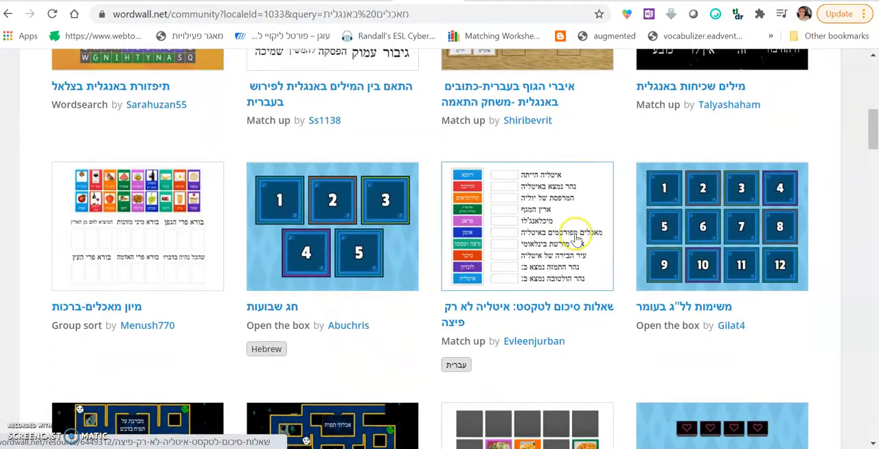
left_click(527, 227)
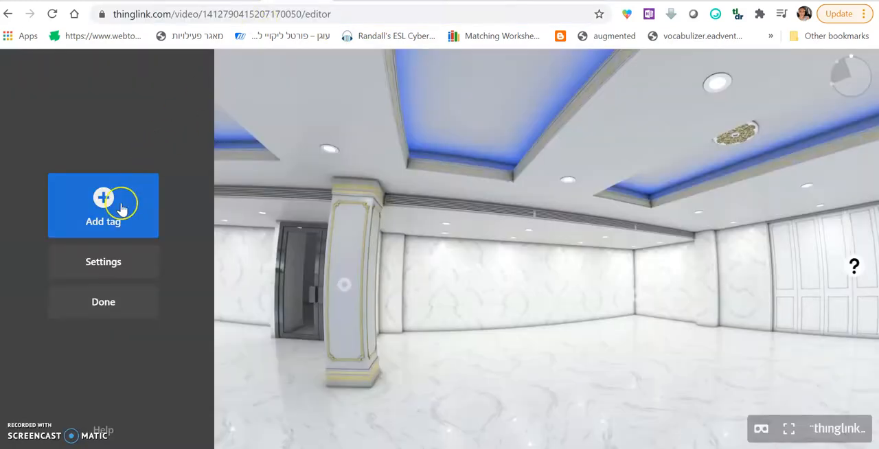
Add a Wordwall link tag titled 'Learn the words!' with text 'Click the link' and a fish image, and save it.
left_click(103, 206)
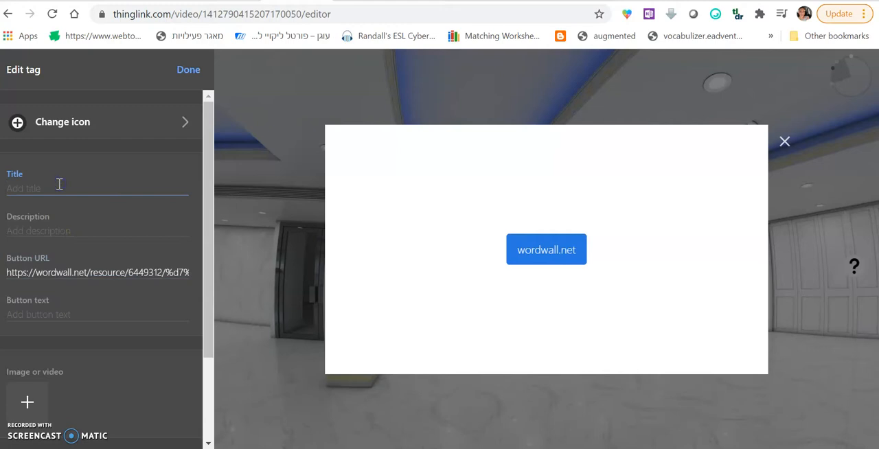
type("Learn the wor")
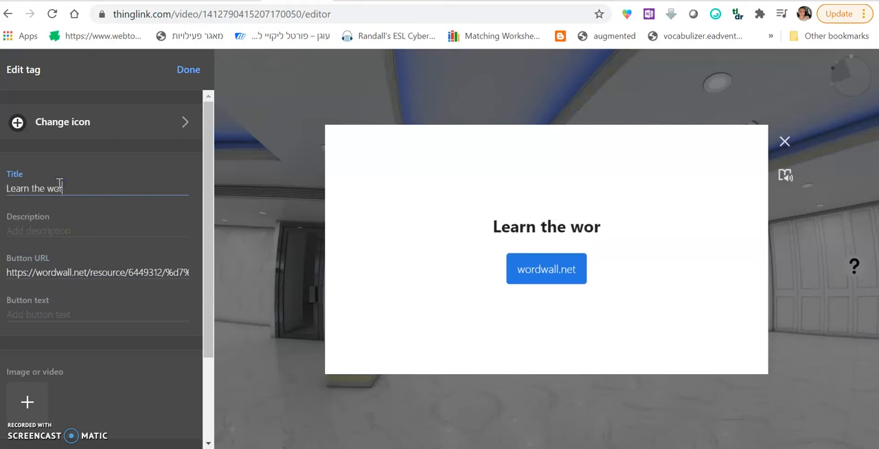
type("ds!")
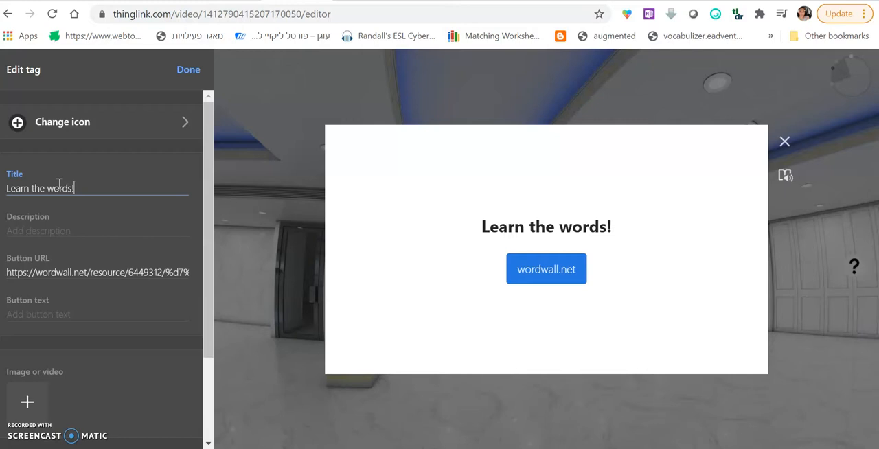
type("Click to")
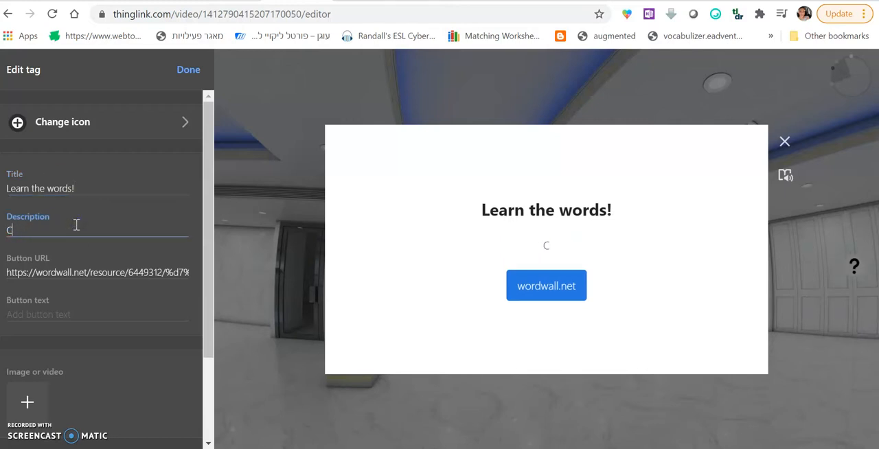
type("lick")
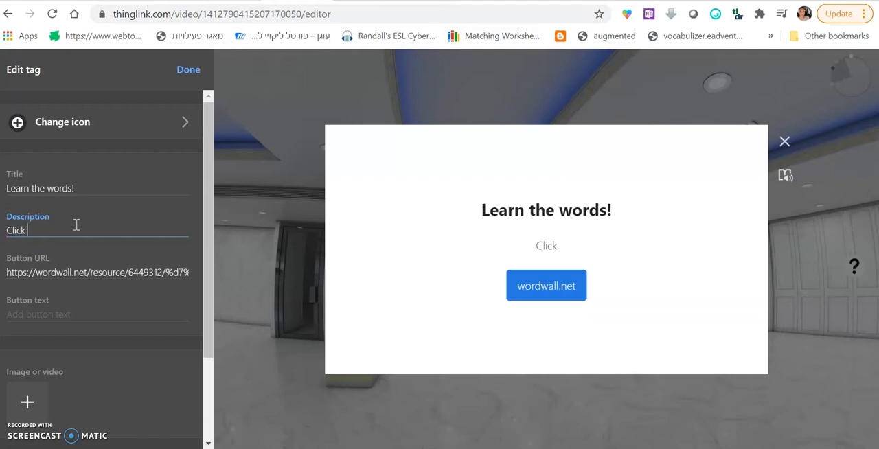
type("the link")
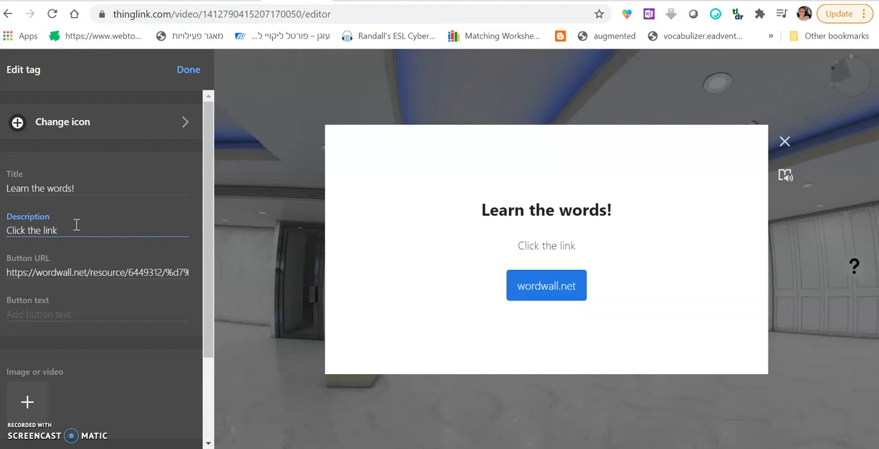
scroll("down", 3)
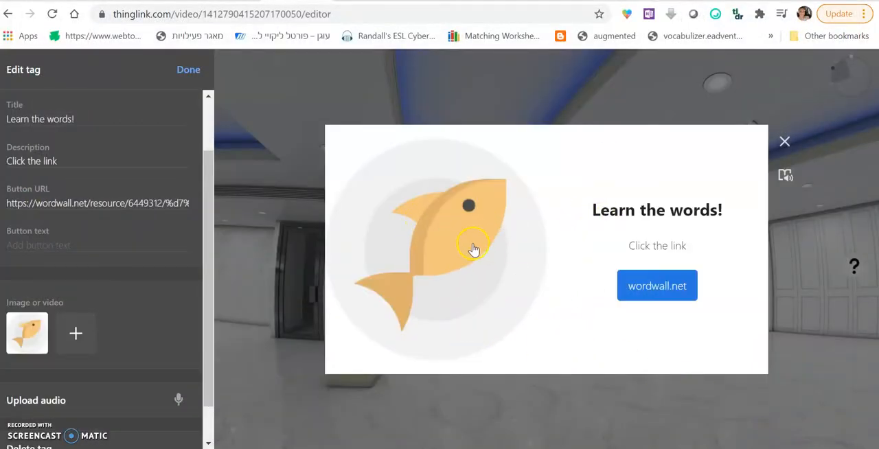
mouse_move(159, 125)
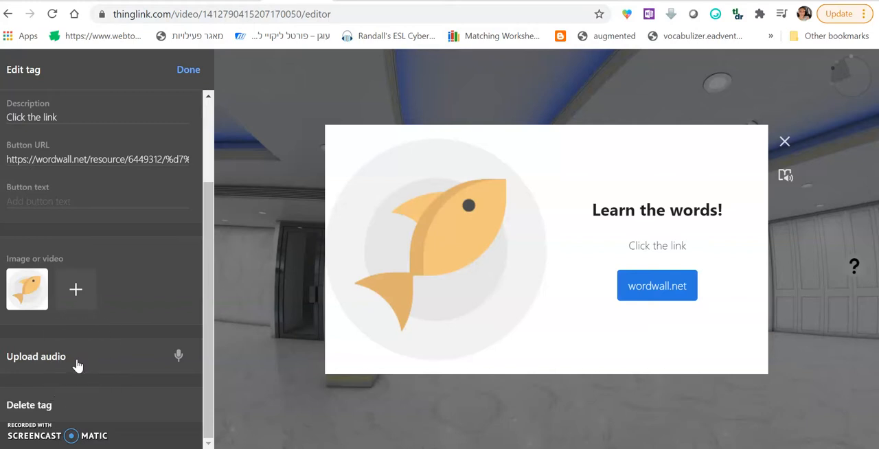
mouse_move(177, 130)
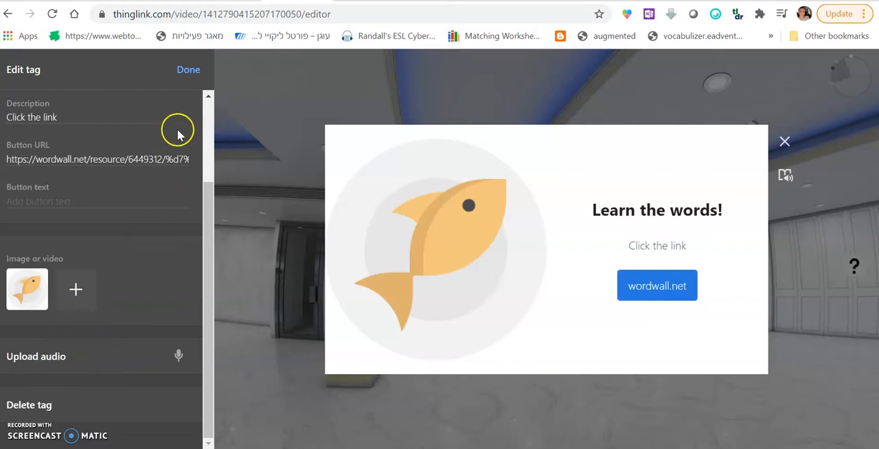
left_click(188, 69)
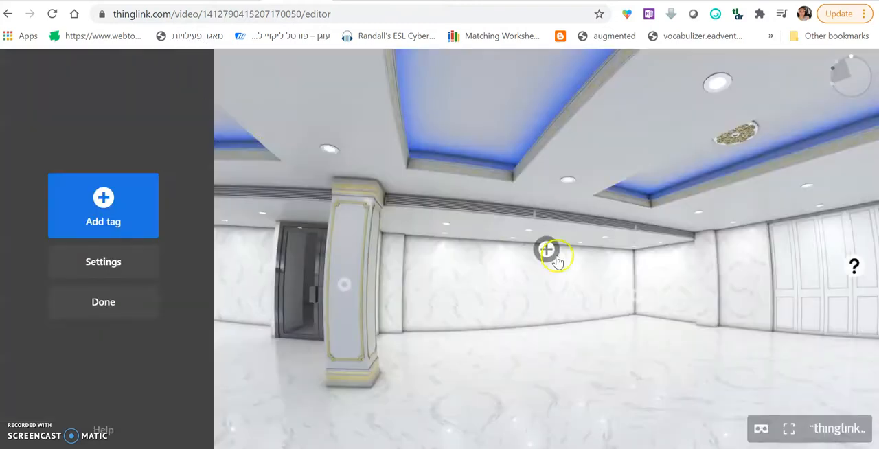
Change the 'Learn the words!' tag's marker to a plain round icon and save.
left_click(548, 248)
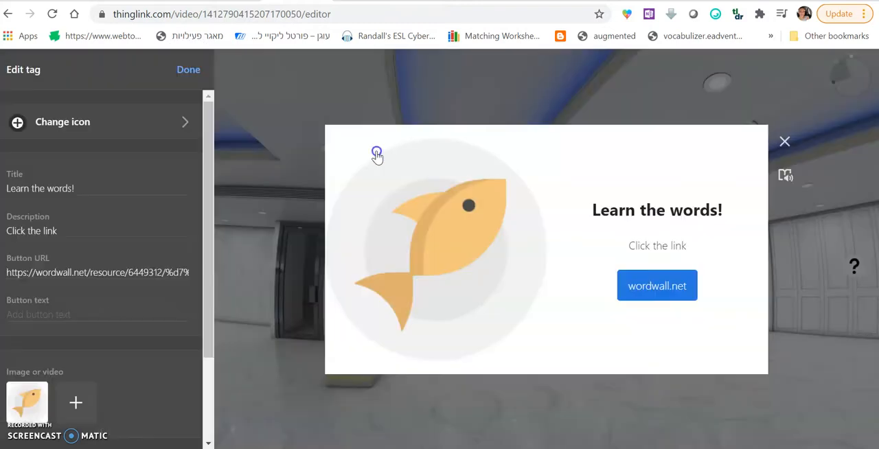
left_click(99, 121)
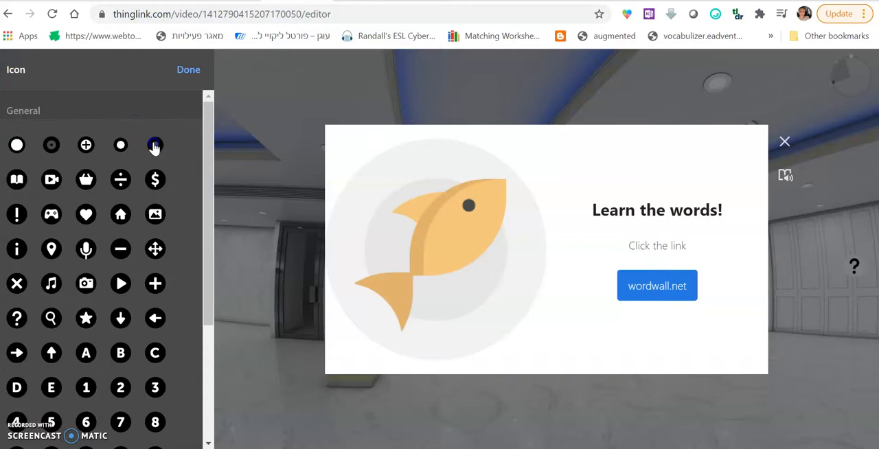
left_click(188, 69)
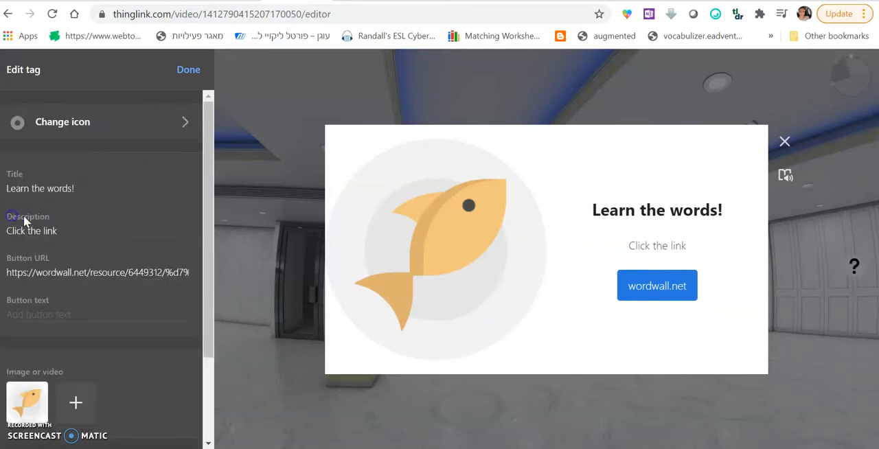
left_click(188, 69)
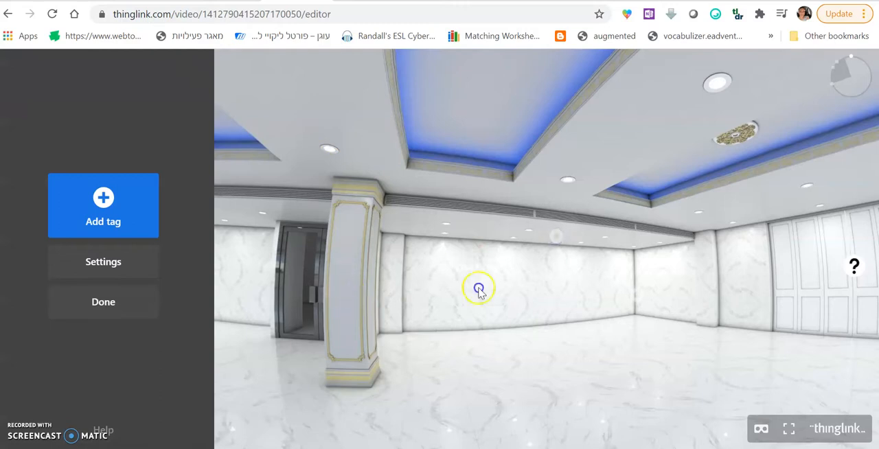
mouse_move(206, 206)
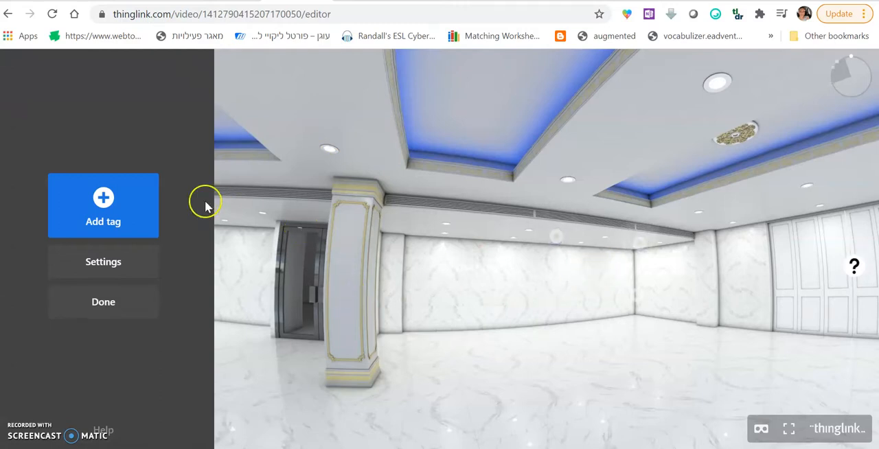
Create a scene-transition tag by the pillar with the golden lobby room as destination.
left_click(103, 204)
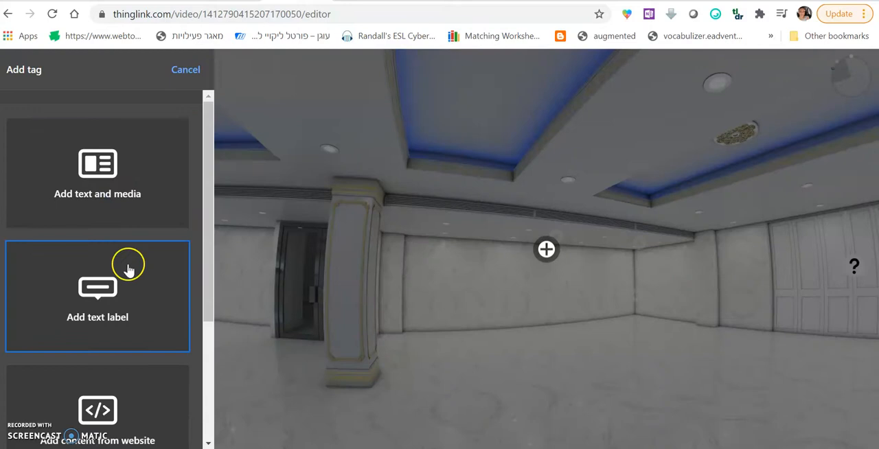
left_click(96, 297)
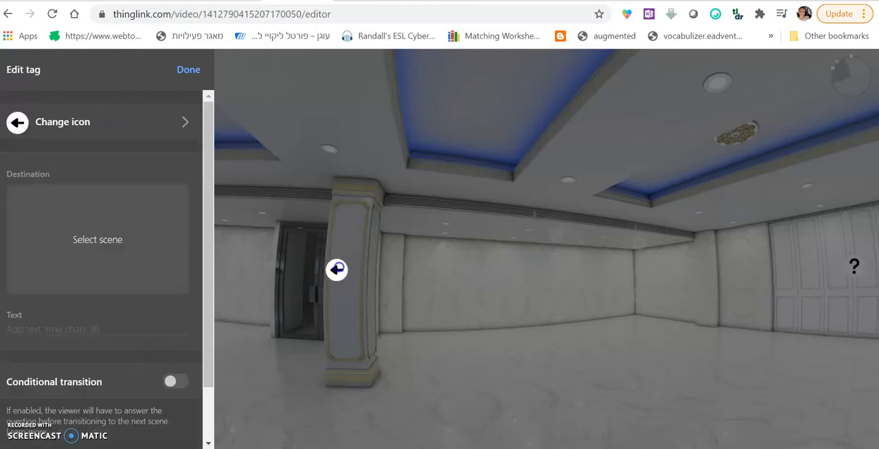
left_click(98, 239)
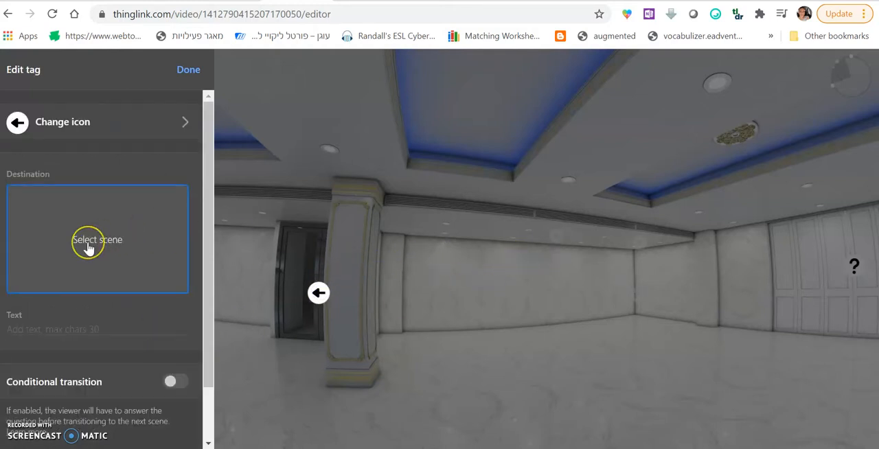
left_click(96, 239)
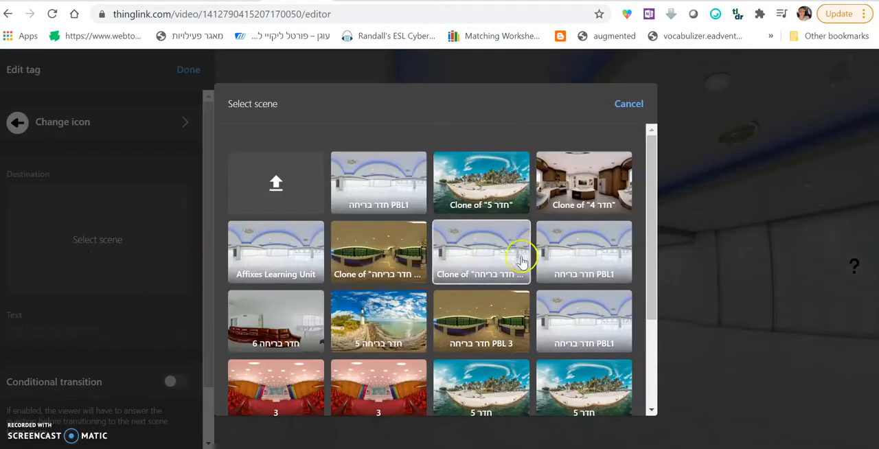
scroll("down", 3)
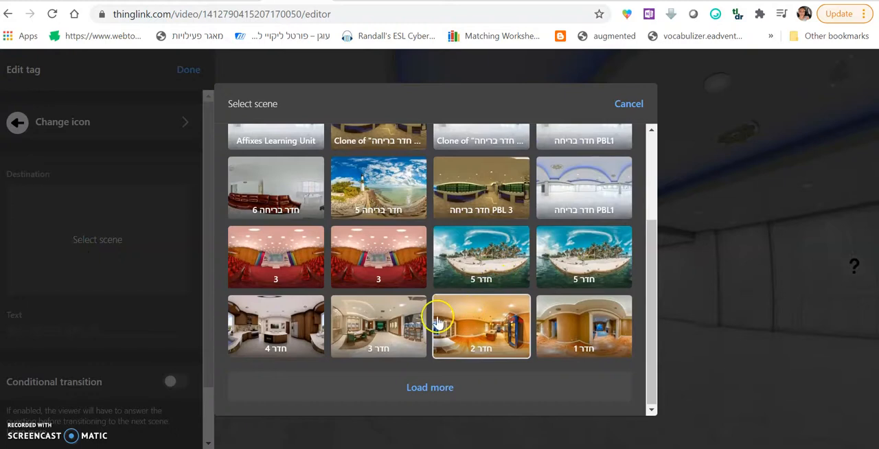
left_click(481, 327)
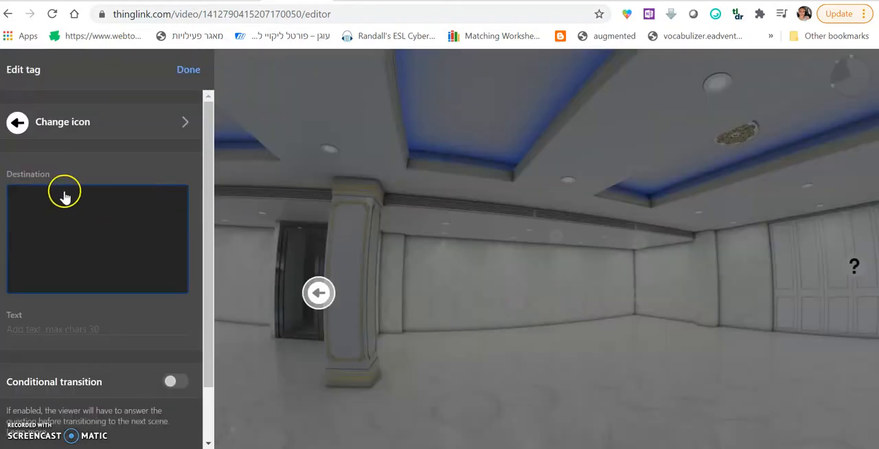
scroll("down", 3)
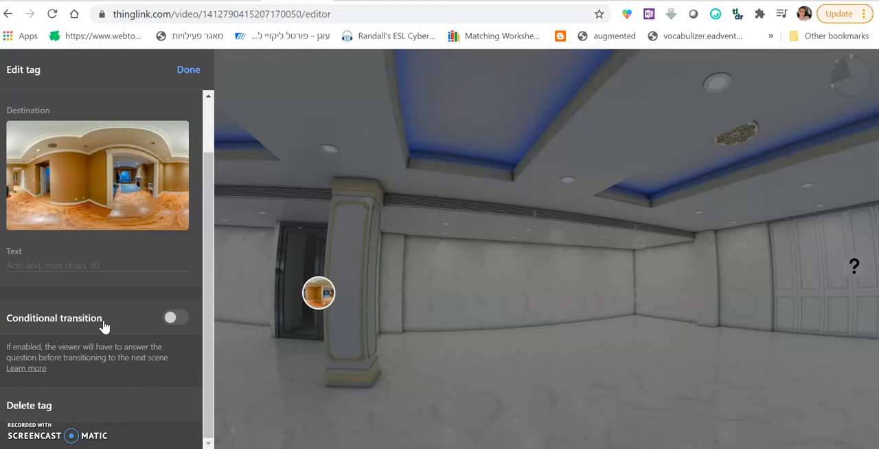
left_click(176, 318)
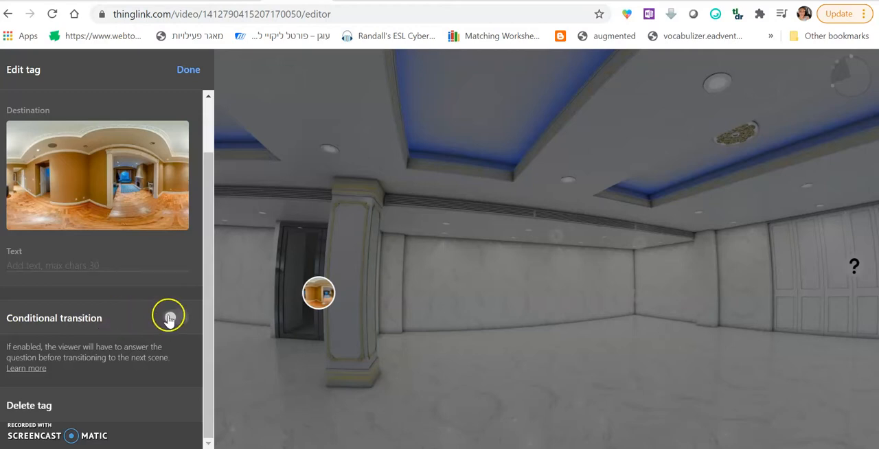
Enable conditional transition asking 'What is in common to all the activities?', answer 'food', choices food, fish, sea, vacation.
left_click(169, 316)
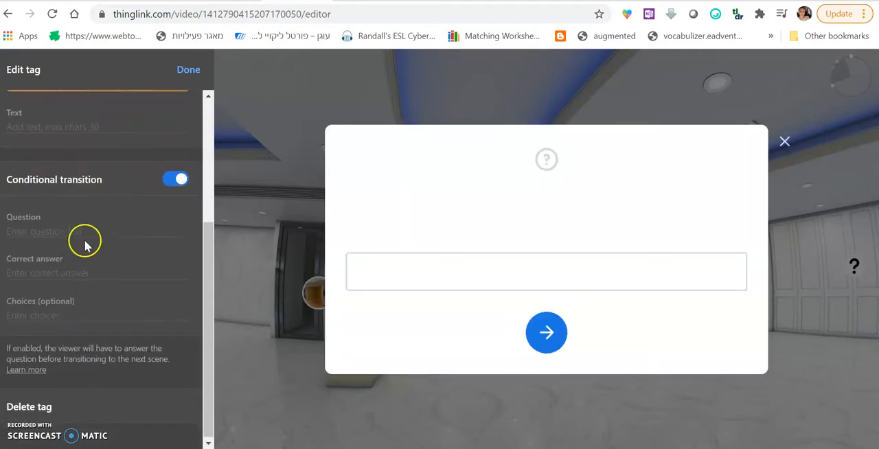
left_click(89, 230)
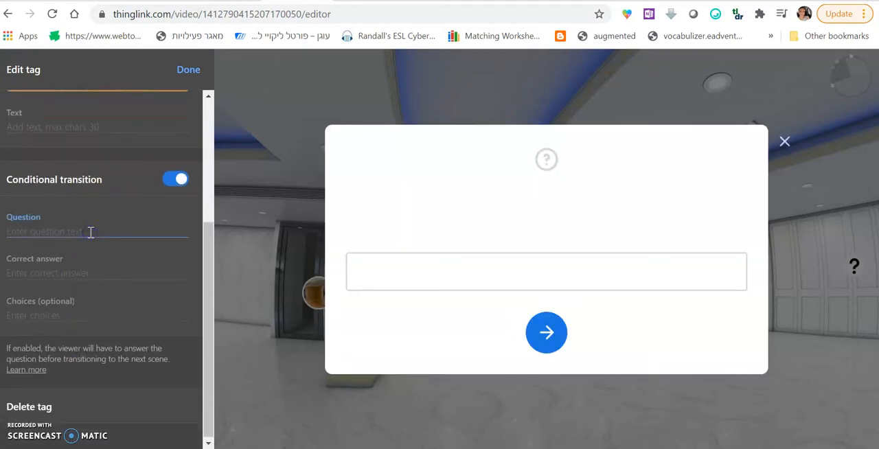
type("What is in co")
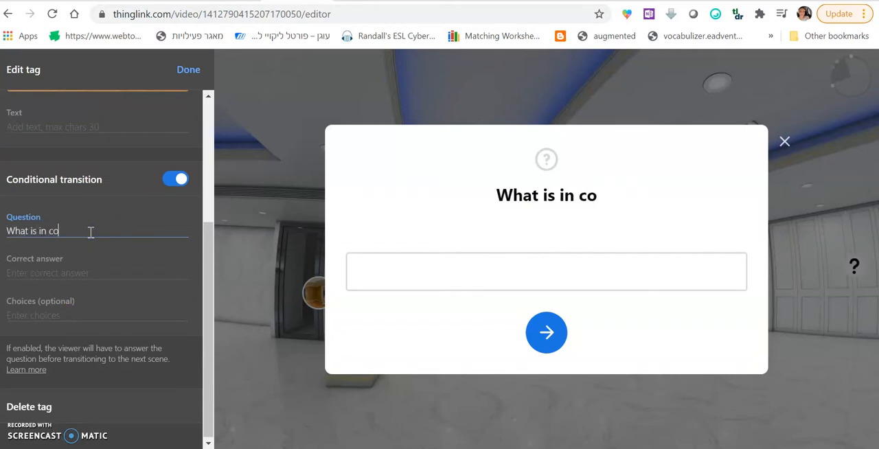
type("mmon to all t")
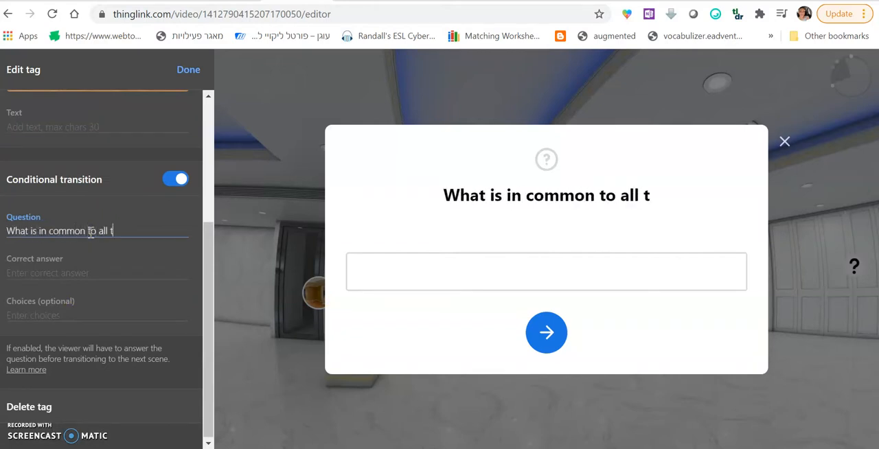
type("he activities?")
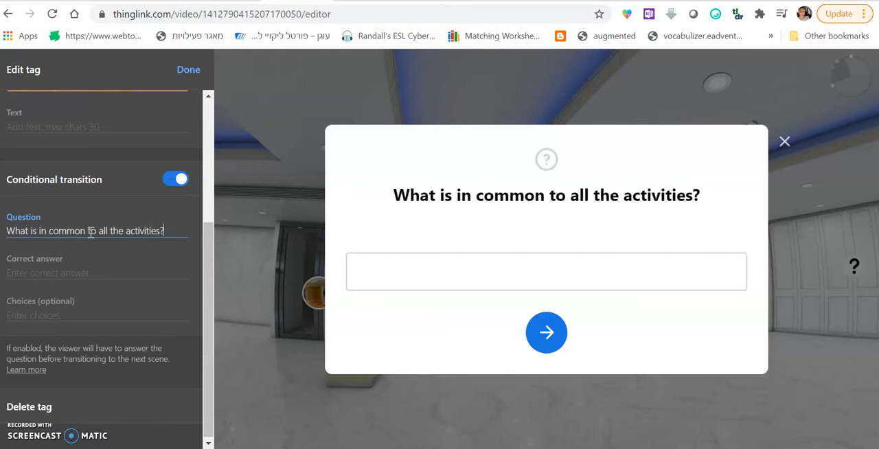
type("food")
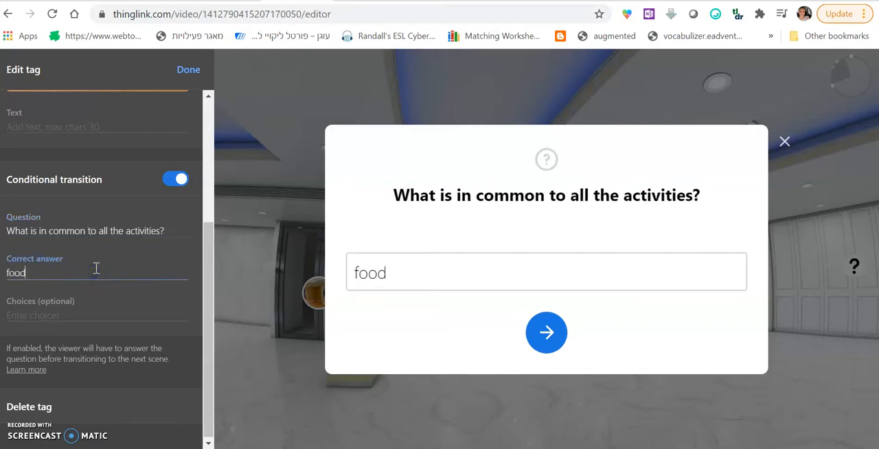
mouse_move(373, 321)
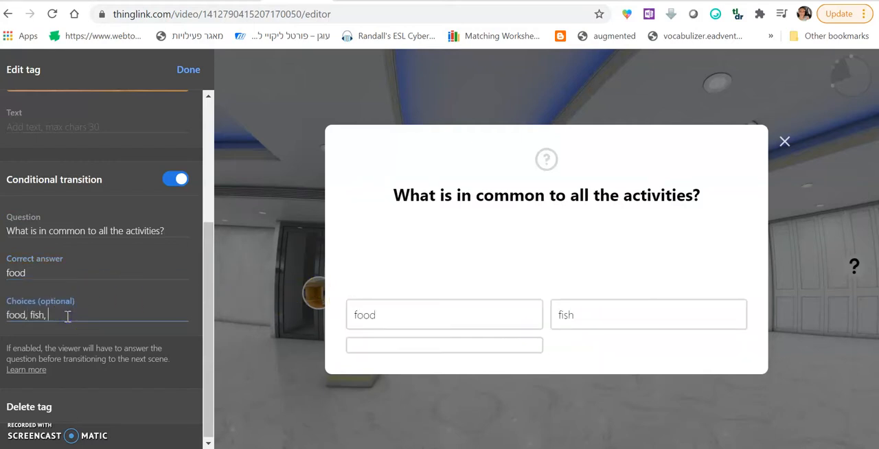
type("sea,")
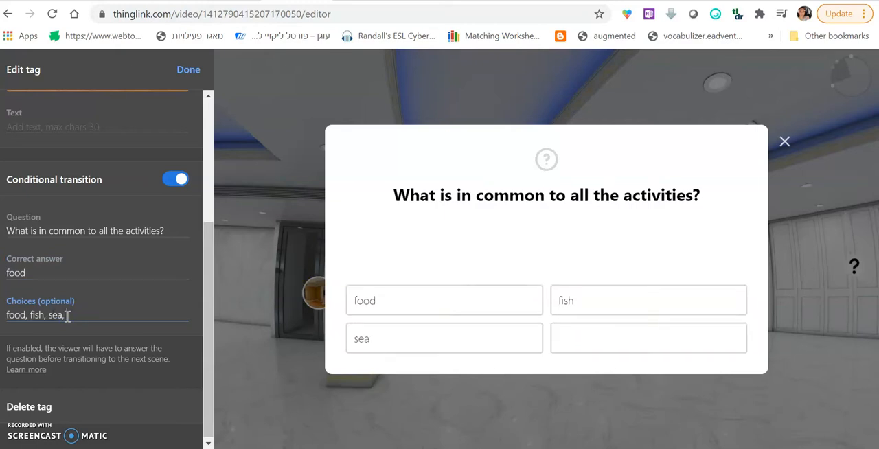
type("vacation")
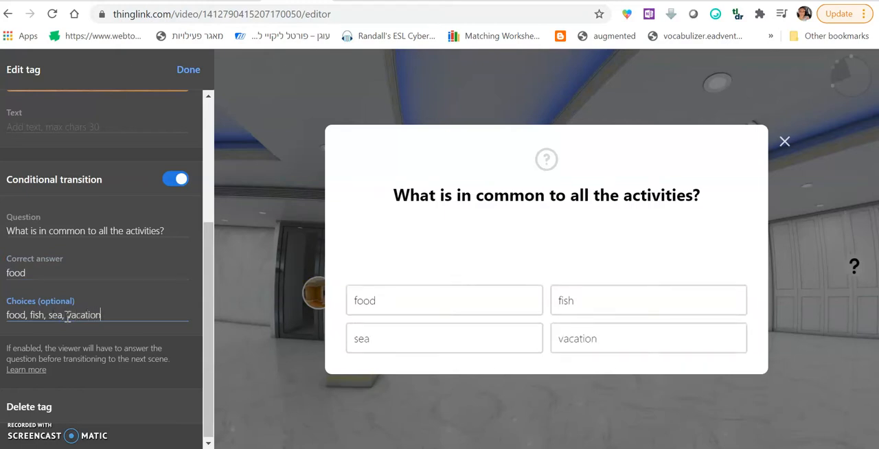
mouse_move(554, 319)
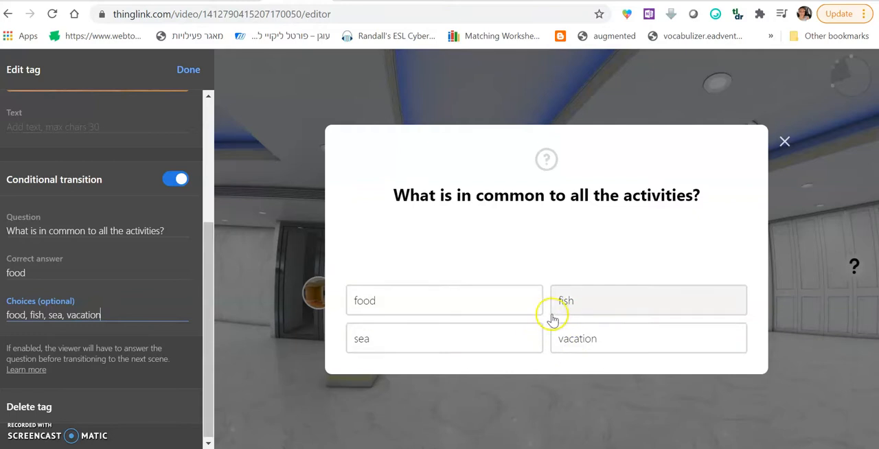
mouse_move(488, 281)
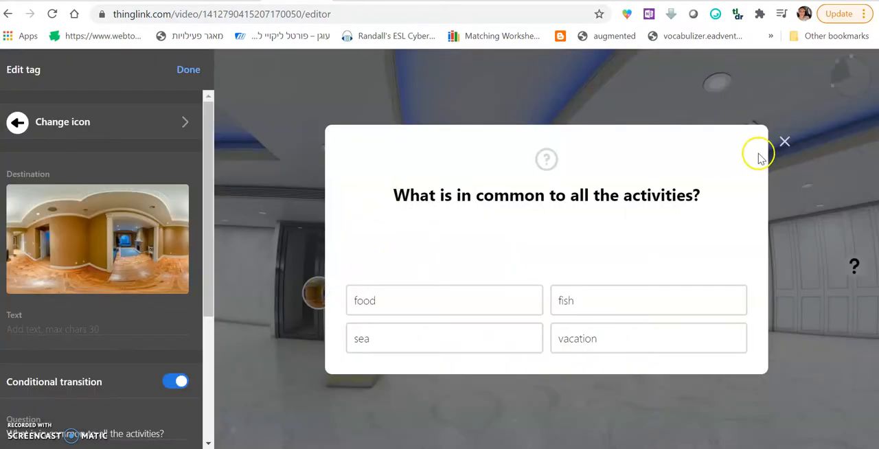
Finish the door tag, exit the editor and browse down through My media's room scenes.
left_click(786, 142)
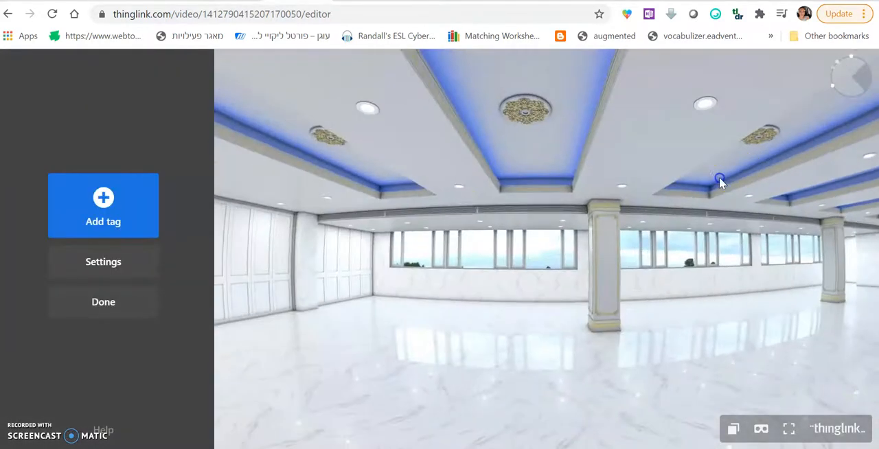
left_click(103, 302)
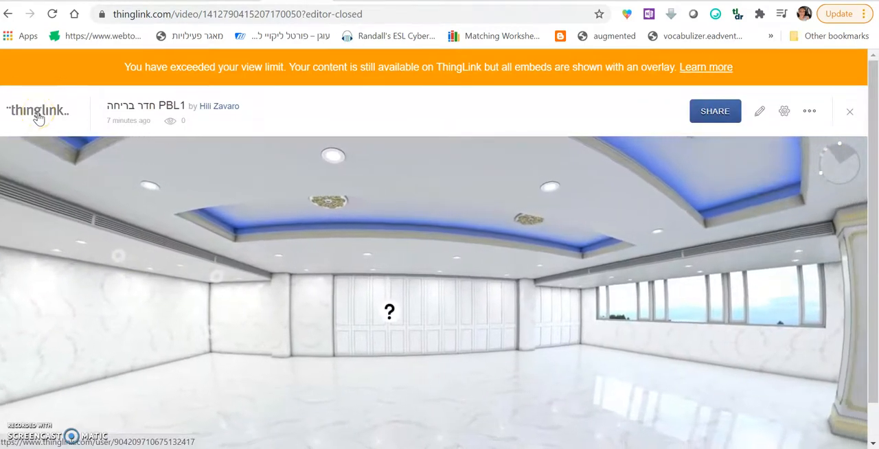
left_click(37, 110)
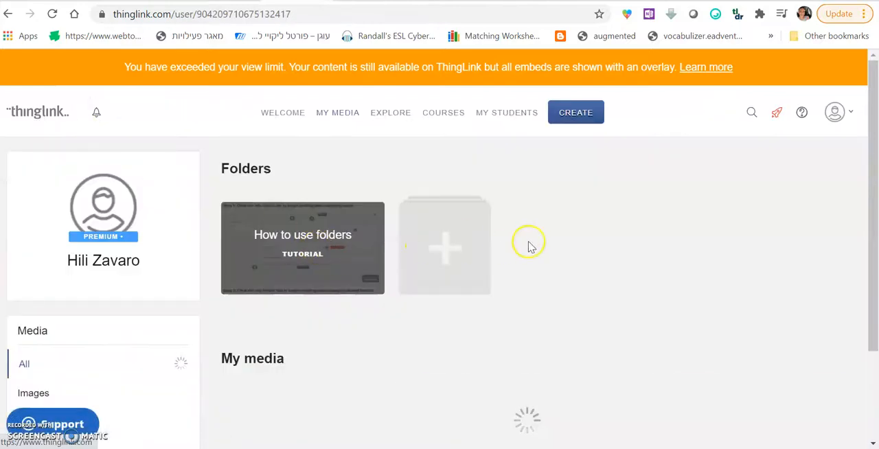
scroll("down", 3)
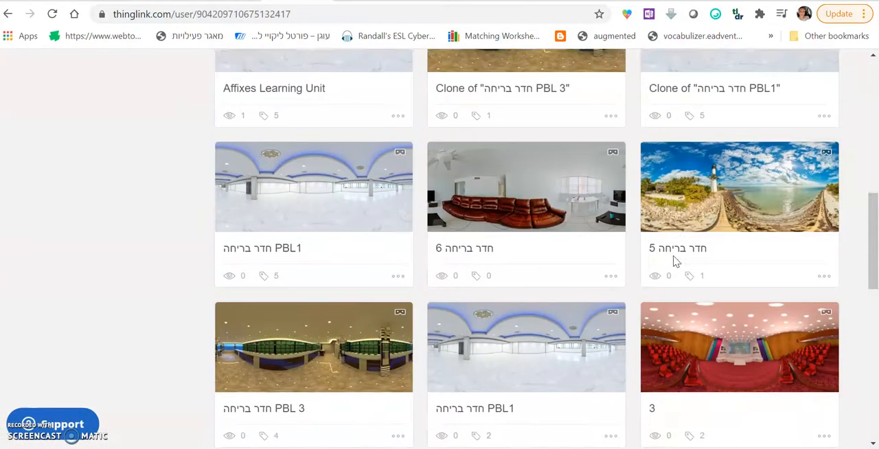
scroll("down", 3)
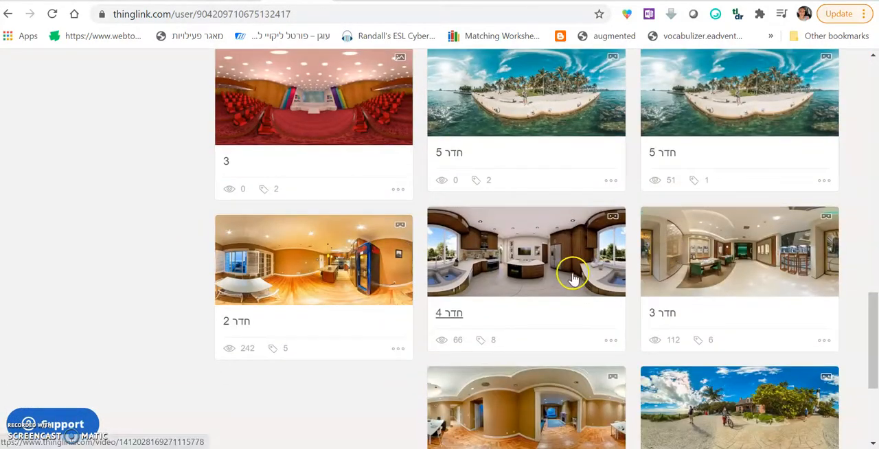
scroll("down", 3)
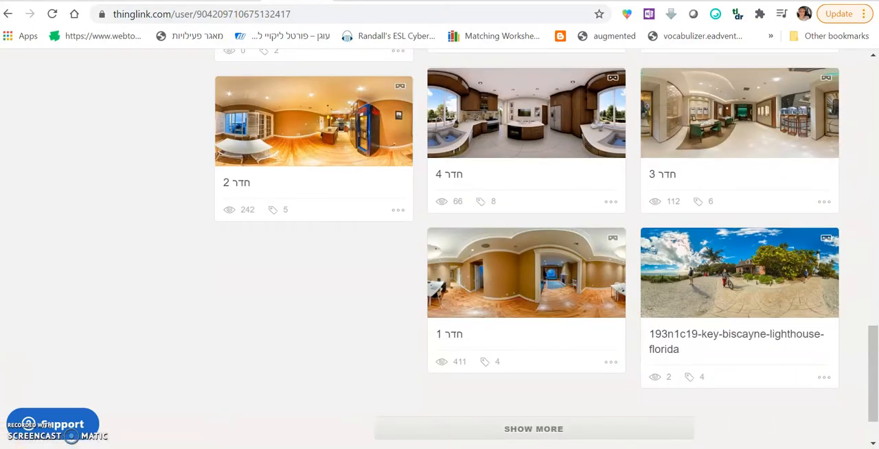
Add a text tag to Clone of room 1: 'Welcome students, find the next clue right under the place we sit and do our homework'.
left_click(526, 272)
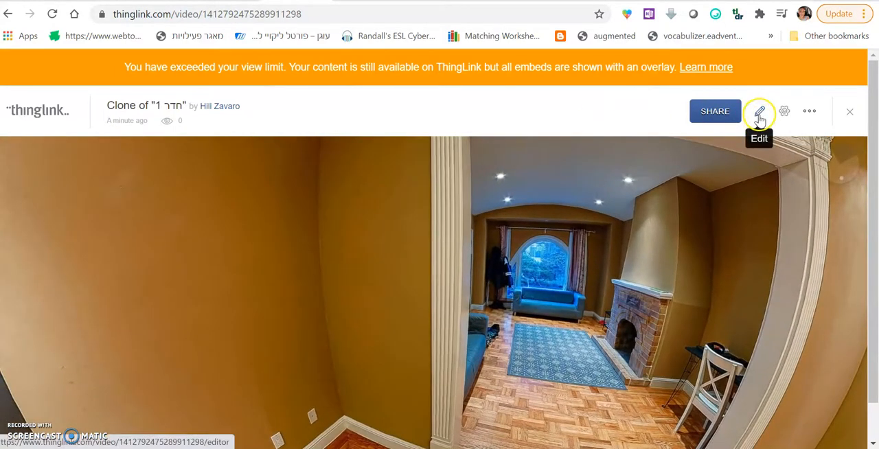
left_click(758, 109)
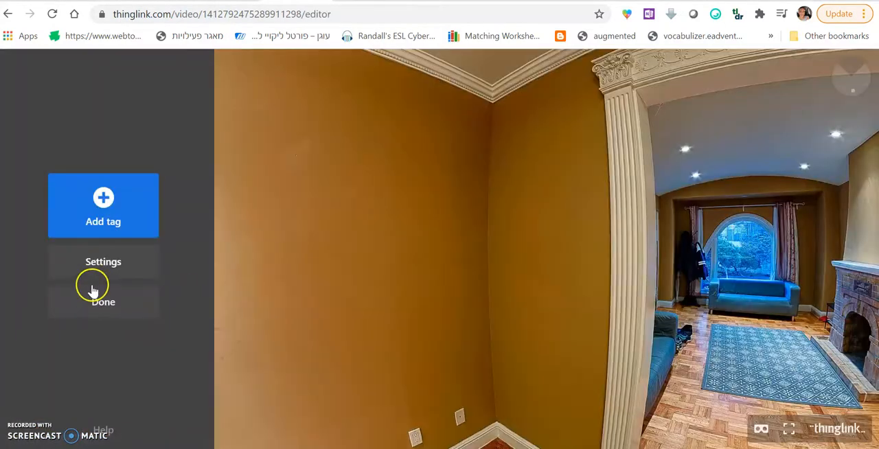
left_click(103, 206)
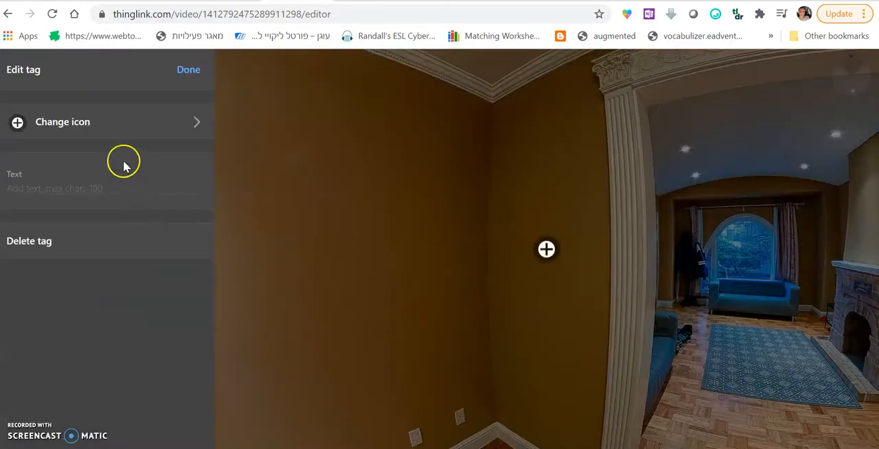
type("Wle")
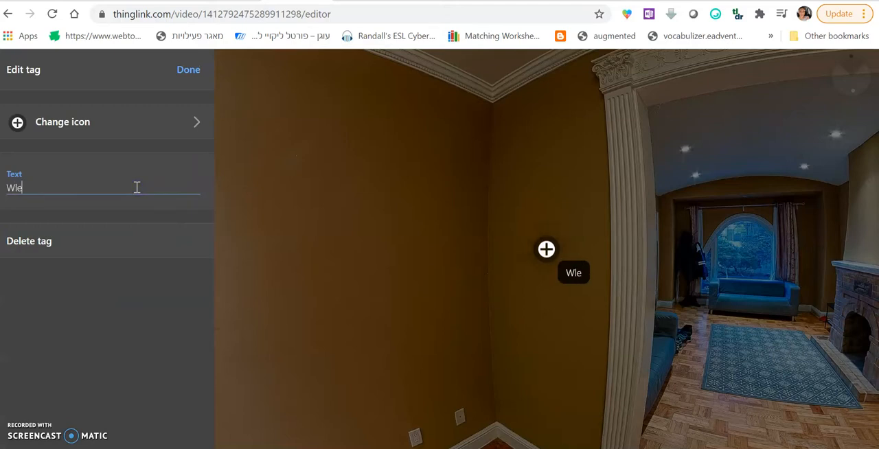
key("BackSpace")
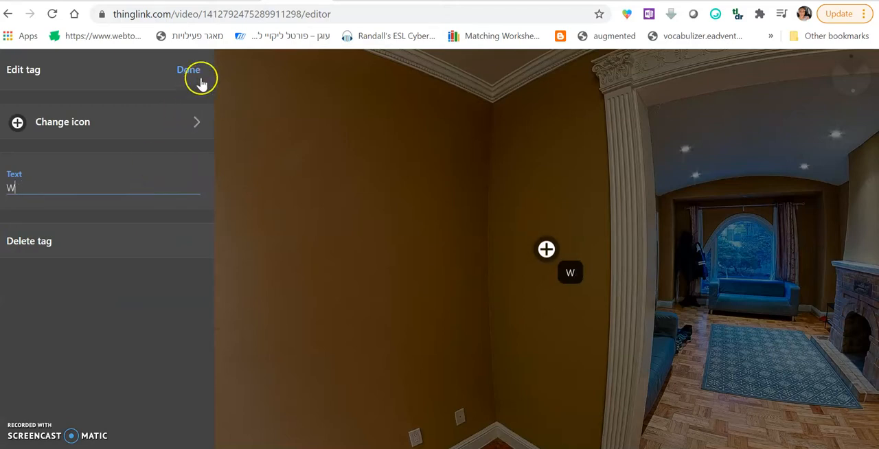
left_click(188, 68)
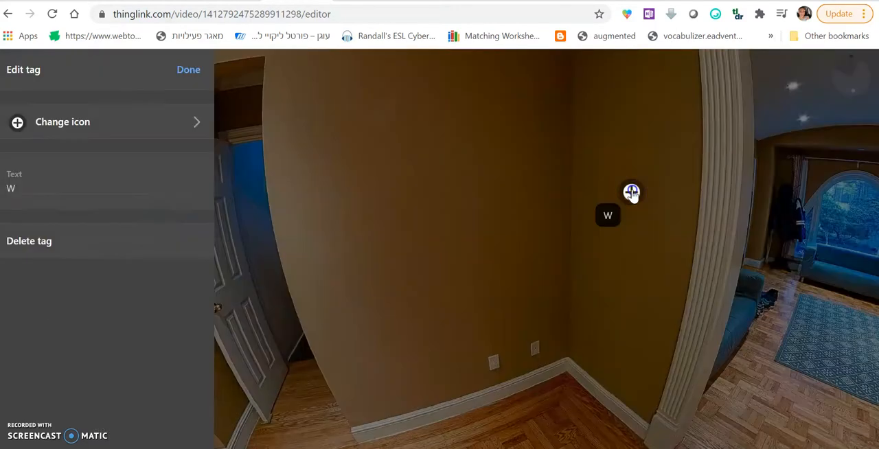
type("e")
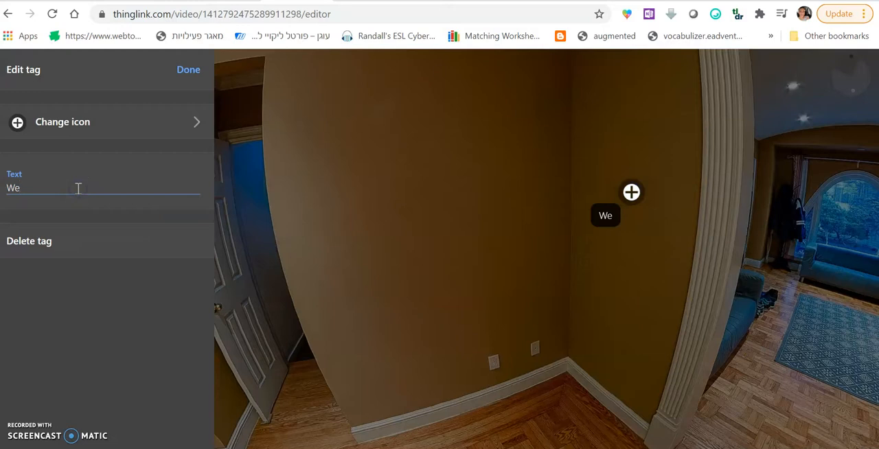
type("Welcome students, find the next clue right under the place we sit and do our homework.")
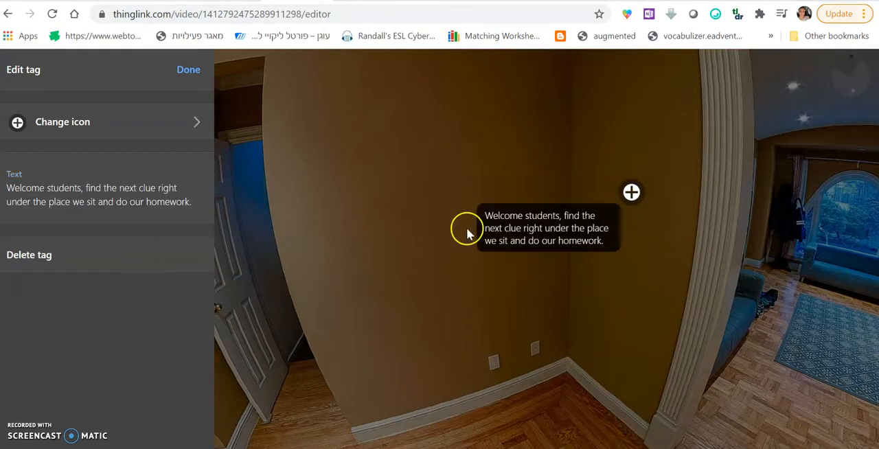
mouse_move(555, 245)
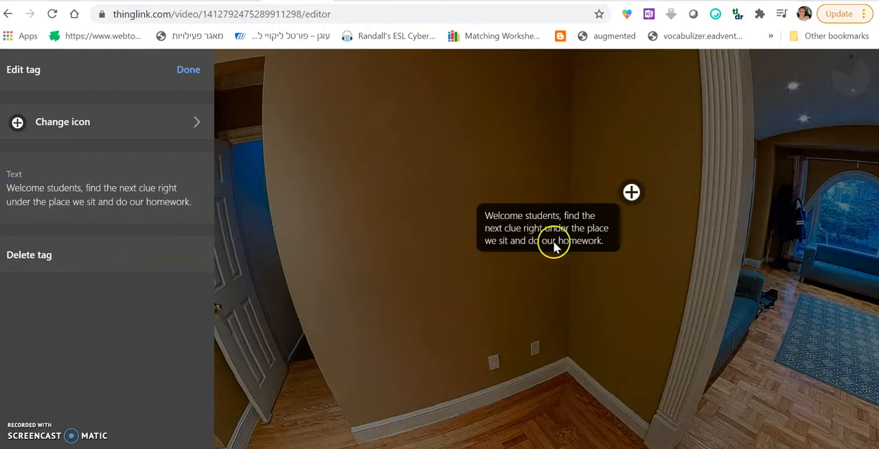
mouse_move(522, 253)
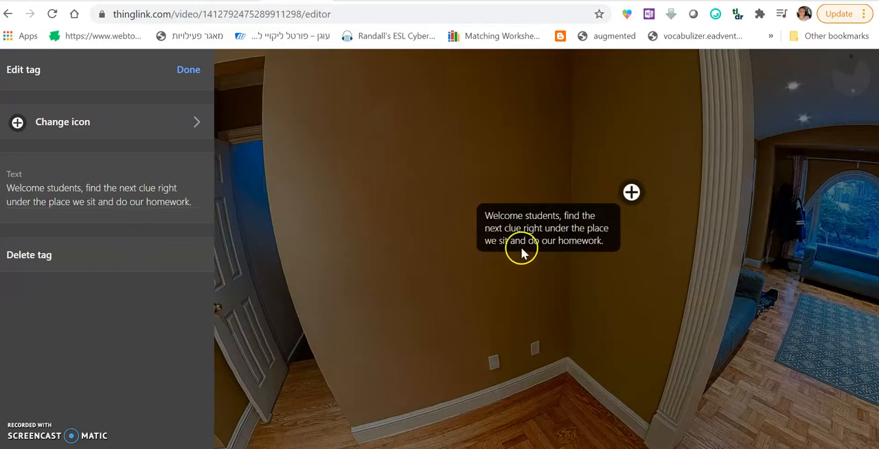
mouse_move(88, 130)
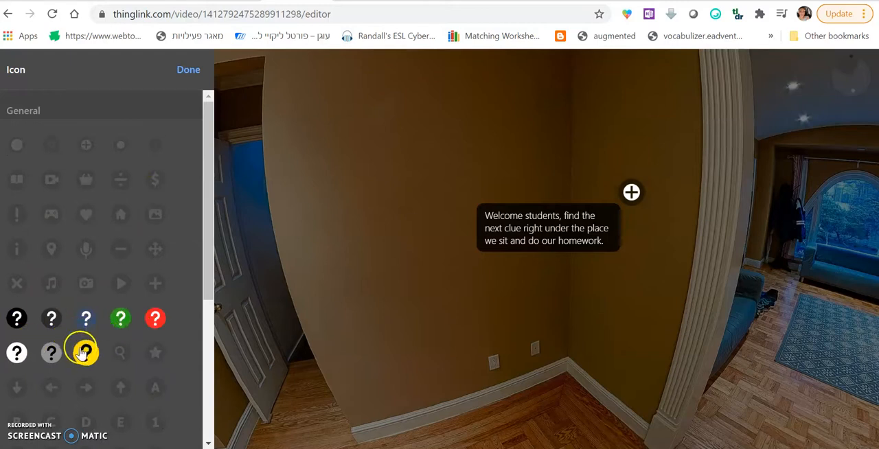
Give the welcome tag a yellow question-mark icon, then add a website tag embedding the Jigsaw Planet horse puzzle iframe.
left_click(85, 352)
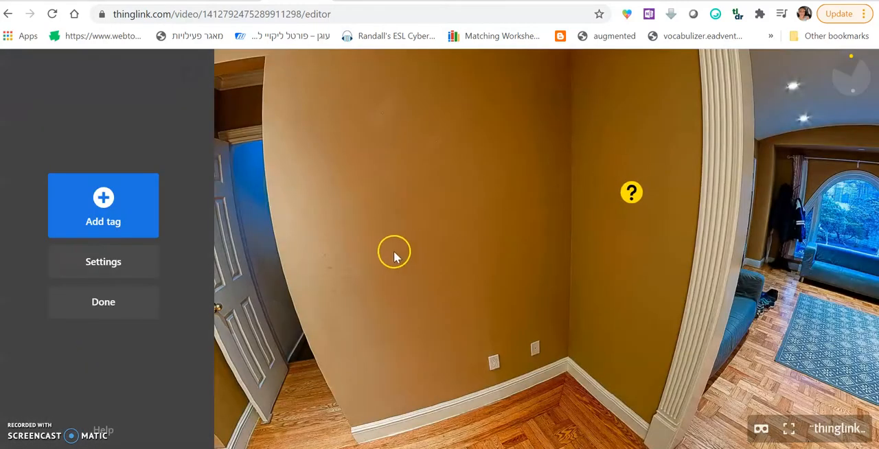
left_click(103, 206)
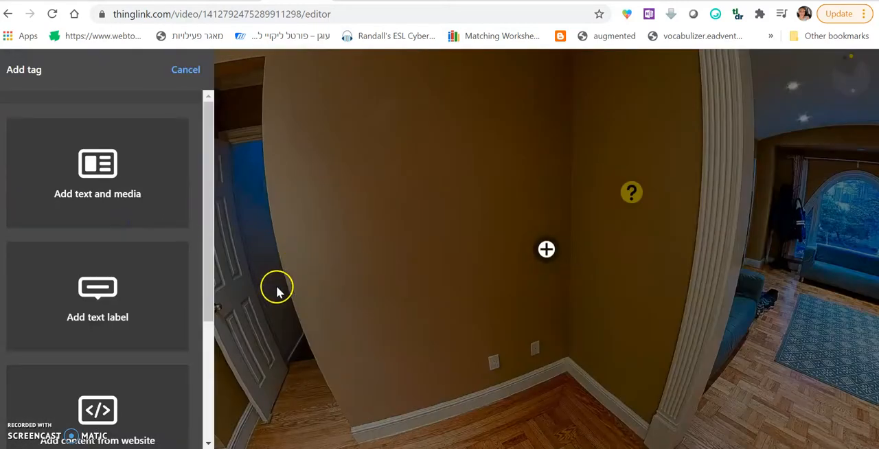
left_click(185, 68)
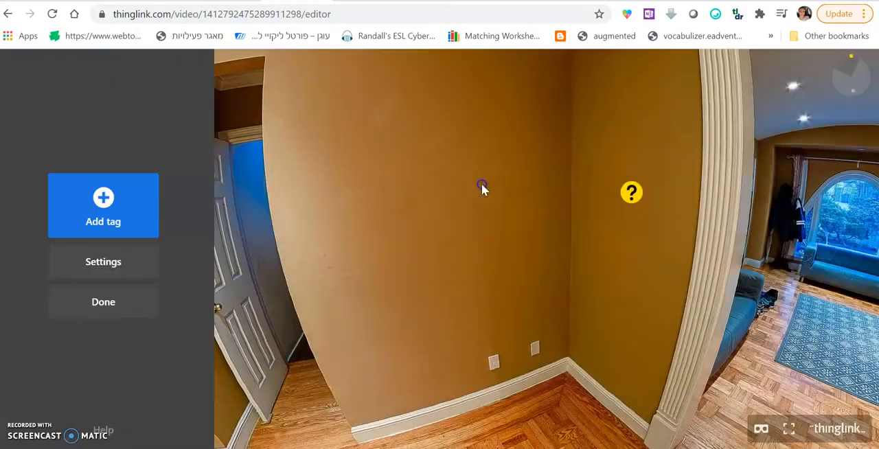
left_click(103, 205)
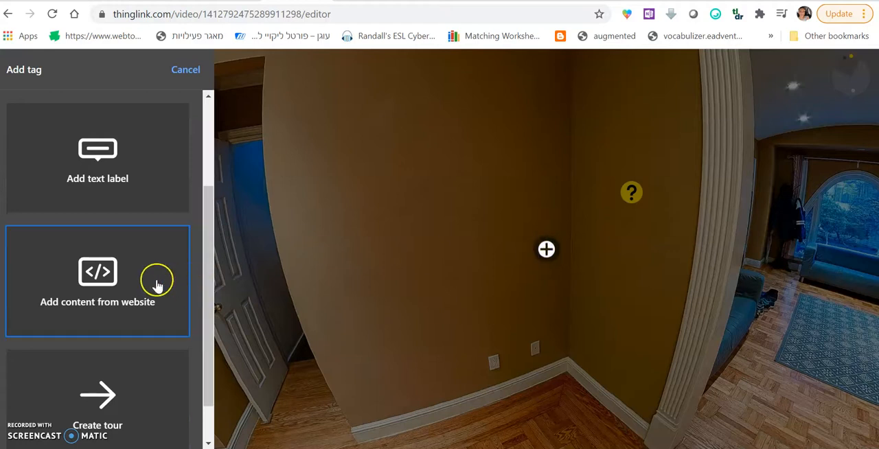
left_click(96, 280)
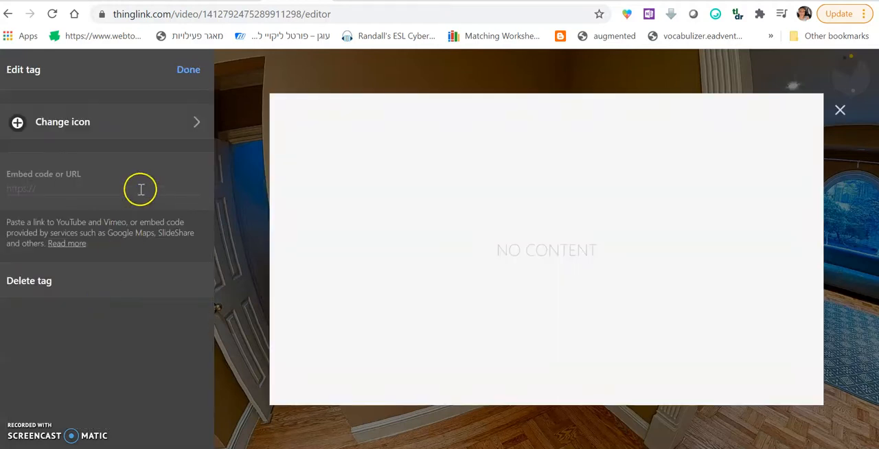
type("com/?rc=play&pid=14b72853cd24&view=iframe")
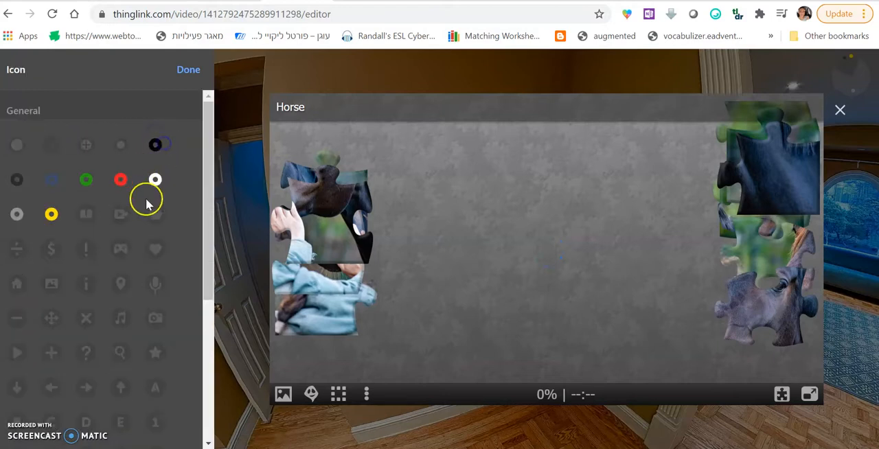
left_click(188, 68)
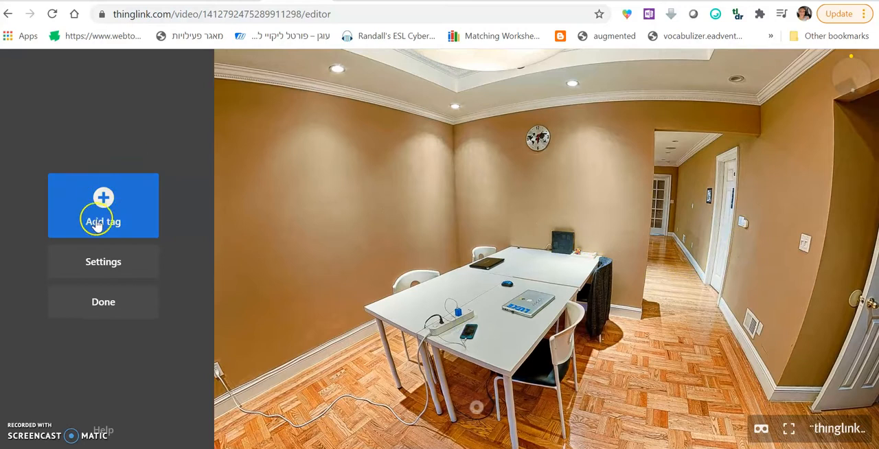
Add a Create tour tag with an arrow icon whose destination is the beach scene.
left_click(103, 206)
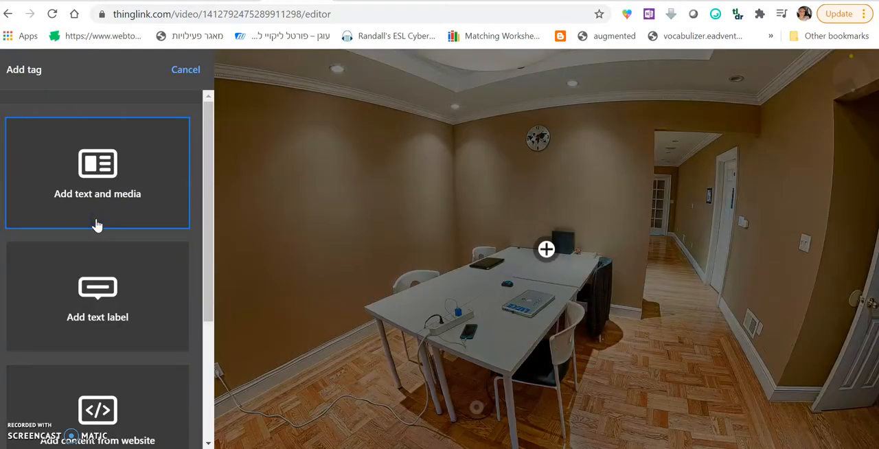
scroll("down", 3)
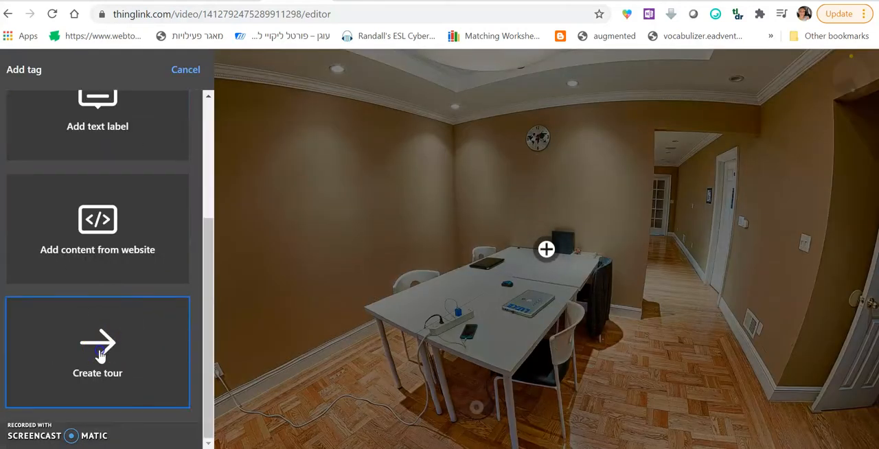
left_click(97, 351)
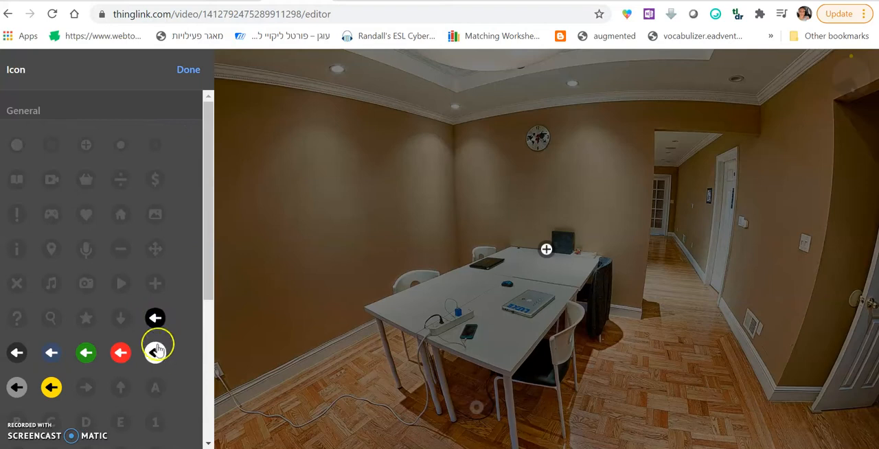
left_click(158, 352)
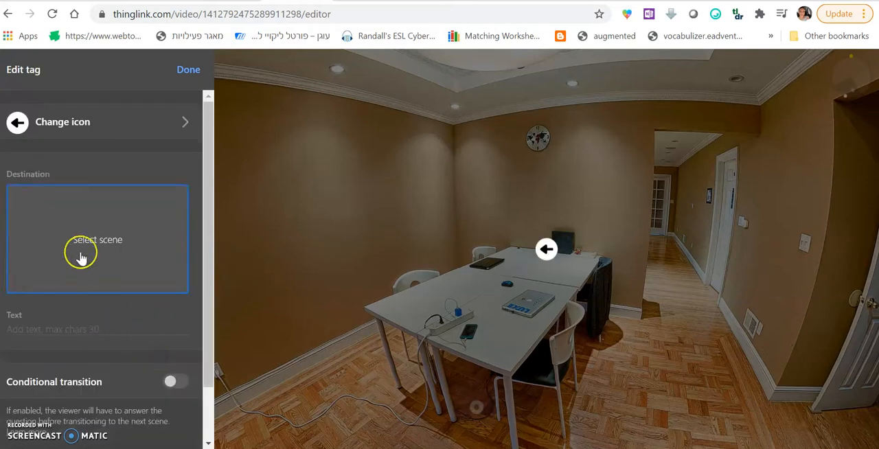
left_click(96, 239)
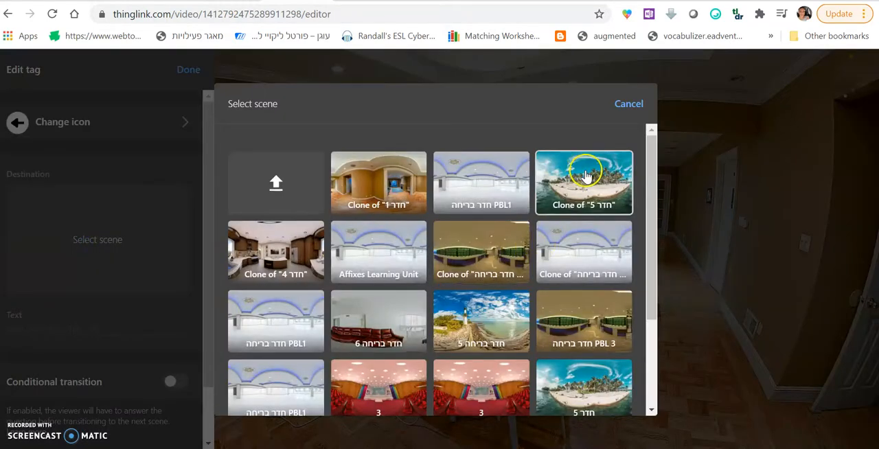
left_click(584, 182)
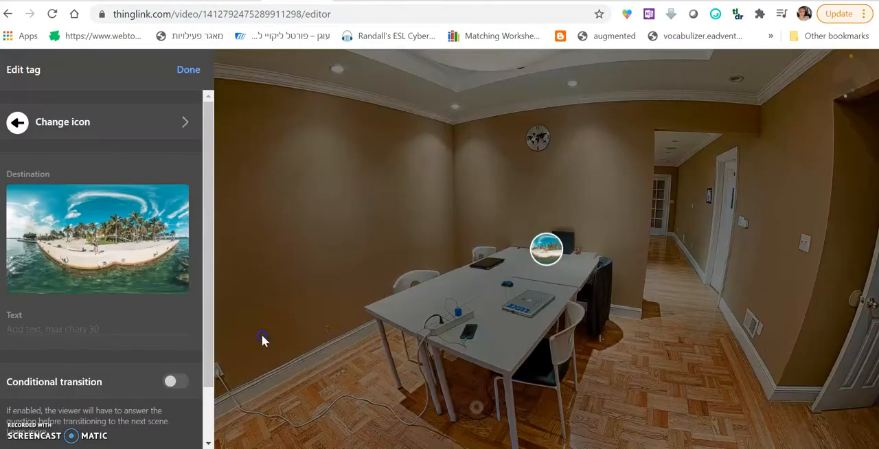
scroll("down", 3)
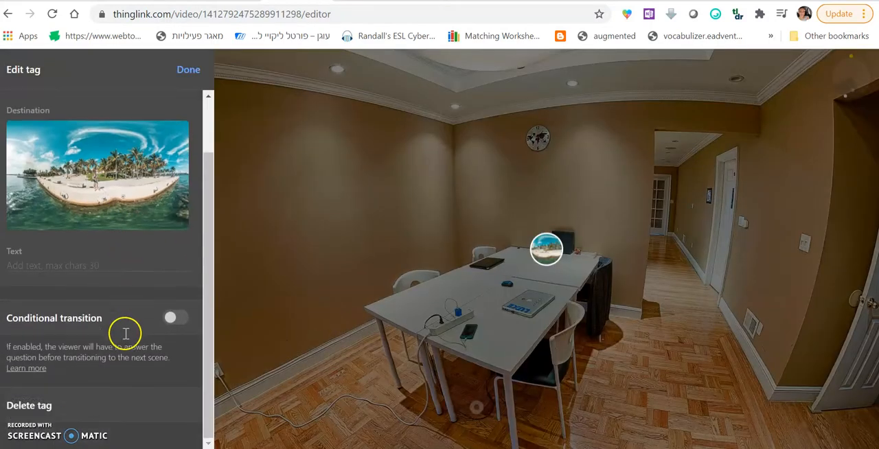
Enable Conditional transition asking 'What did you see in the puzzle?' with 'a horse' correct among dog, boy and cat, then save.
left_click(176, 317)
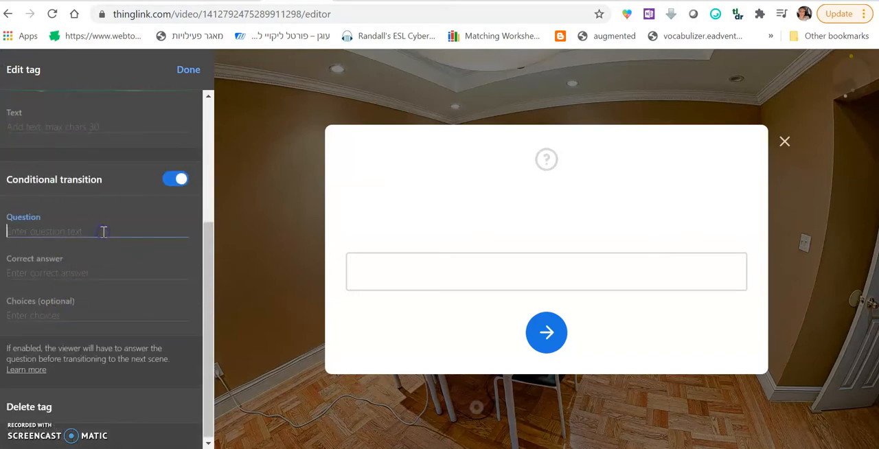
type("What did you see in the pu")
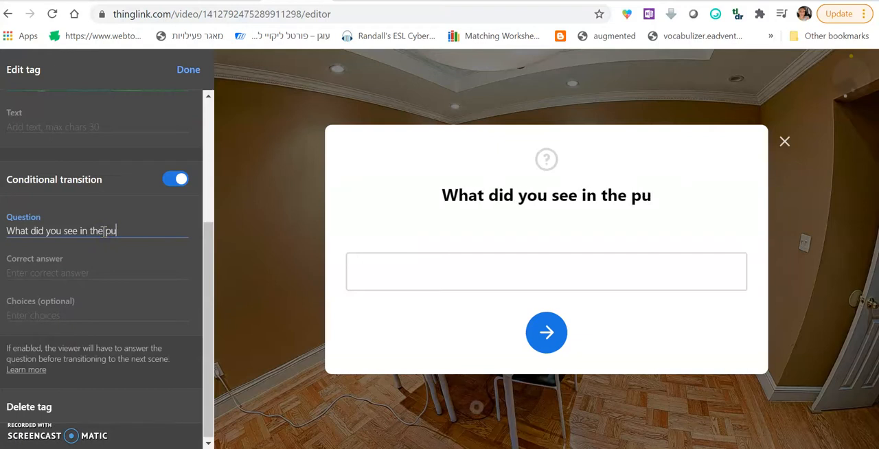
type("zzle?")
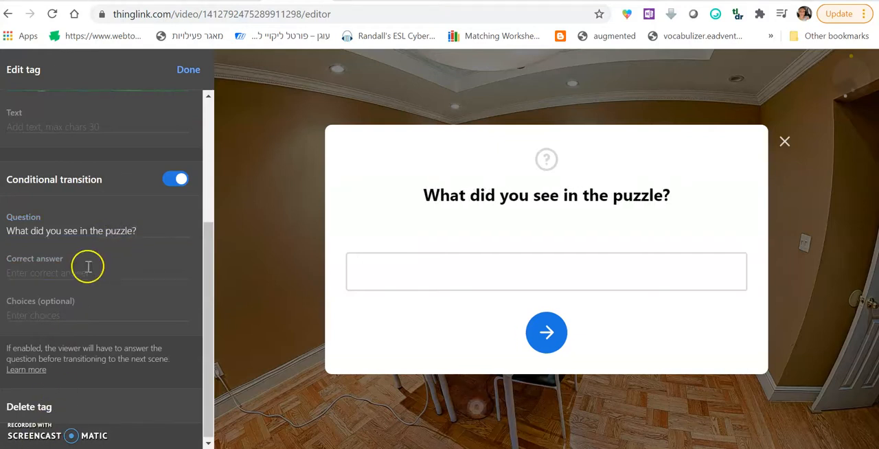
type("a horse")
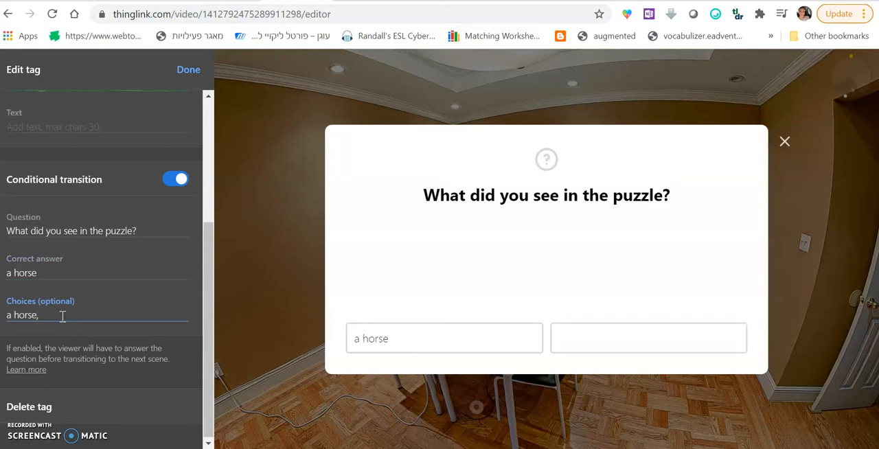
type("a dog, a b")
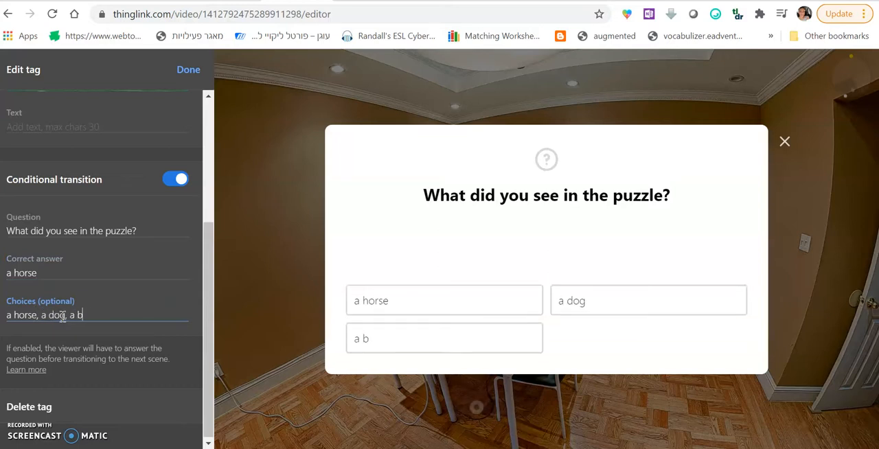
type("oy, a")
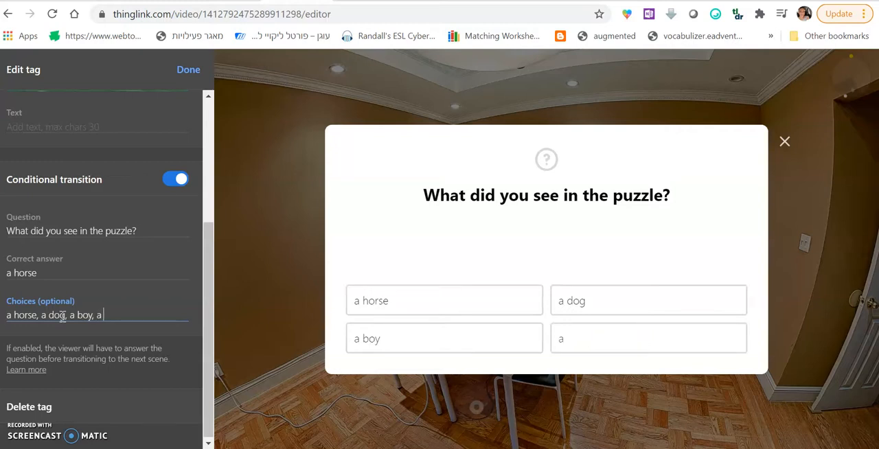
type("cat")
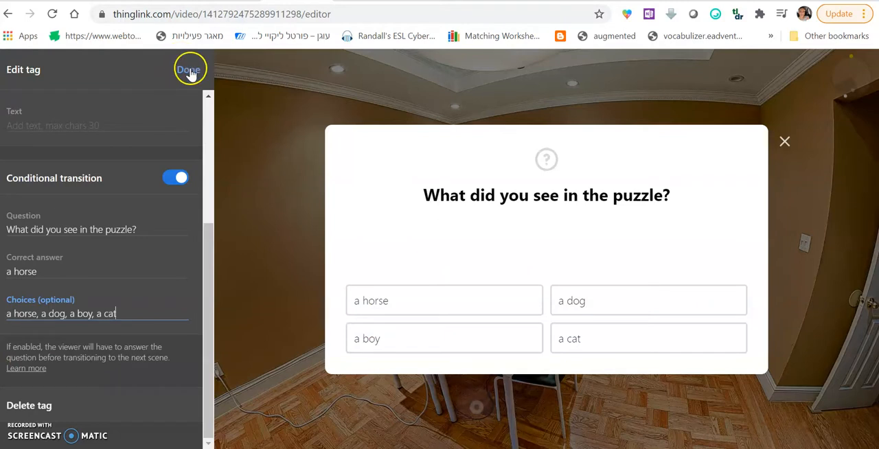
left_click(189, 69)
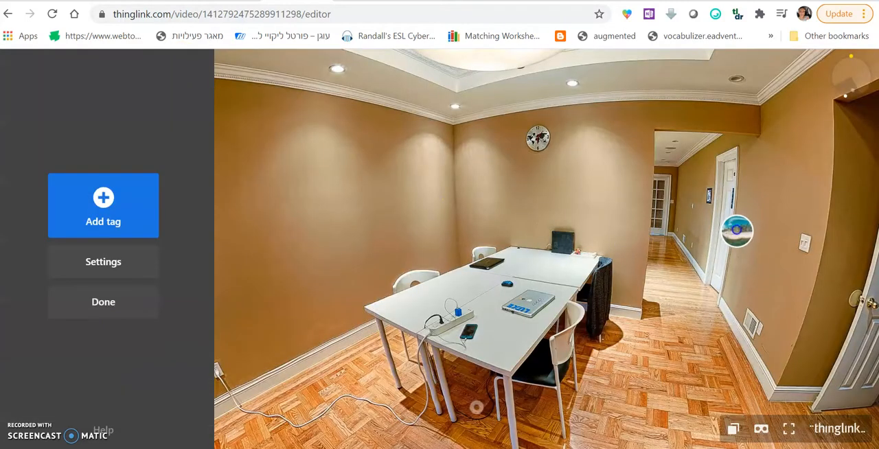
mouse_move(739, 234)
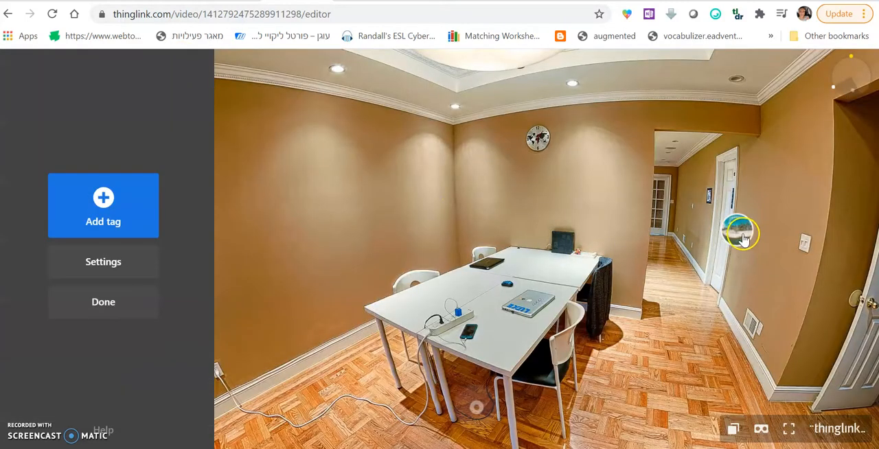
Preview the lobby, answer 'a horse' on the arrow tag and look around the beach panorama.
left_click(103, 302)
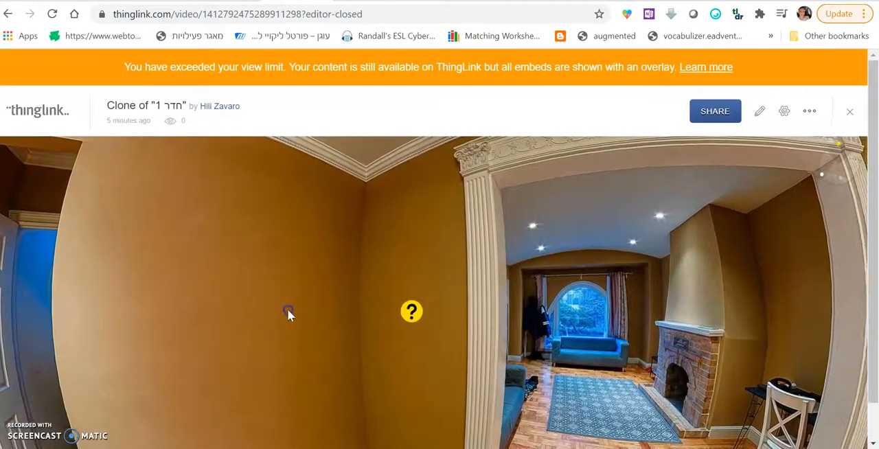
left_click(412, 312)
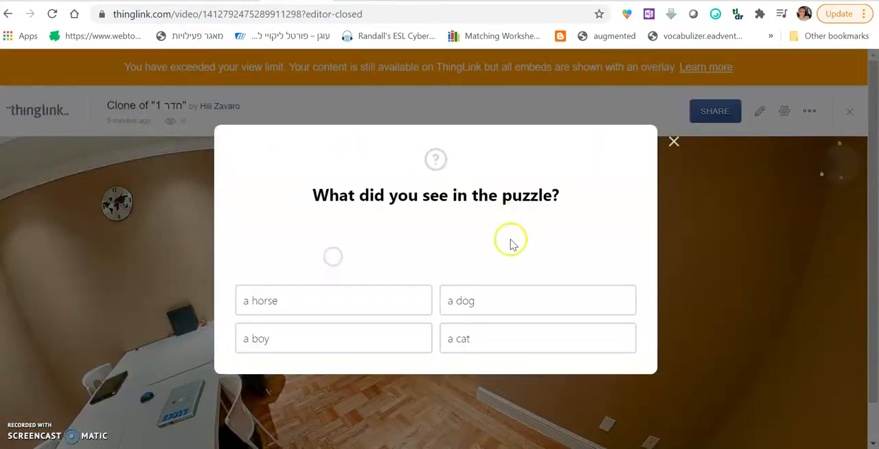
mouse_move(452, 287)
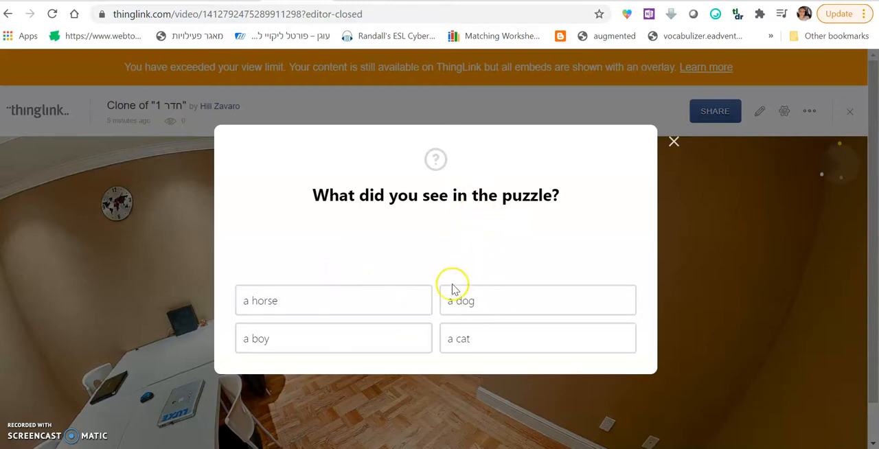
left_click(673, 141)
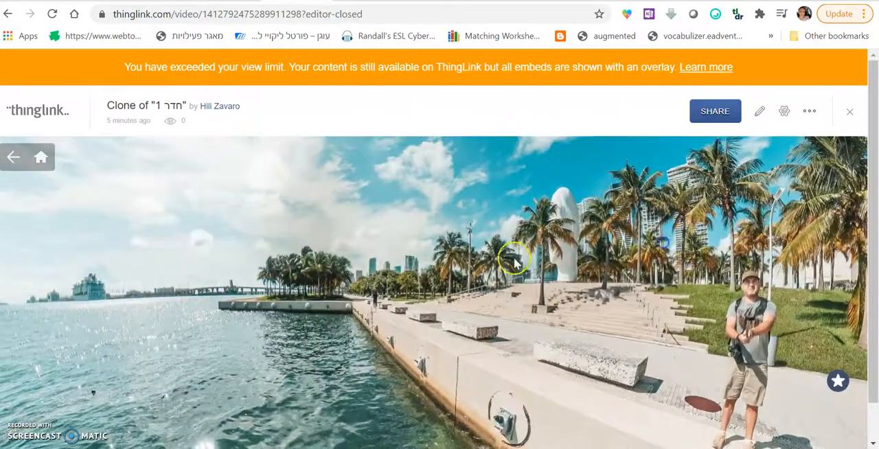
left_click_drag(515, 261, 254, 272)
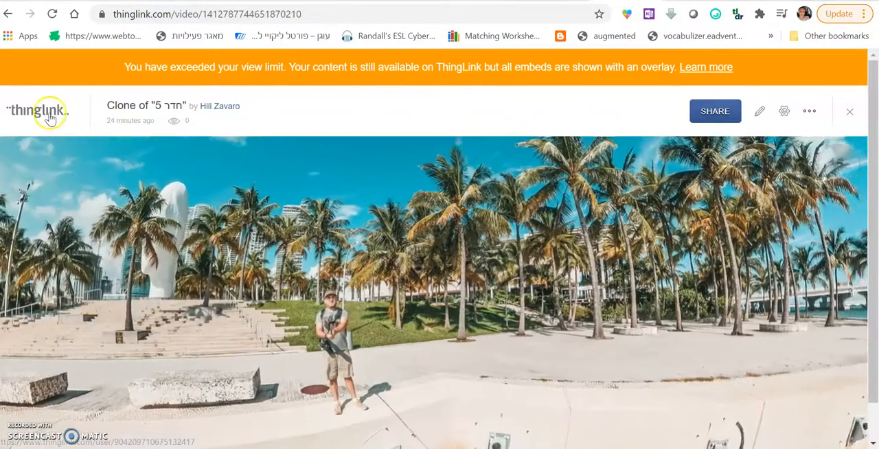
Open the palm-tree beach scene in the editor, then switch to the Bensound music site.
left_click(38, 110)
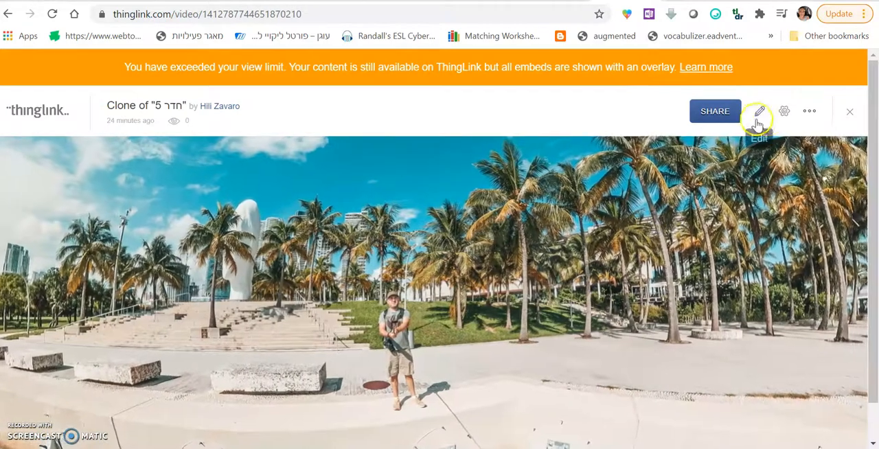
left_click(757, 110)
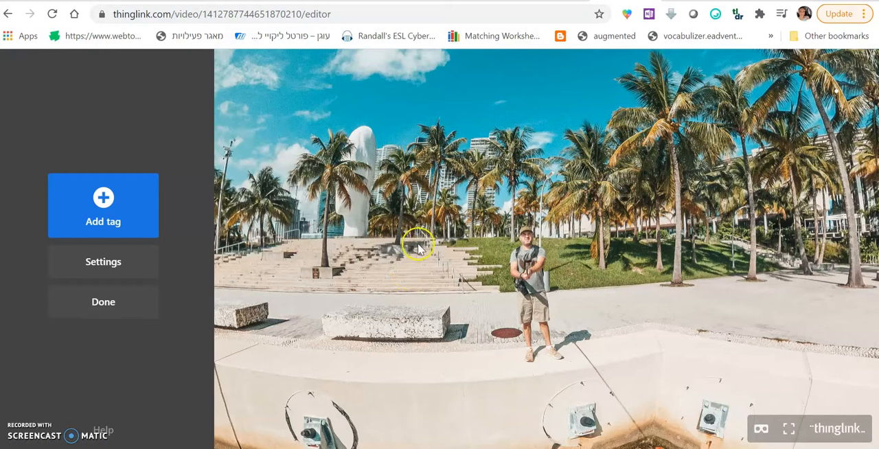
mouse_move(382, 267)
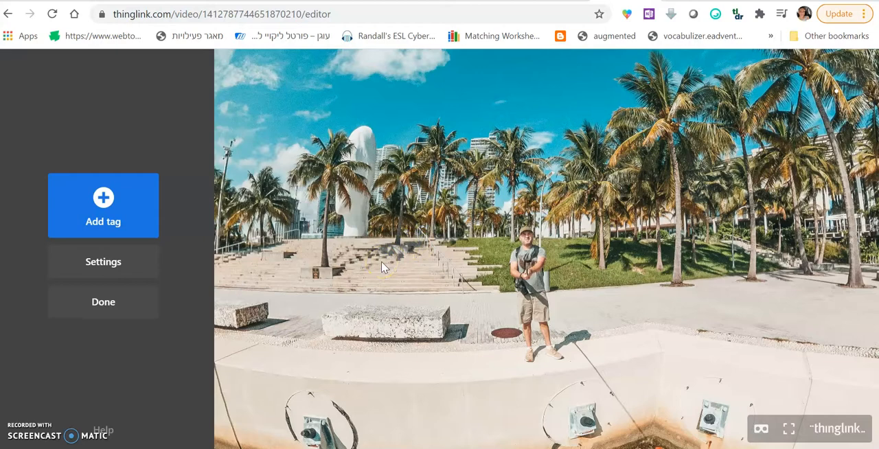
mouse_move(382, 268)
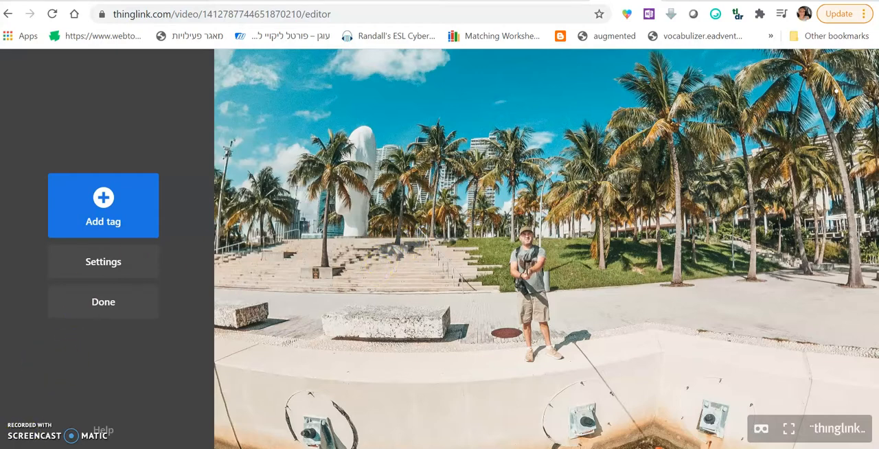
left_click(219, 14)
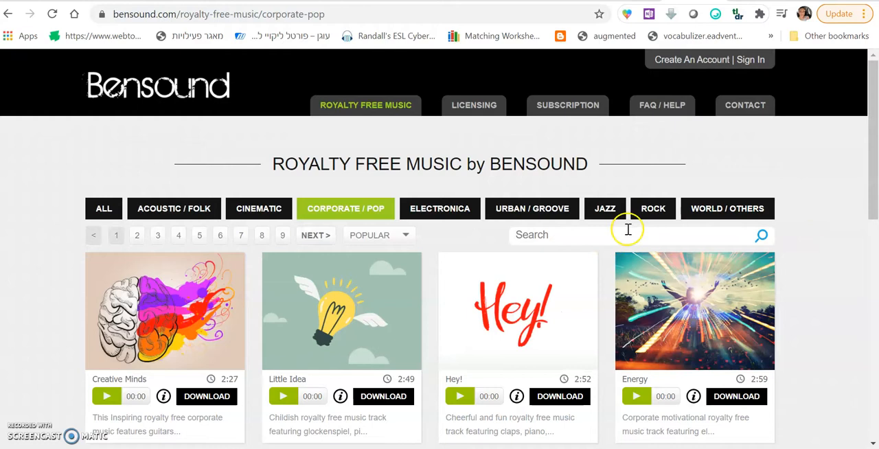
mouse_move(626, 236)
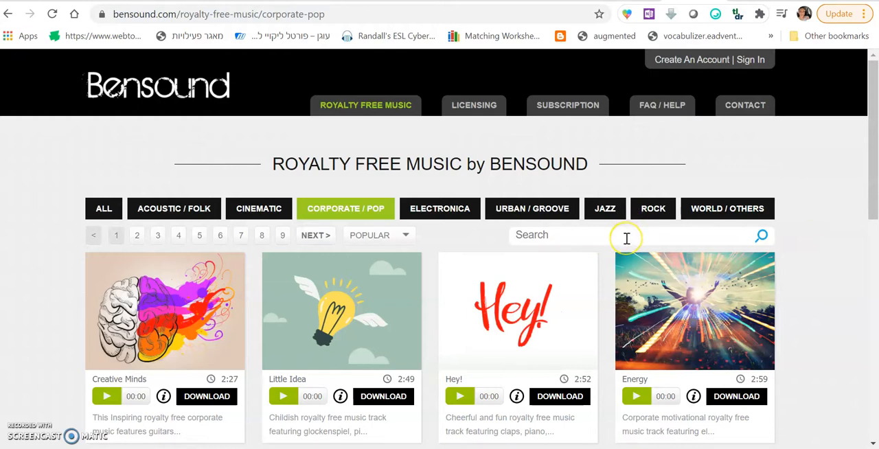
Search Bensound for 'scary' and start the free Creative Commons download of the Creepy track.
left_click(556, 235)
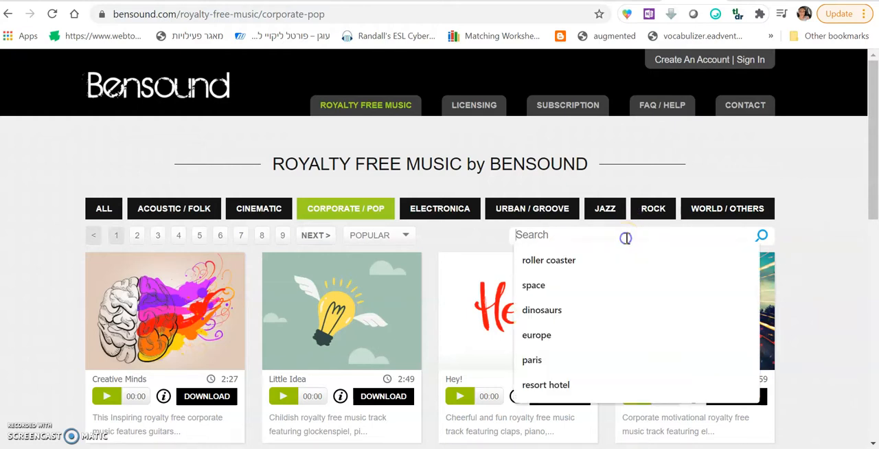
type("scary")
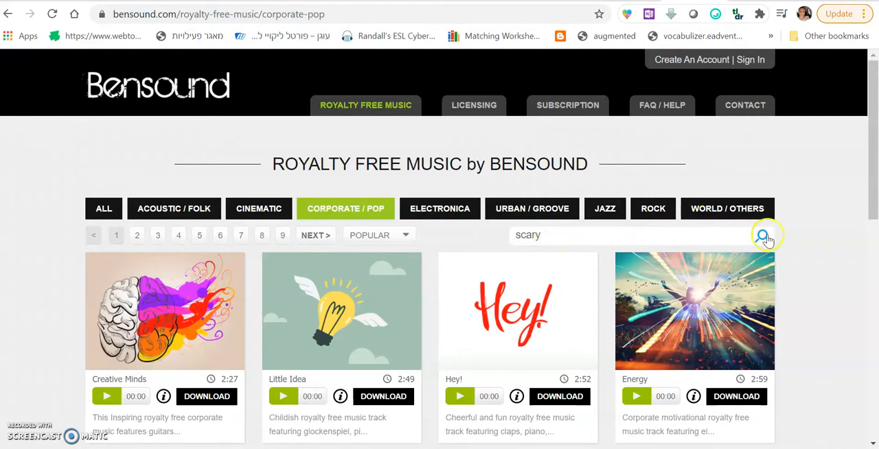
left_click(762, 234)
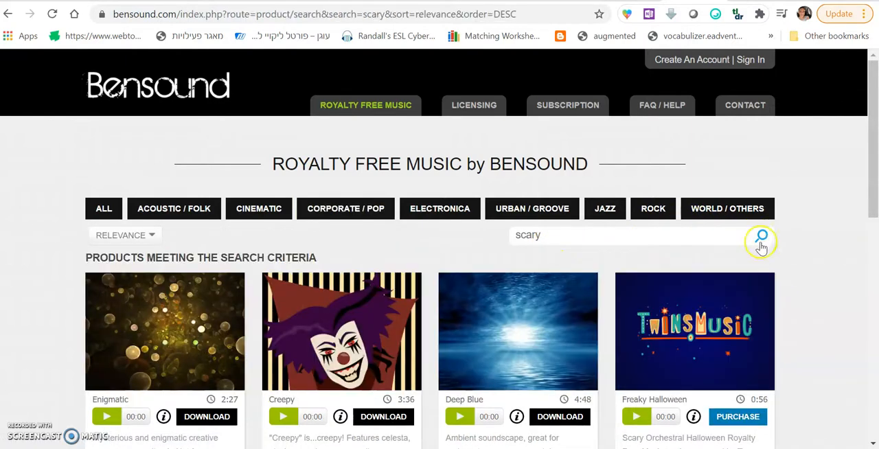
scroll("down", 3)
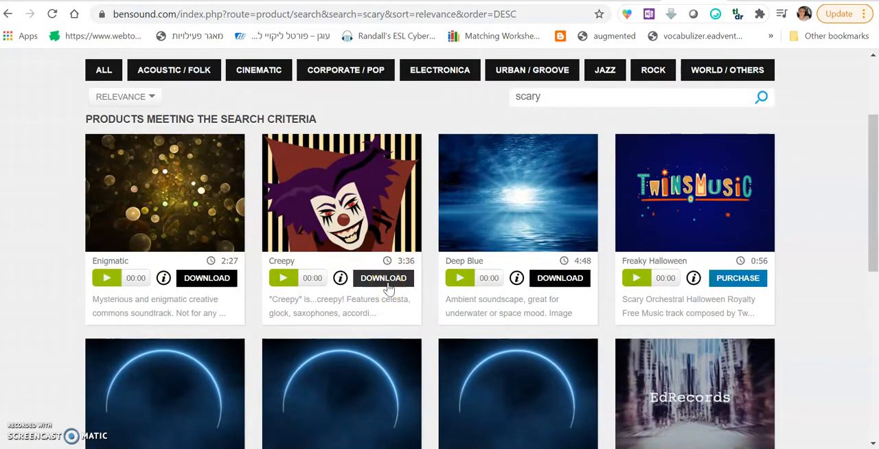
scroll("up", 3)
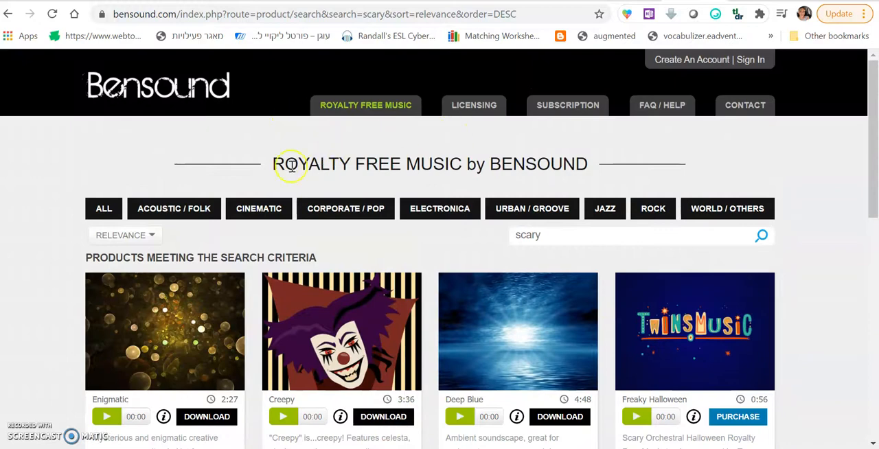
scroll("down", 3)
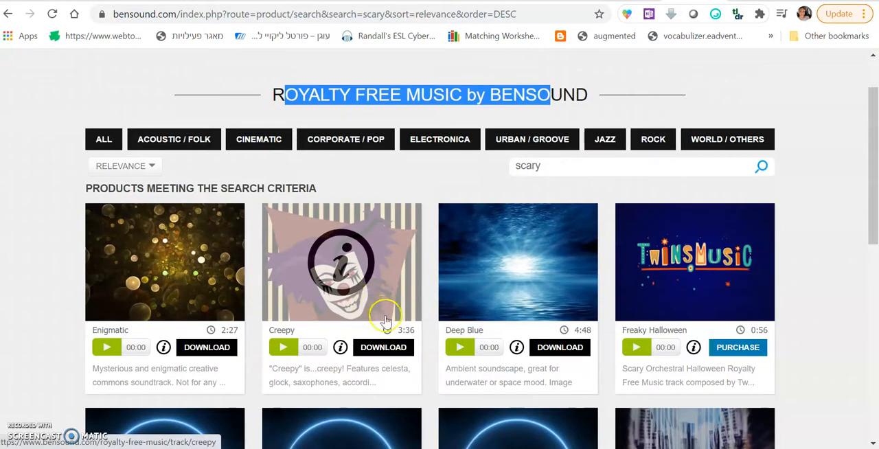
left_click(383, 346)
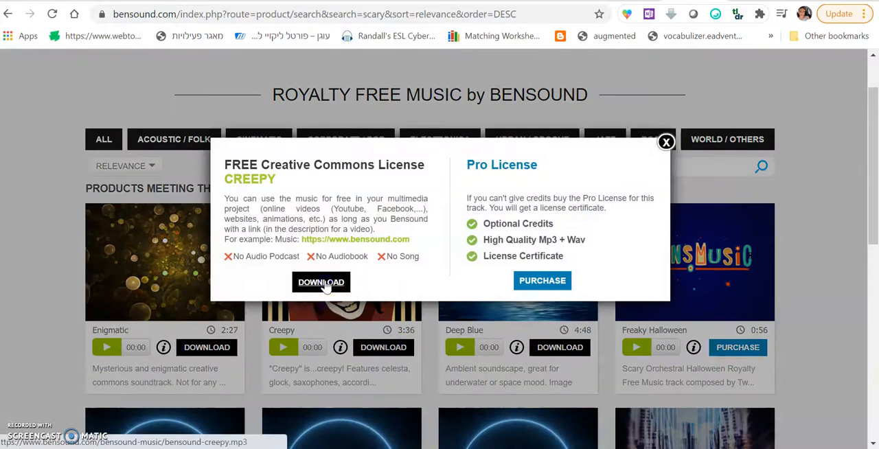
left_click(322, 283)
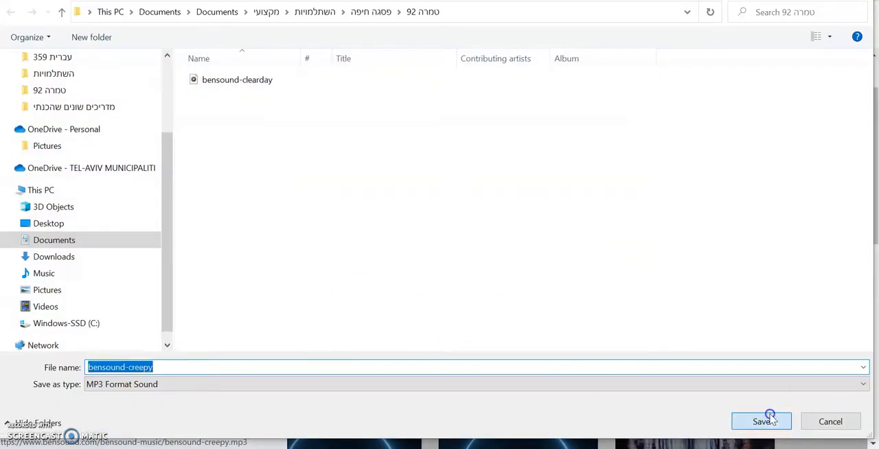
Save bensound-creepy and upload it via Settings as the office room's background audio.
left_click(761, 420)
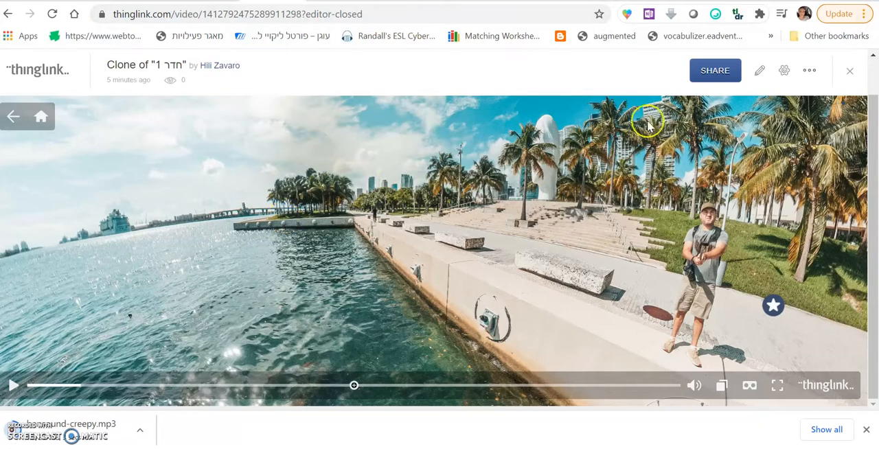
left_click(758, 70)
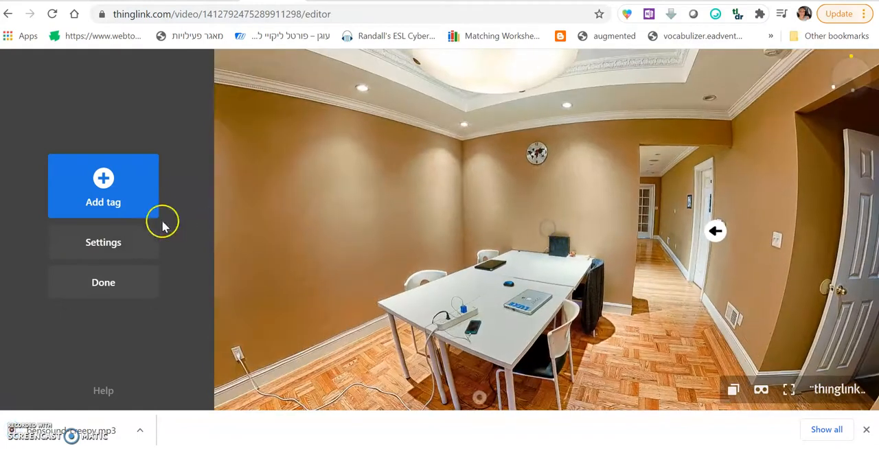
left_click(103, 242)
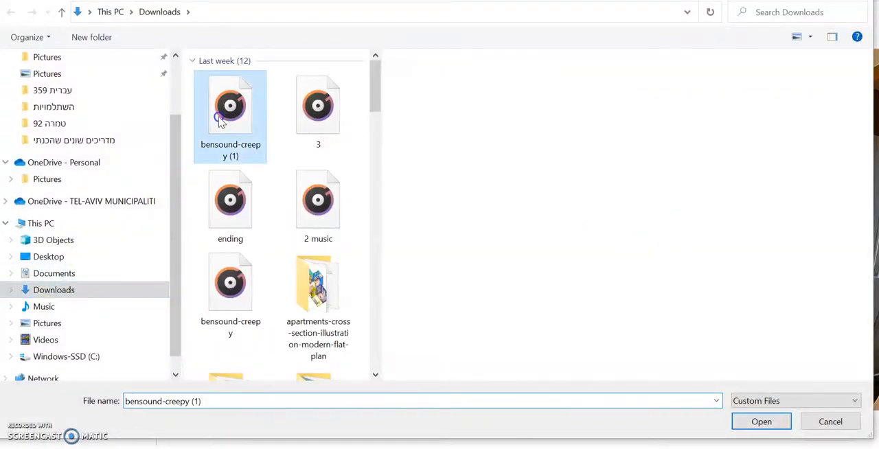
left_click(761, 422)
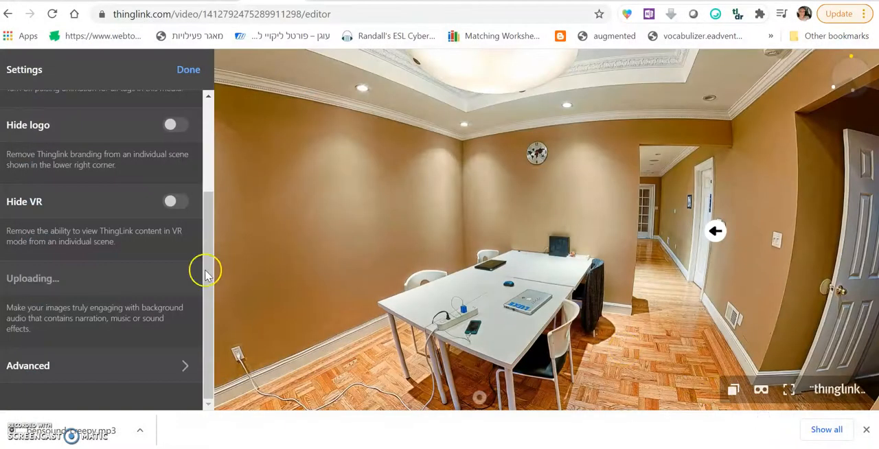
mouse_move(66, 295)
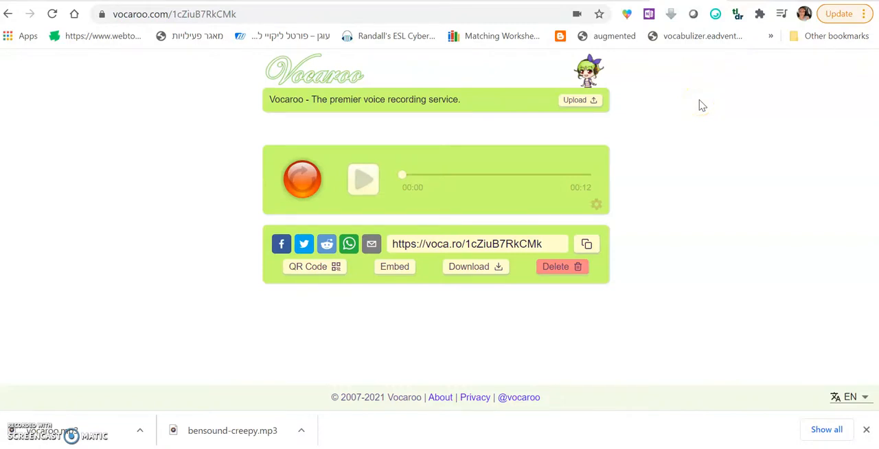
mouse_move(690, 110)
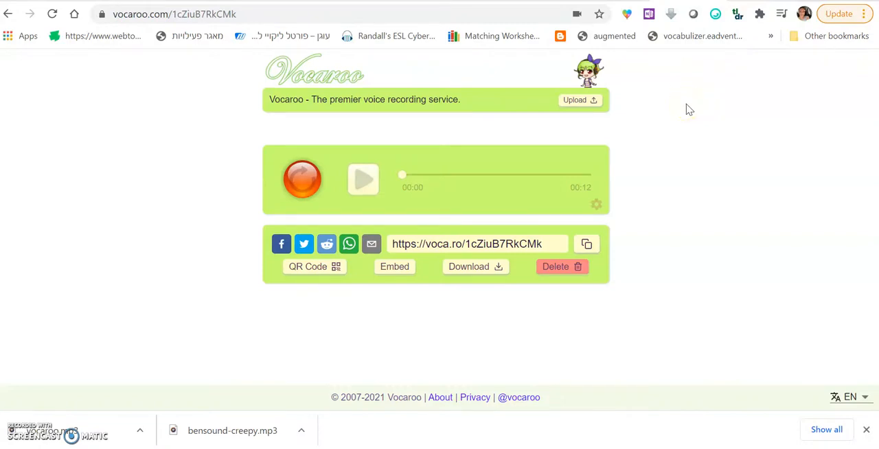
mouse_move(517, 185)
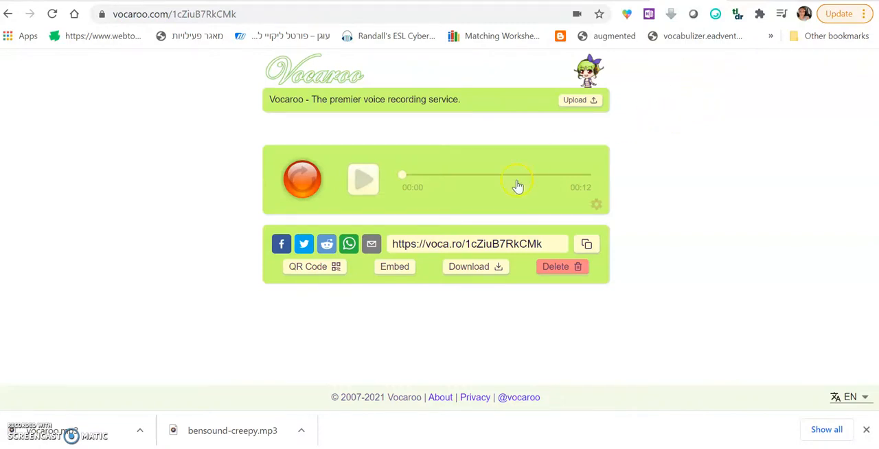
Return from the Vocaroo recording page to the ThingLink office room editor.
left_click(394, 267)
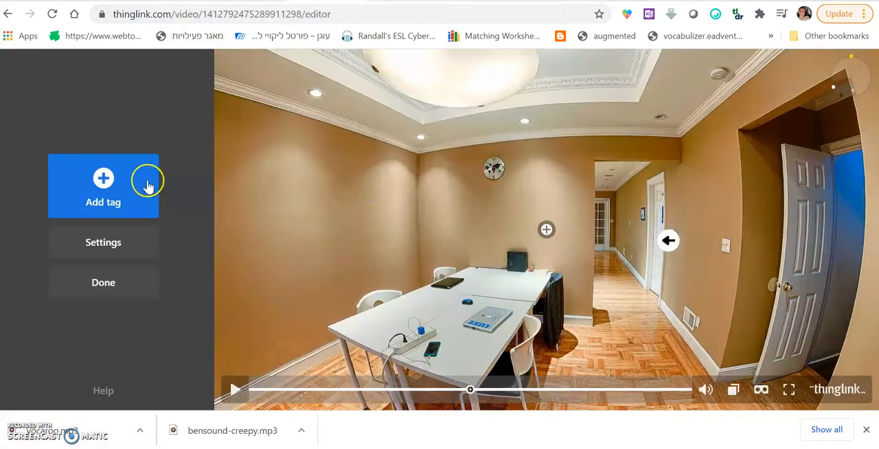
Embed vocaroo.com/embed/1cZiuB7EkCMk?autoplay=0 as a website-content tag with the green play icon.
left_click(103, 185)
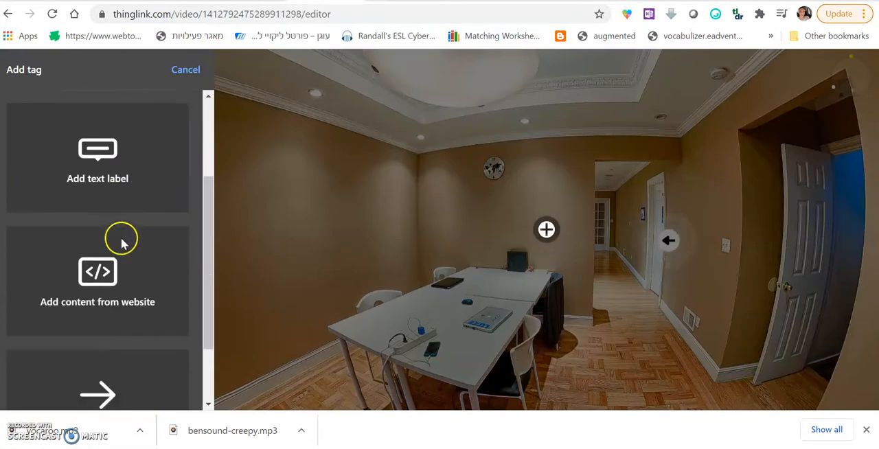
left_click(97, 280)
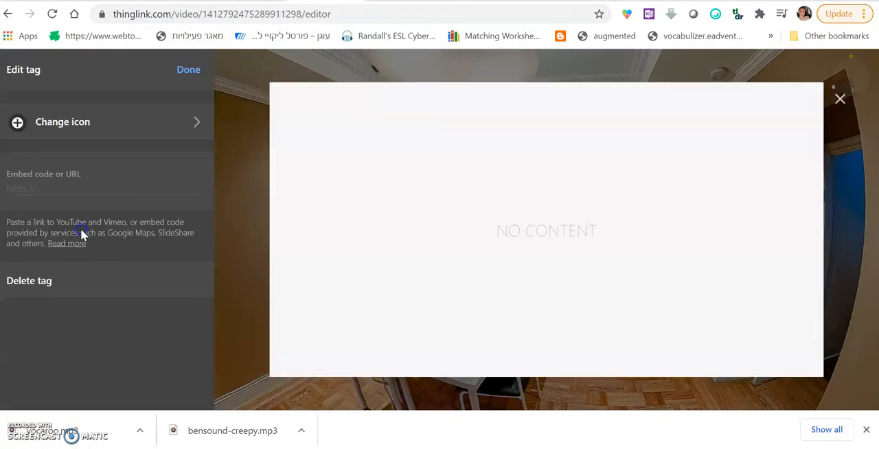
type("vocaroo.com/embed/1cZiuB7EkCMk?autoplay=0")
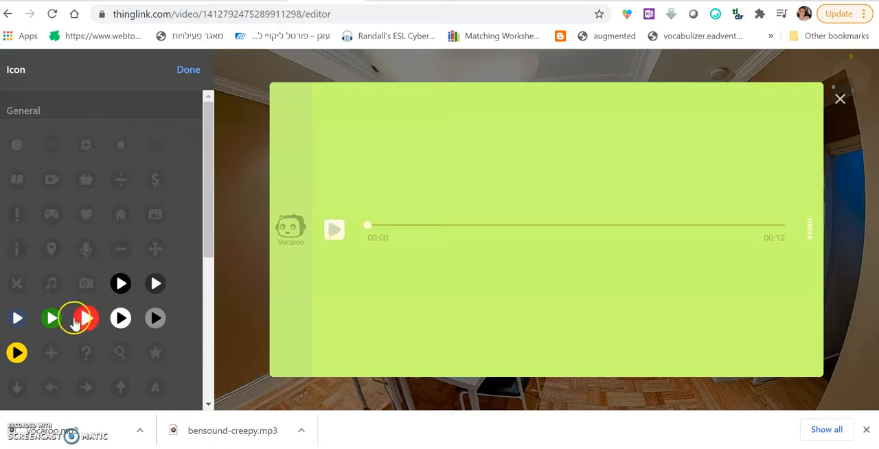
left_click(188, 69)
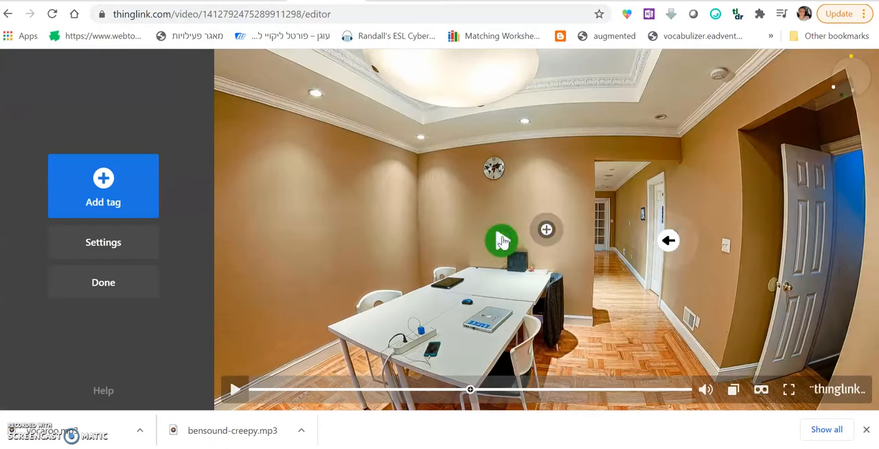
Preview the embedded recording in the new tag and finish editing to view the tour.
left_click(502, 240)
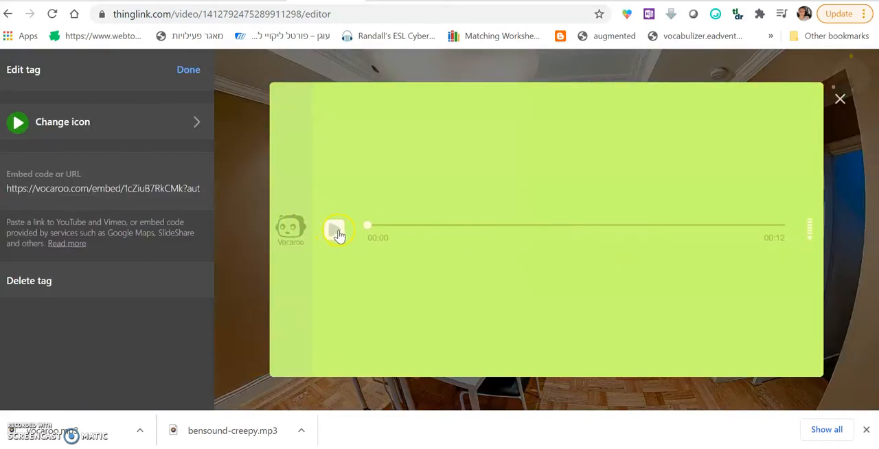
left_click(335, 228)
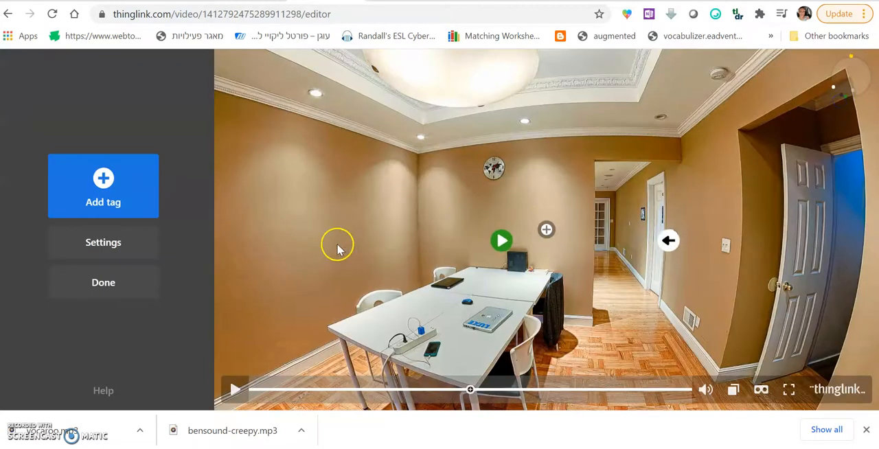
left_click(103, 283)
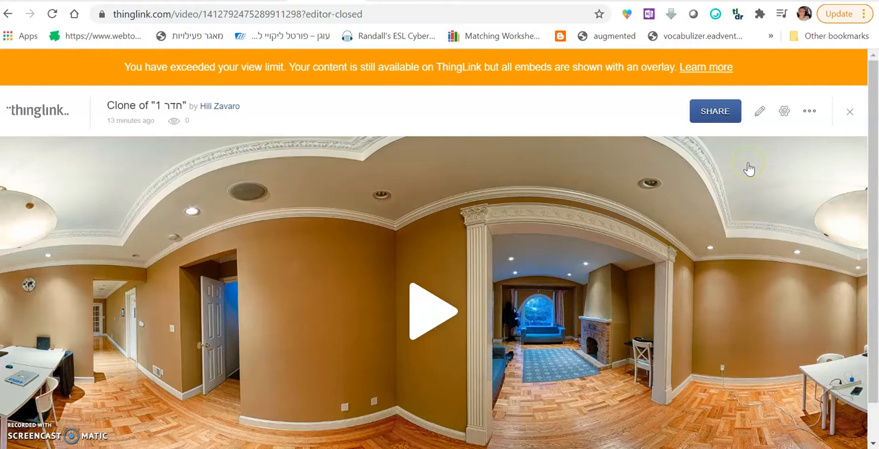
mouse_move(749, 168)
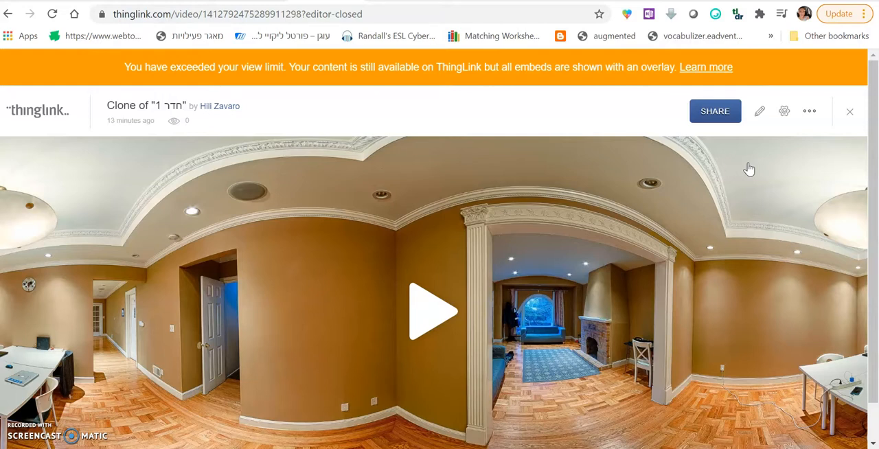